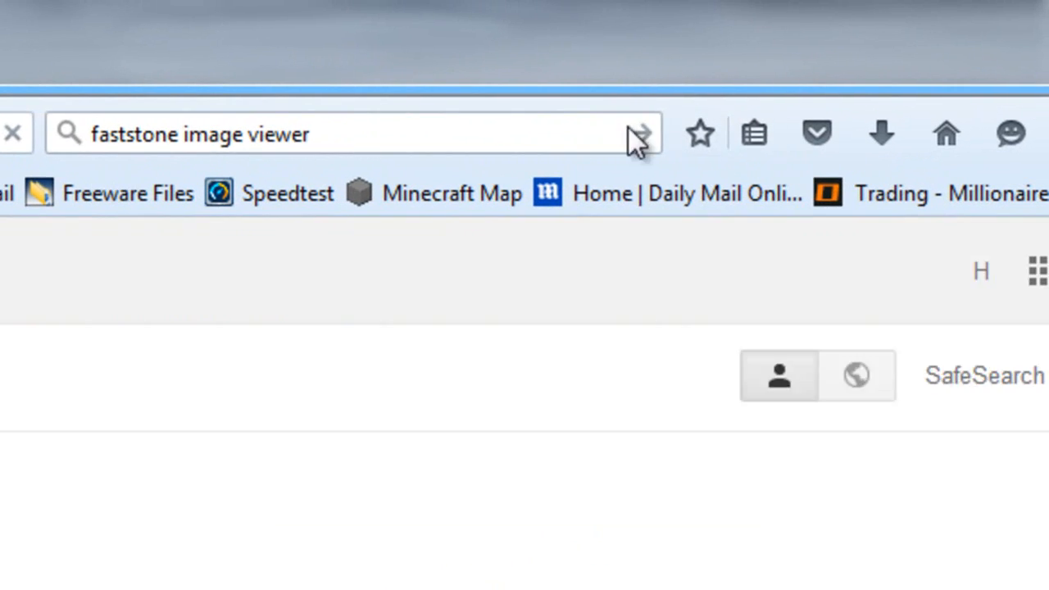
Search Firefox for 'faststone image viewer' and scroll through the faststone.org product page
click(641, 133)
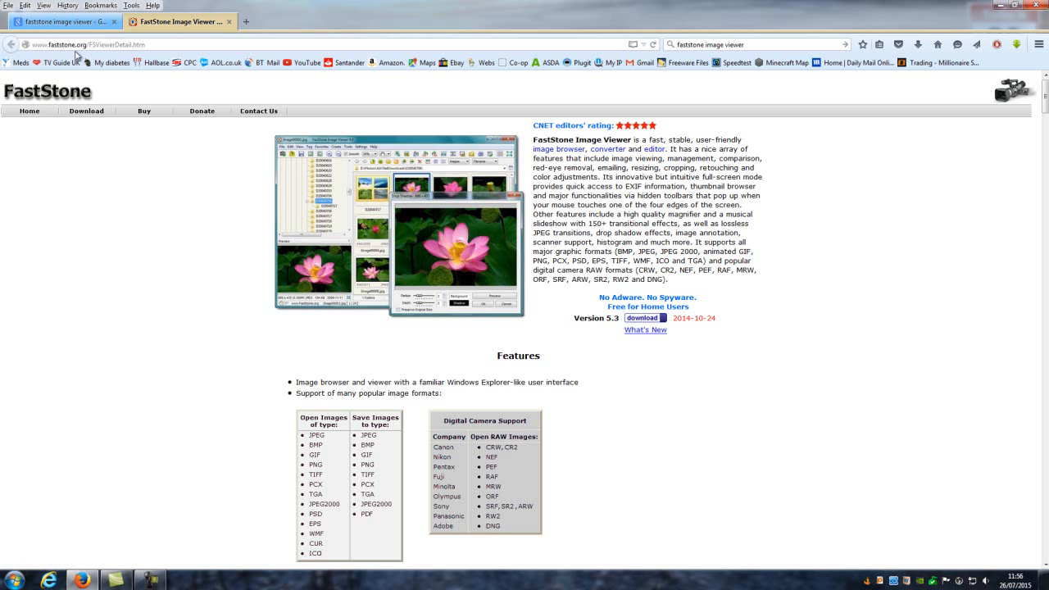
mouse_move(792, 236)
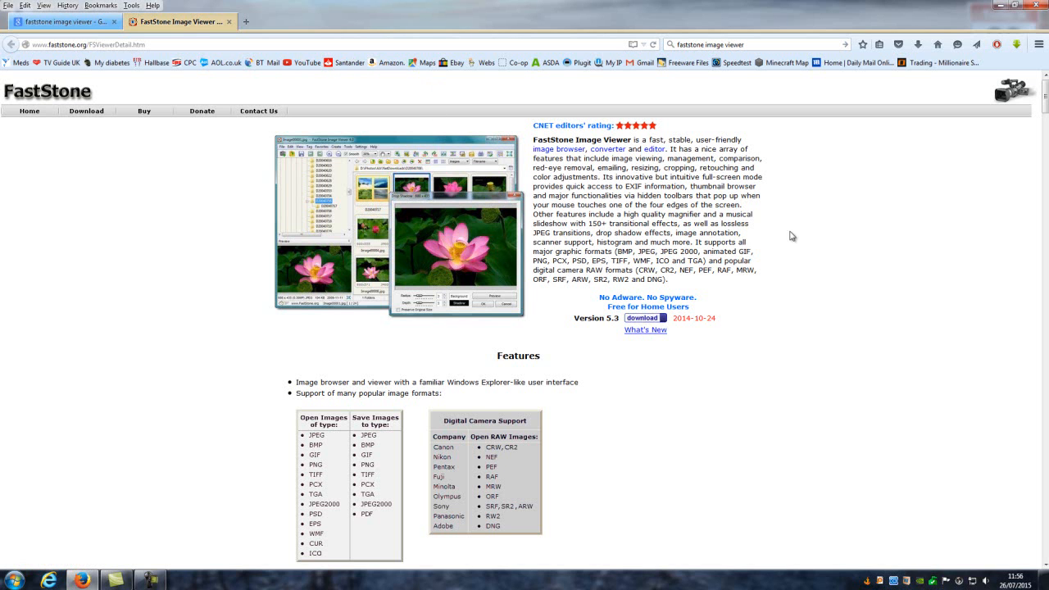
scroll(down, 3)
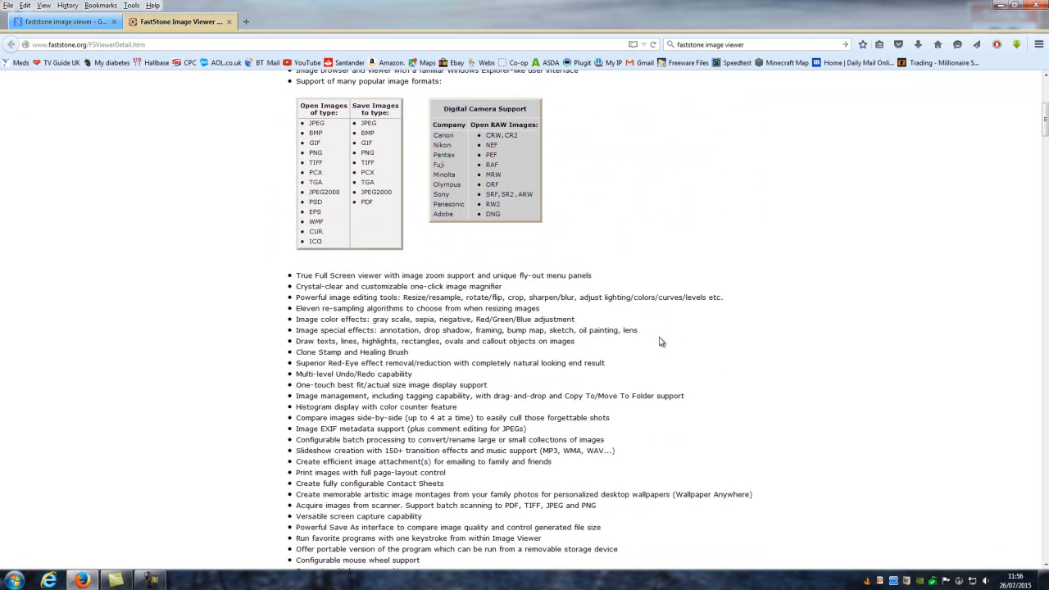
scroll(up, 3)
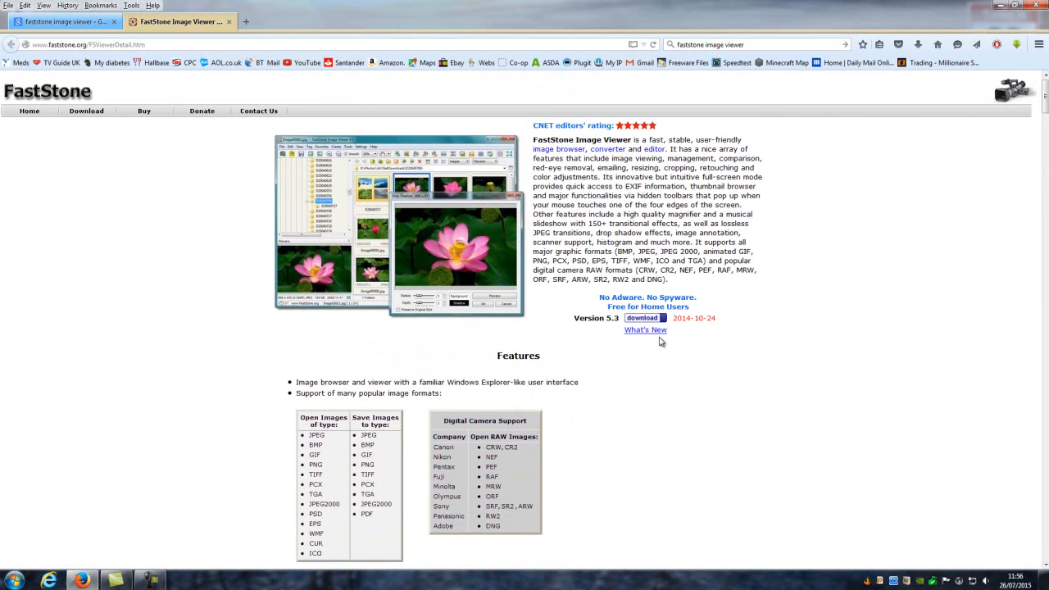
mouse_move(939, 128)
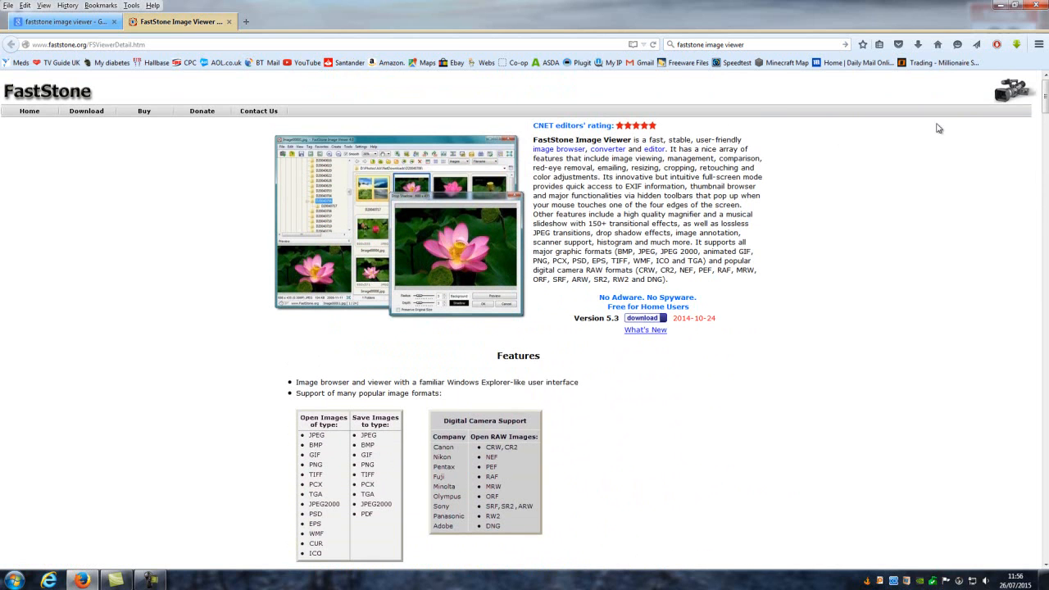
mouse_move(804, 120)
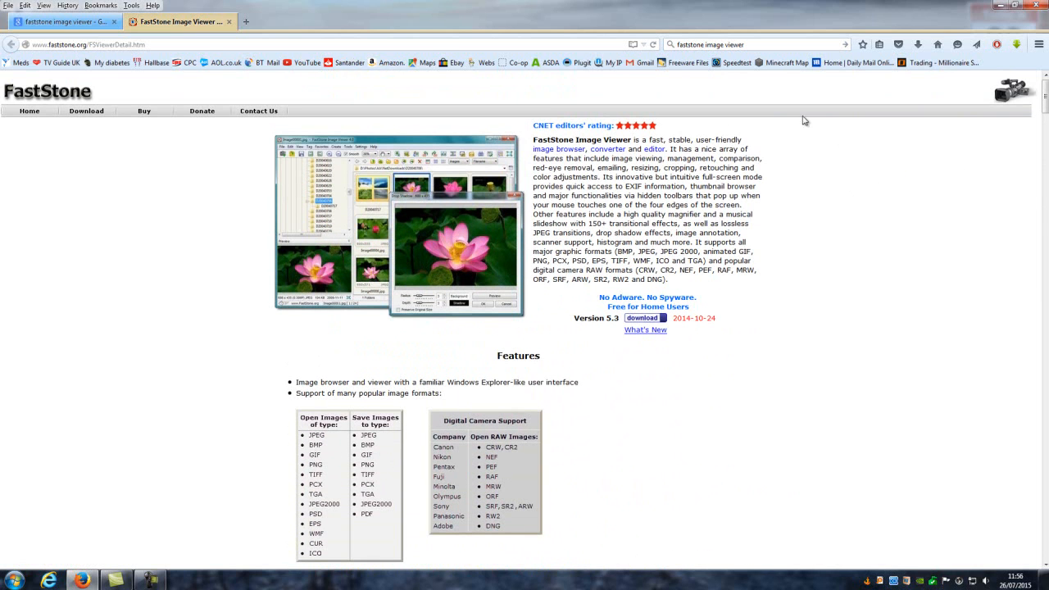
mouse_move(863, 225)
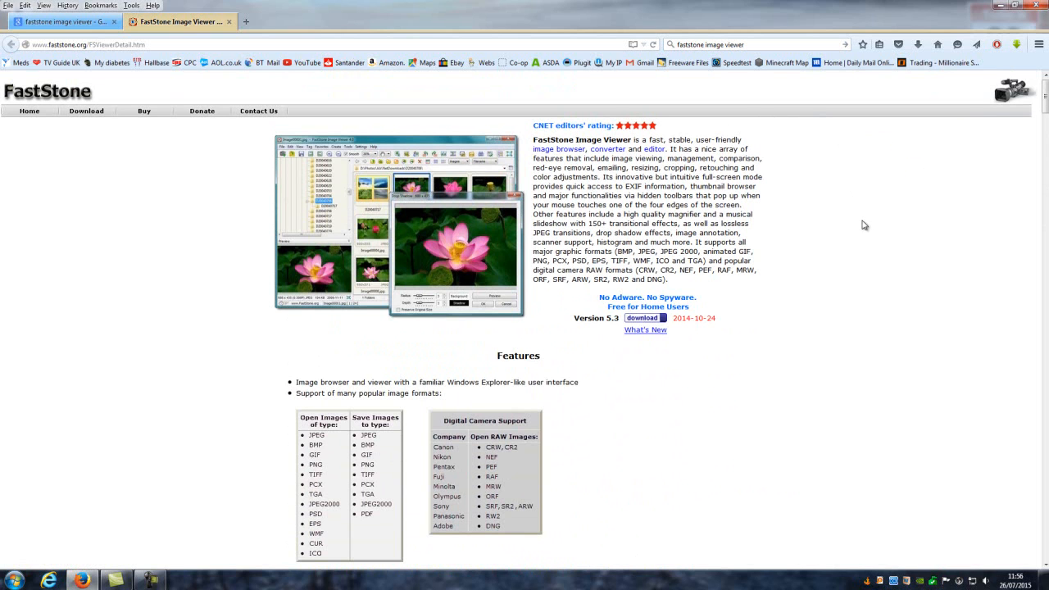
mouse_move(861, 223)
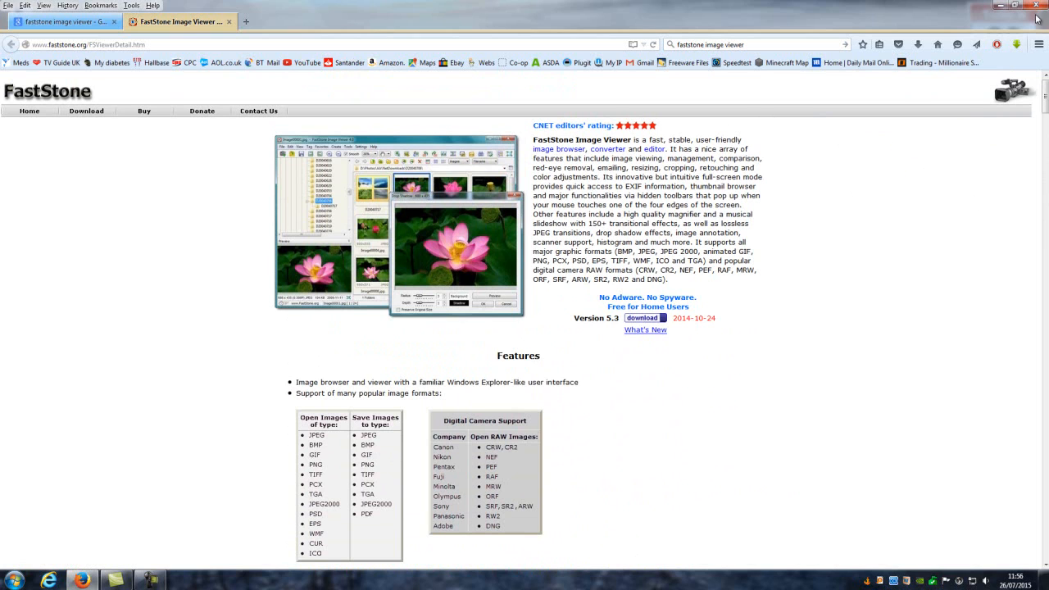
mouse_move(957, 35)
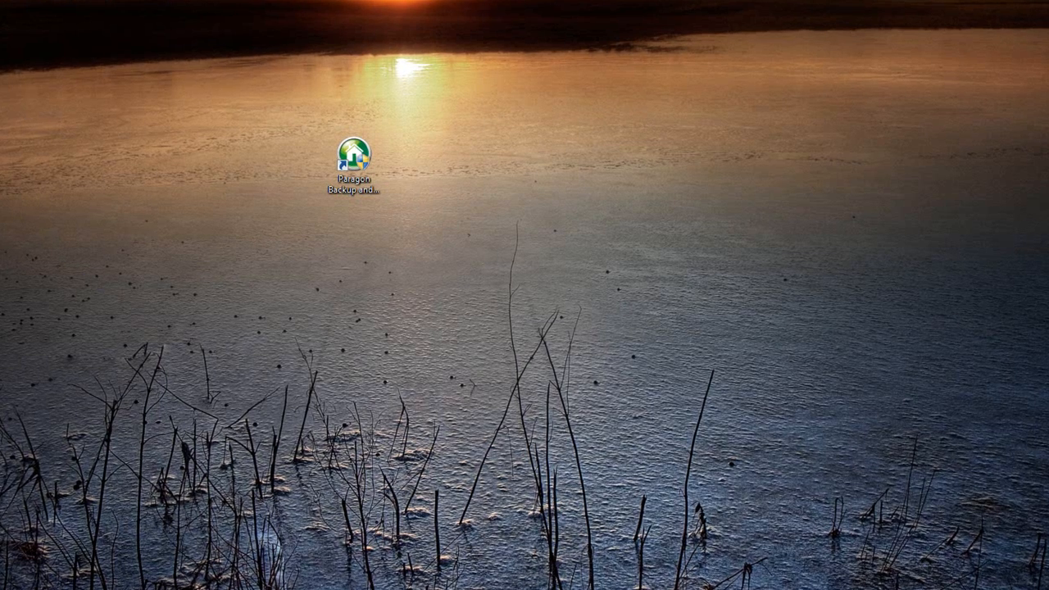
mouse_move(204, 79)
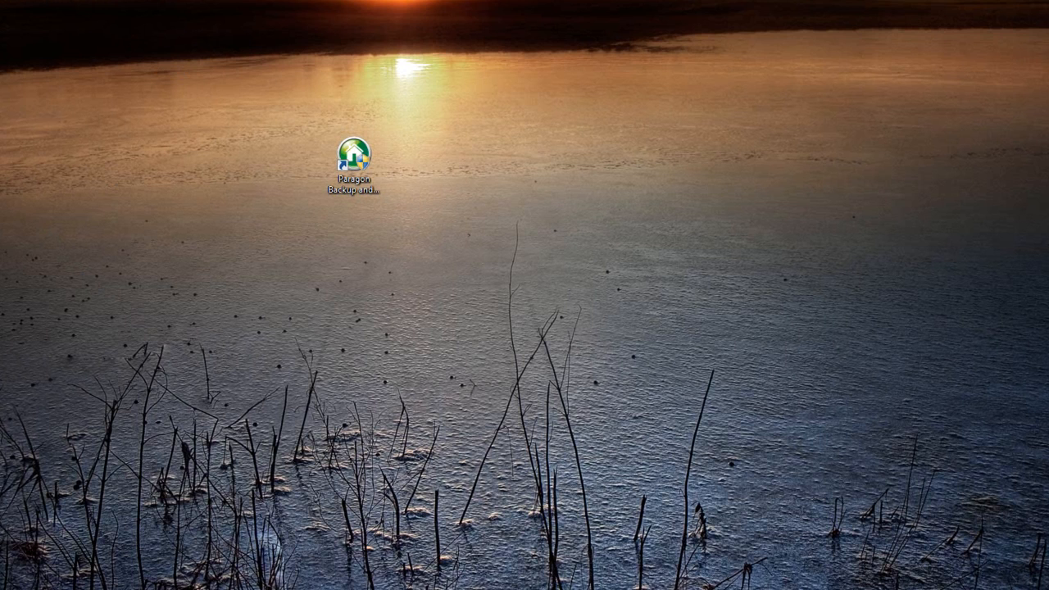
Launch FastStone Image Viewer 5.3 from its desktop shortcut
double_click(354, 156)
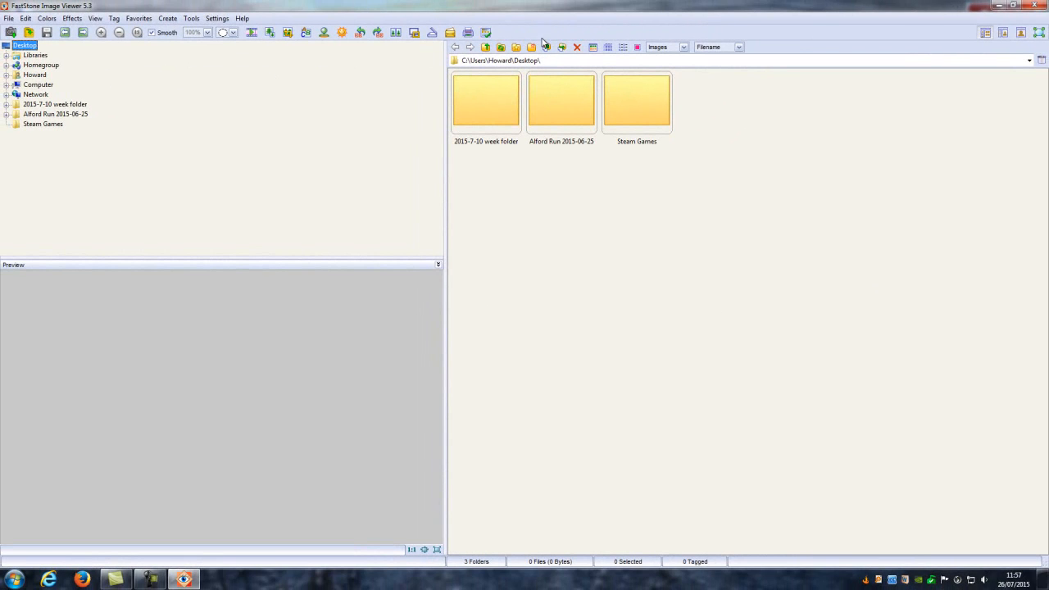
mouse_move(450, 33)
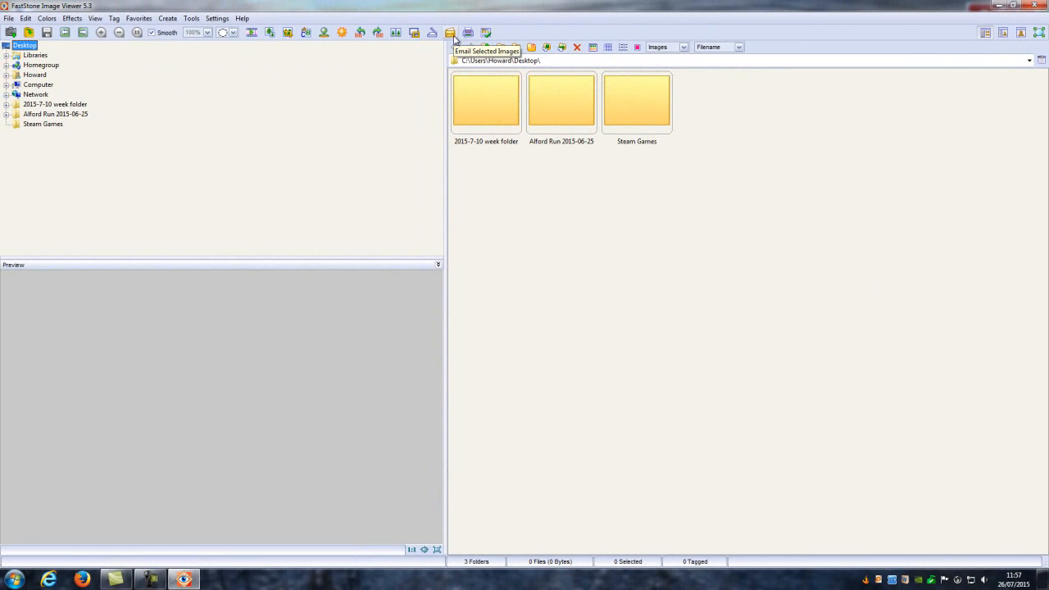
mouse_move(270, 266)
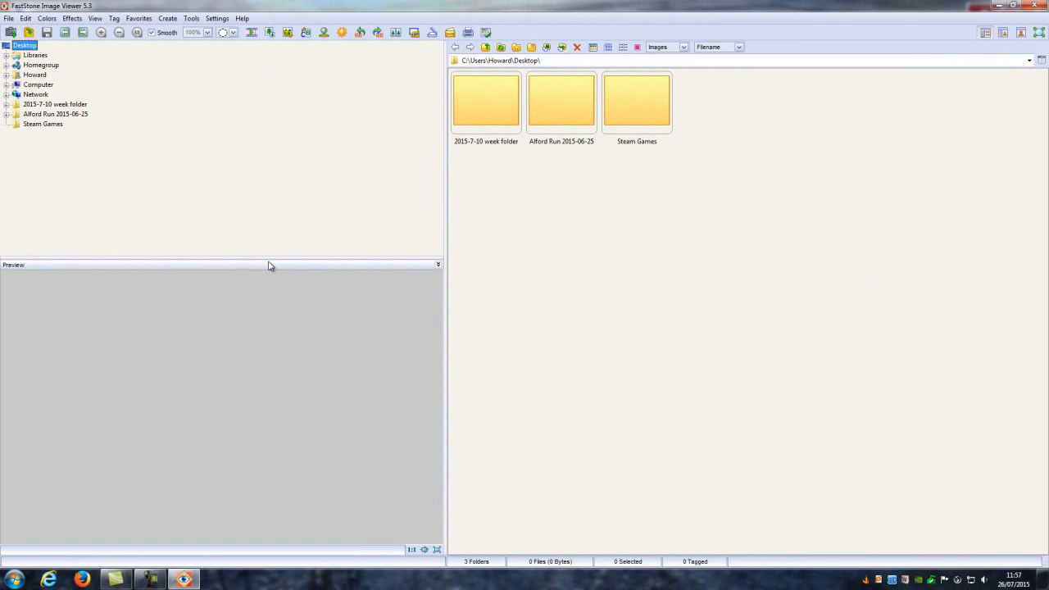
mouse_move(69, 141)
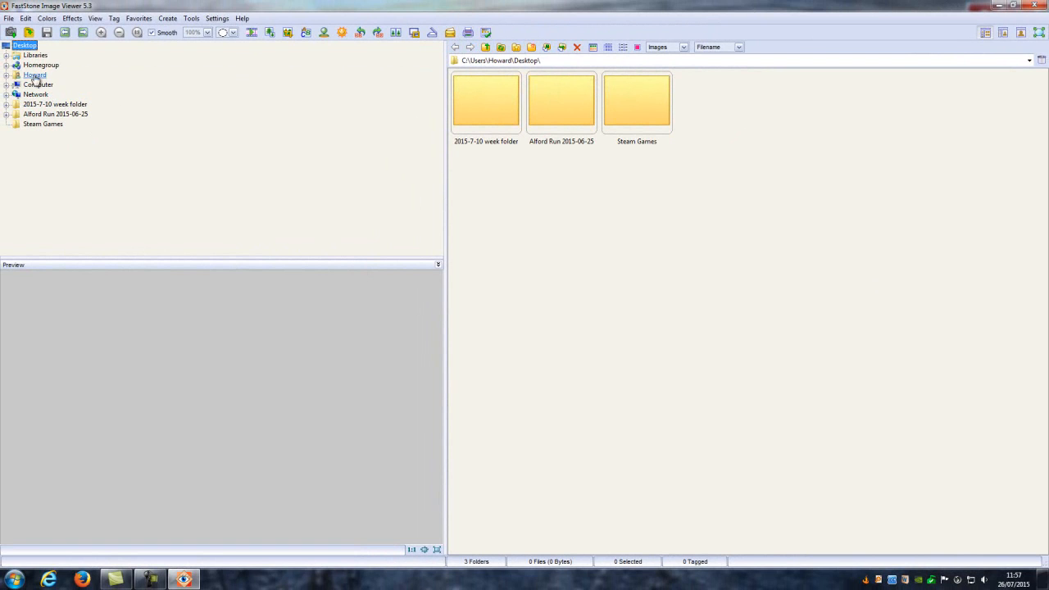
Expand Computer and scroll to the zzz My Photography folder on drive E
click(7, 84)
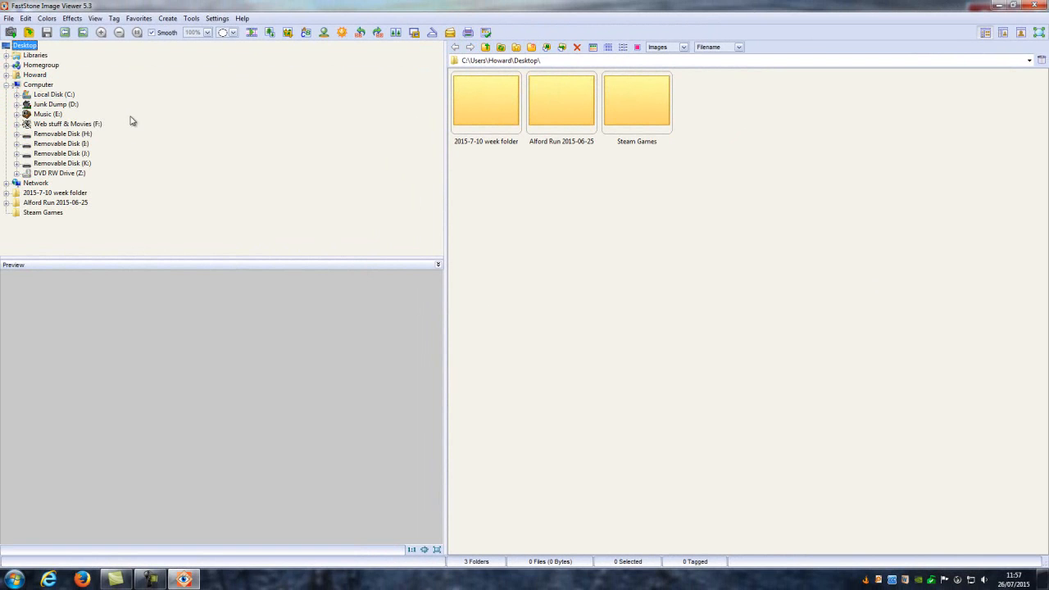
mouse_move(20, 131)
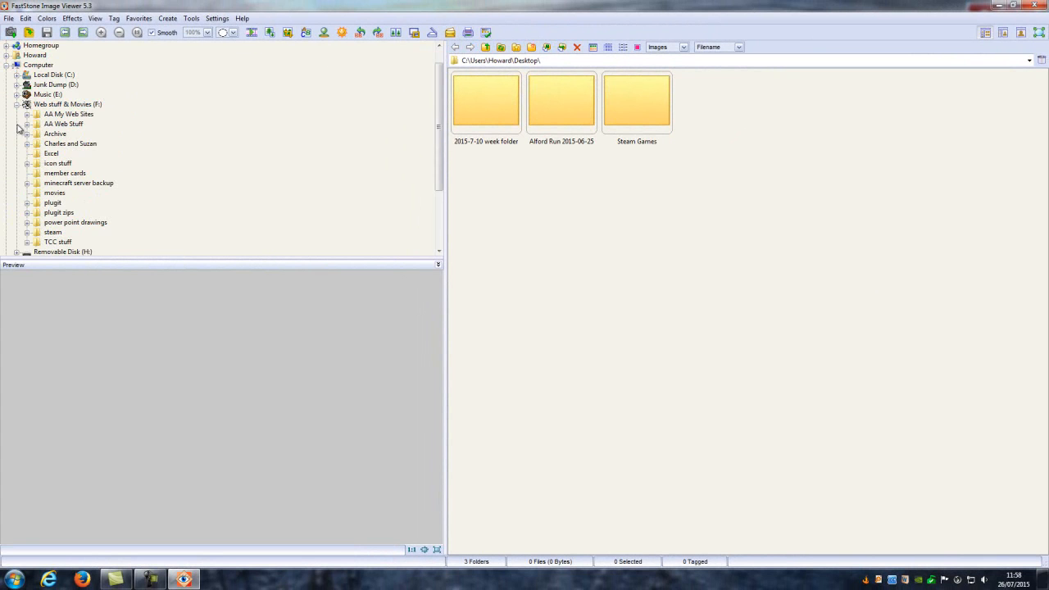
mouse_move(126, 129)
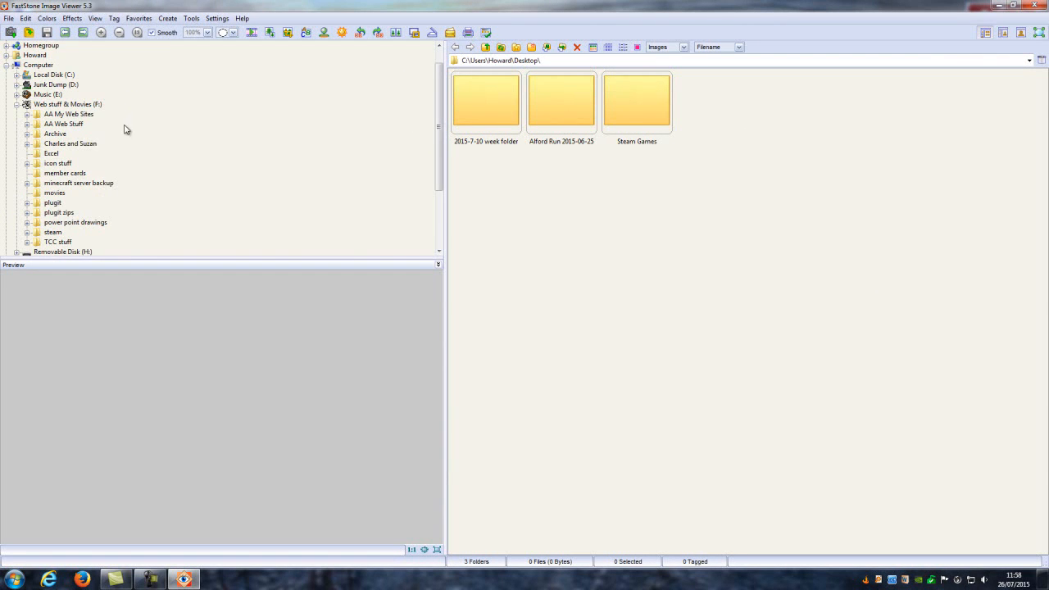
scroll(down, 3)
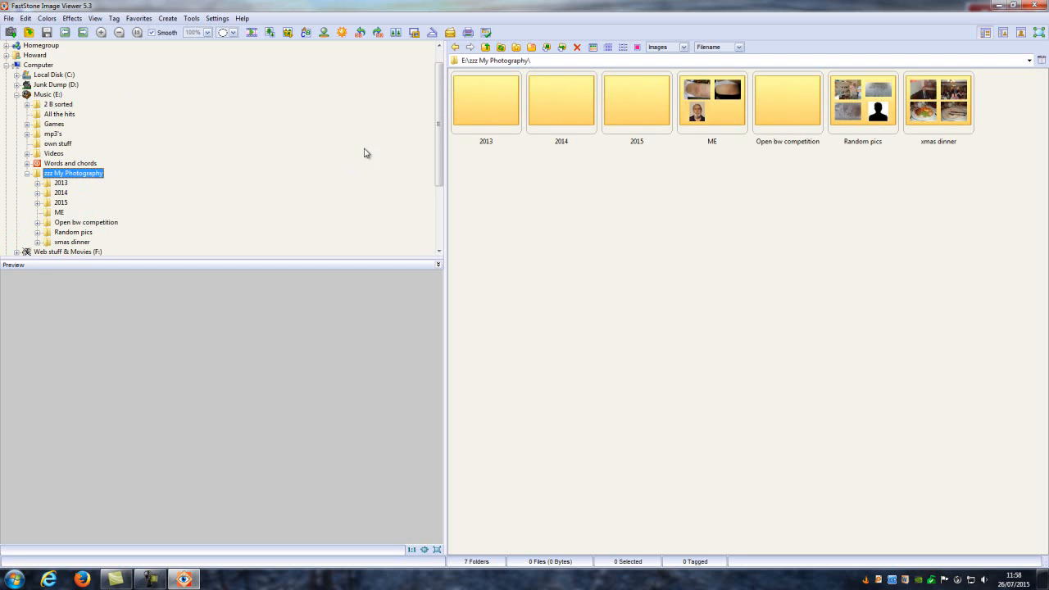
mouse_move(68, 193)
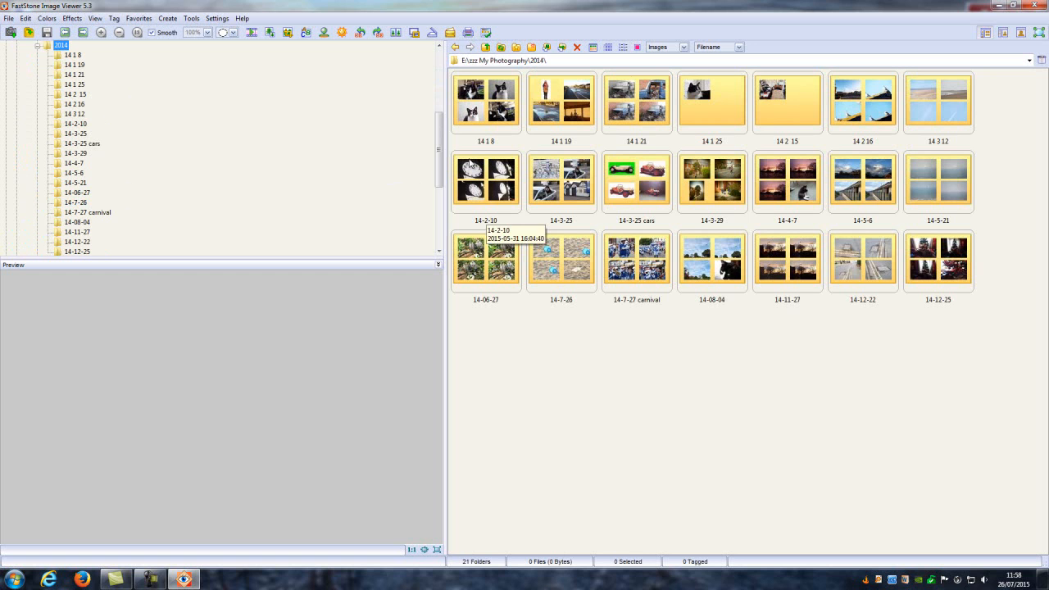
mouse_move(105, 60)
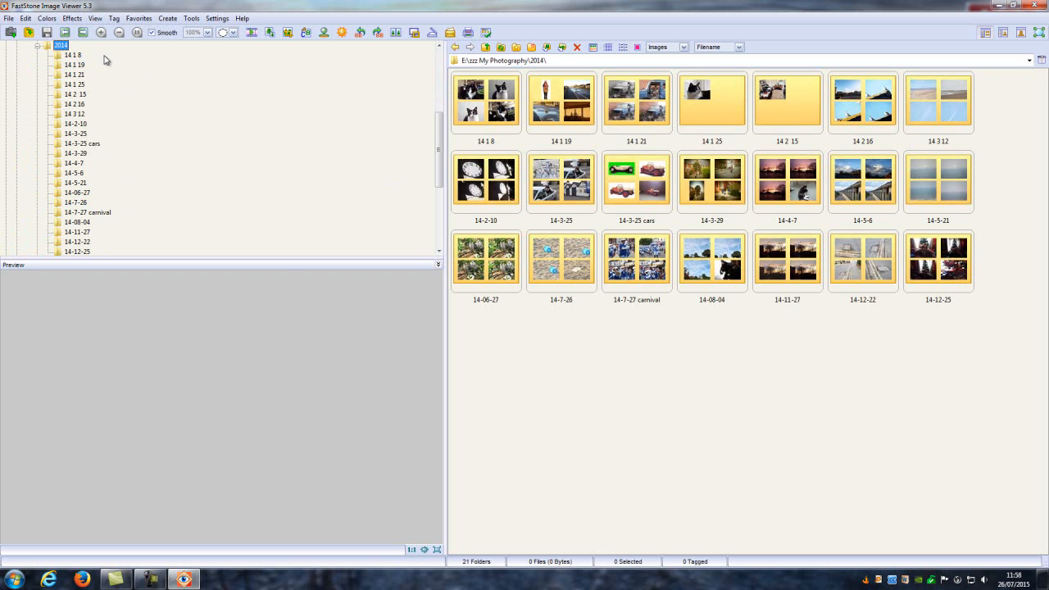
Open the '14 1 19' folder to show its 53 beach photo thumbnails
click(75, 65)
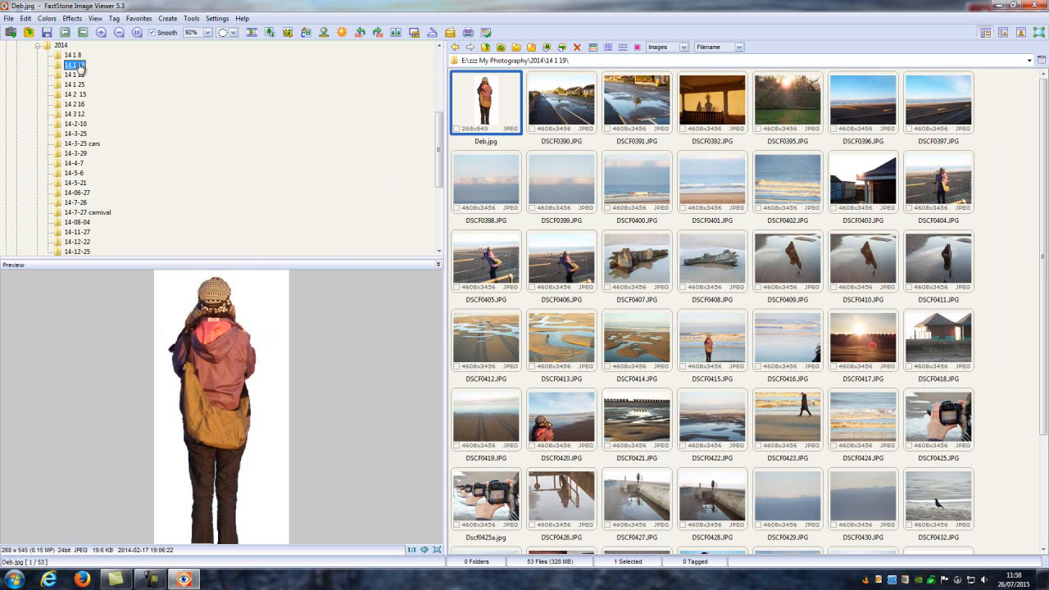
click(74, 64)
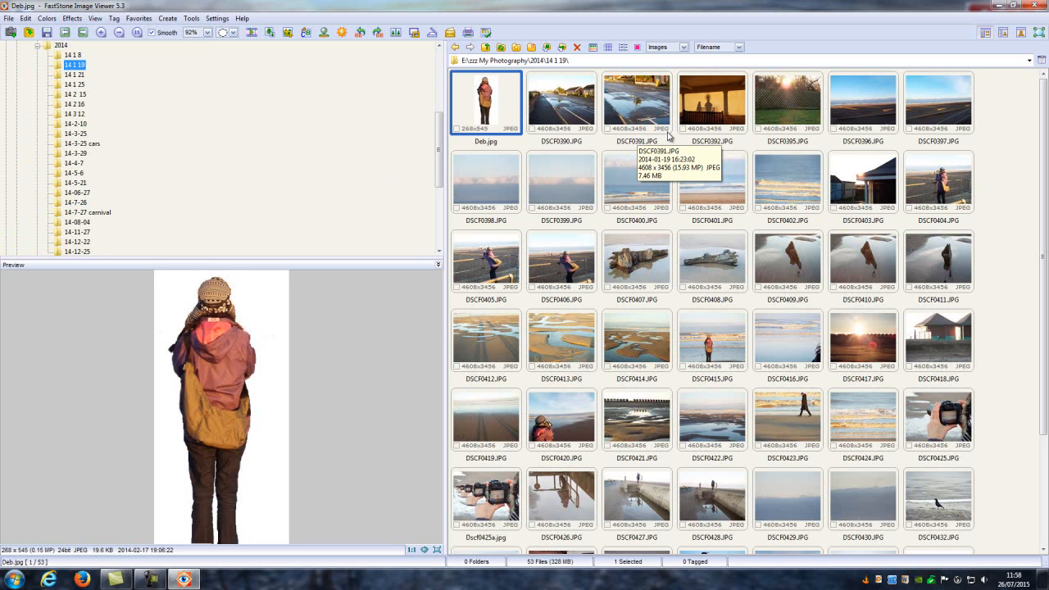
mouse_move(253, 99)
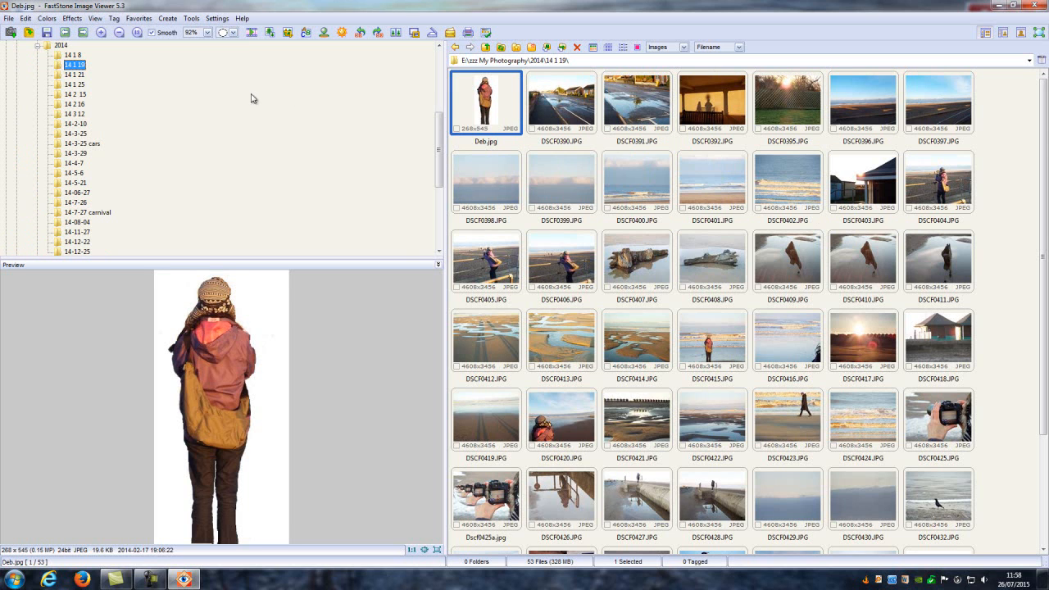
mouse_move(400, 128)
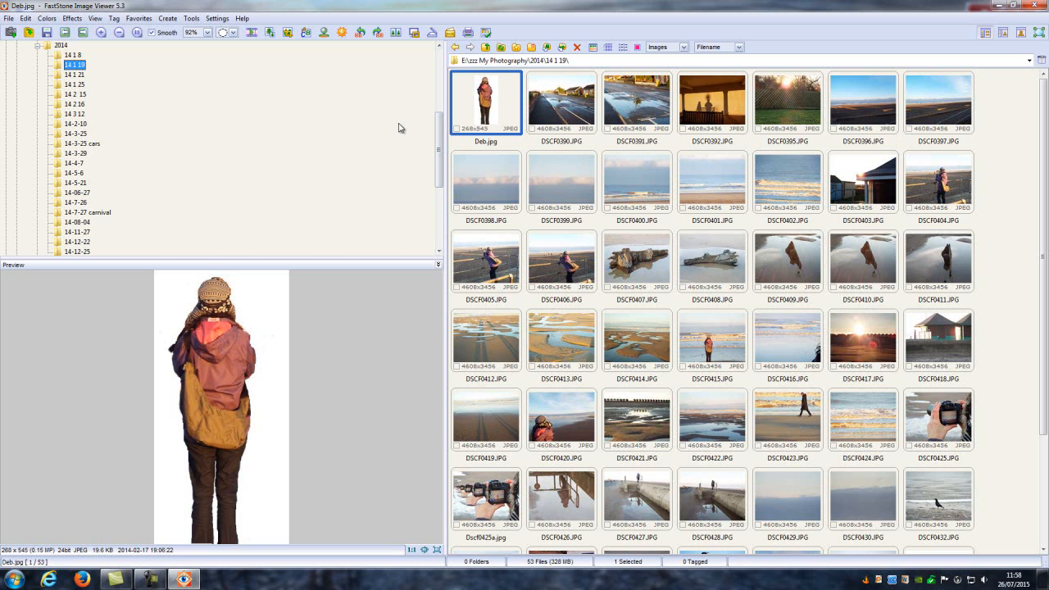
mouse_move(510, 331)
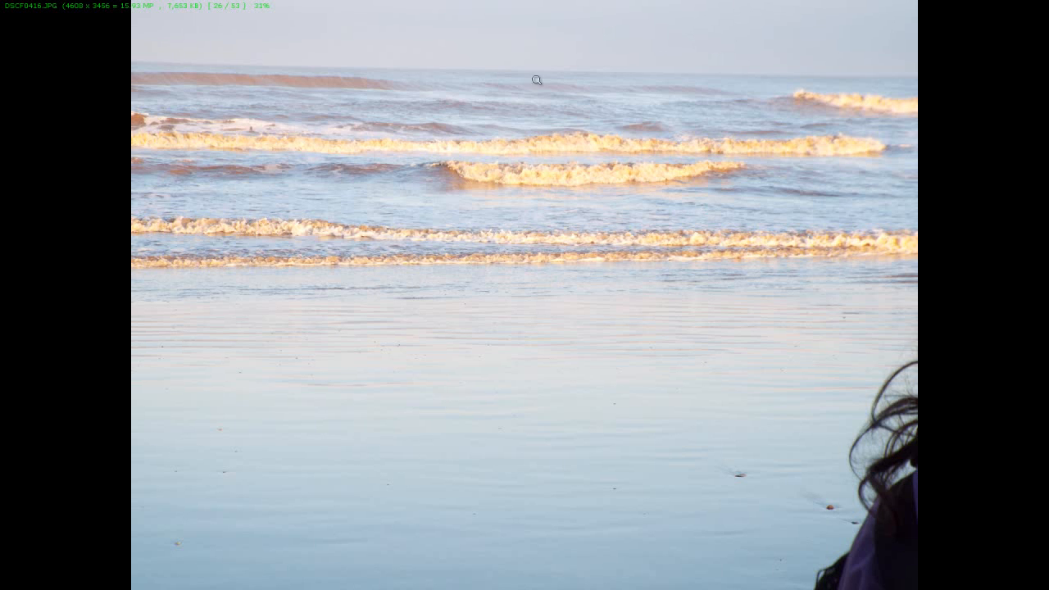
mouse_move(656, 168)
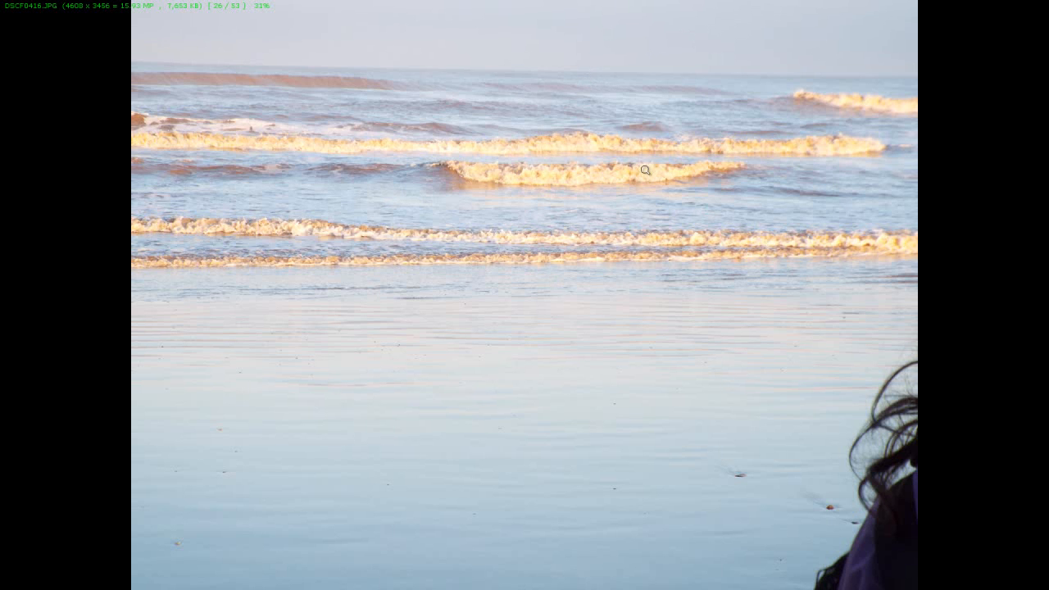
mouse_move(526, 27)
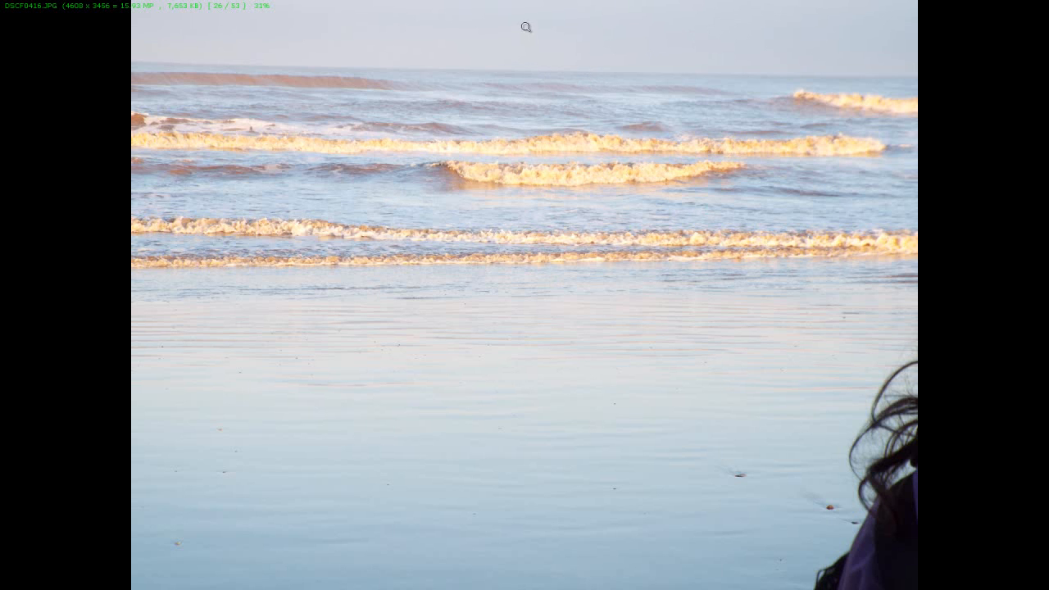
mouse_move(484, 28)
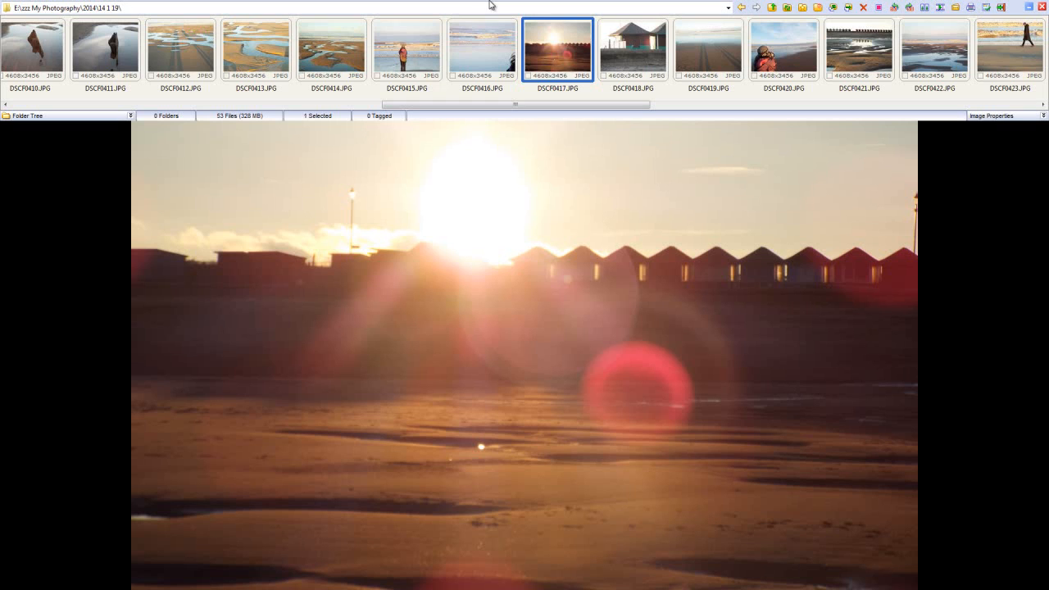
mouse_move(994, 46)
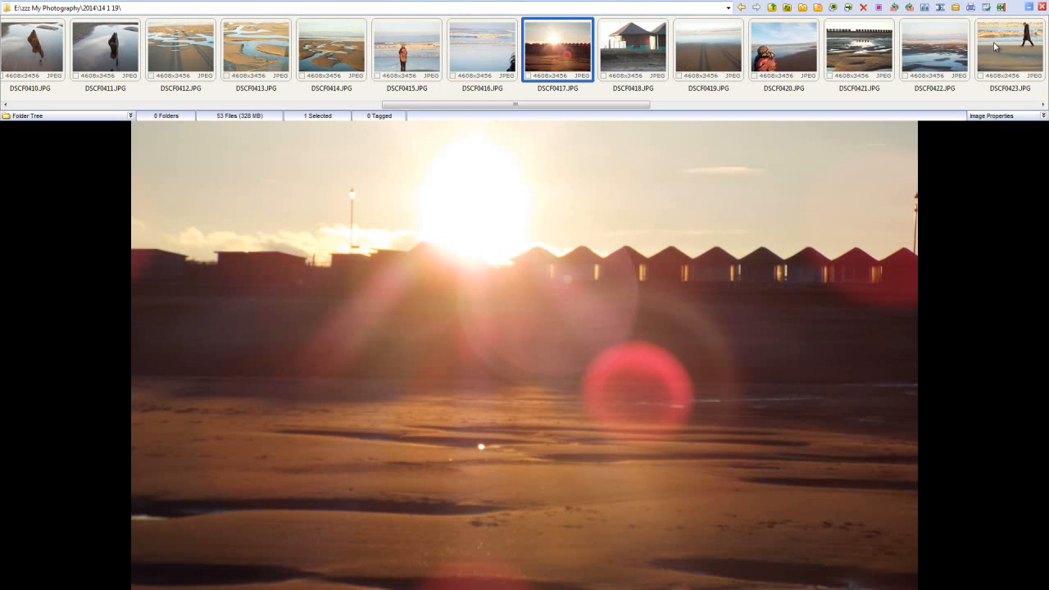
View beach photos DSCF0418, 0422, 0412, 0413, 0425a, 0424 and 0425 full screen
click(632, 49)
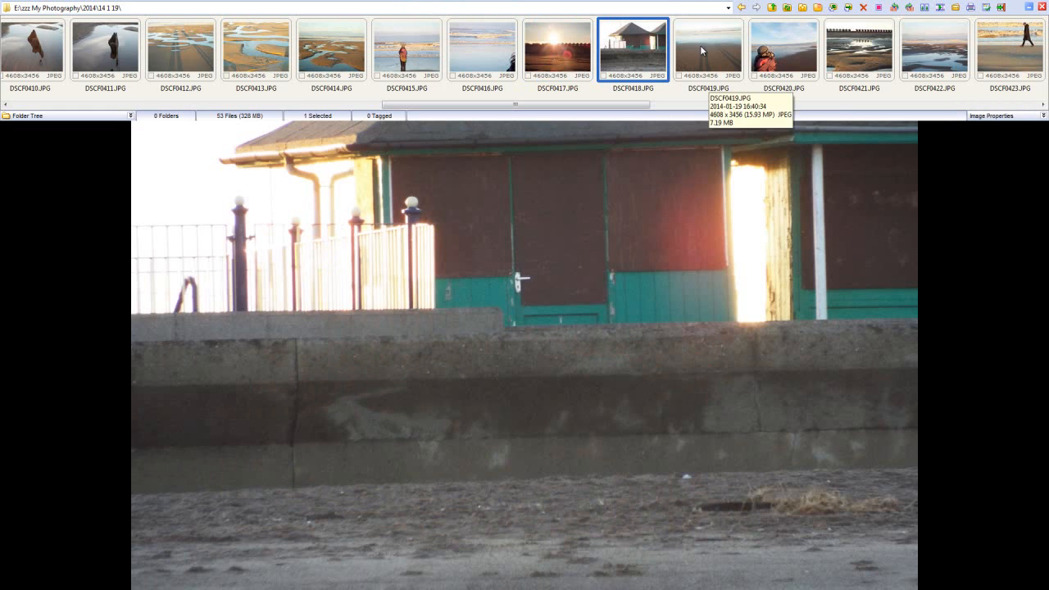
click(934, 49)
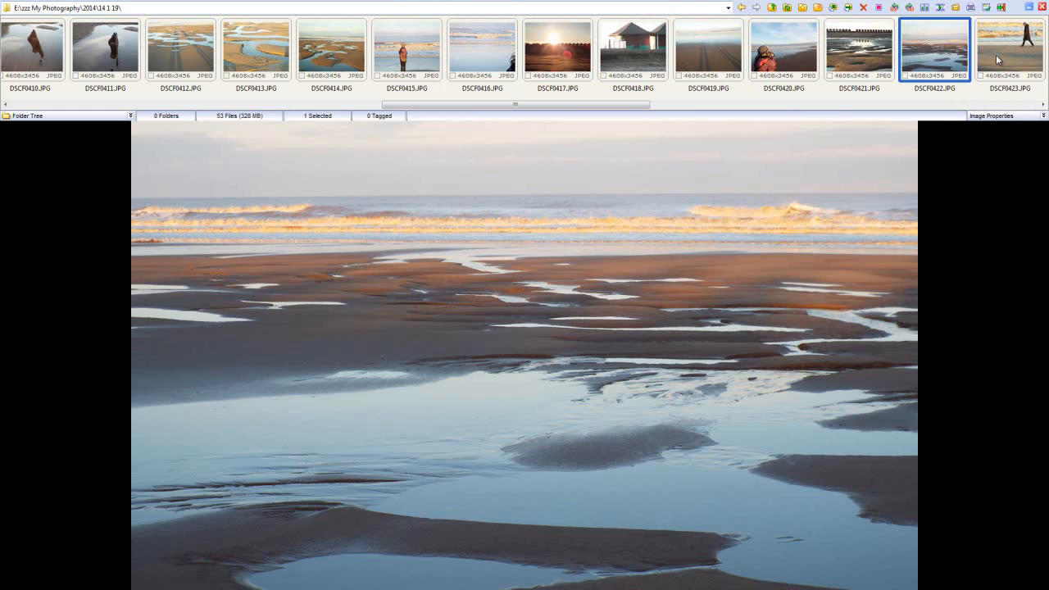
click(180, 49)
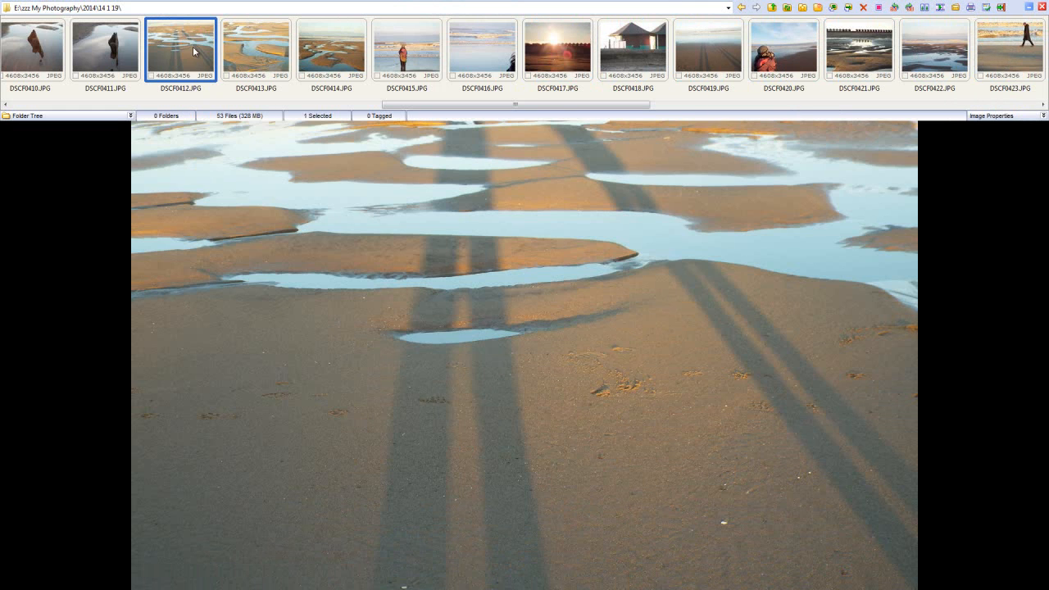
click(255, 49)
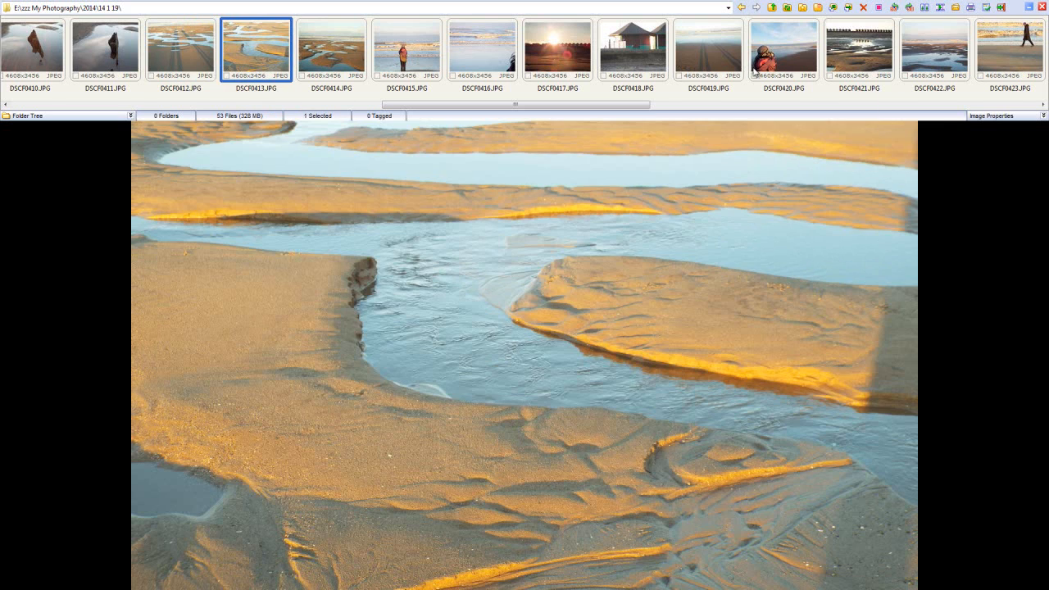
click(406, 49)
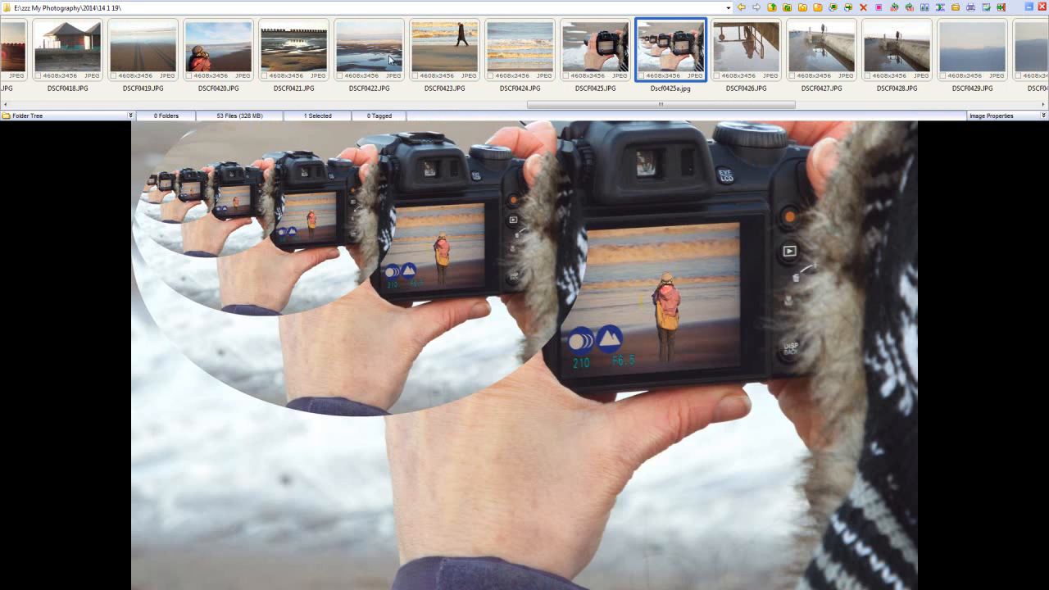
click(520, 49)
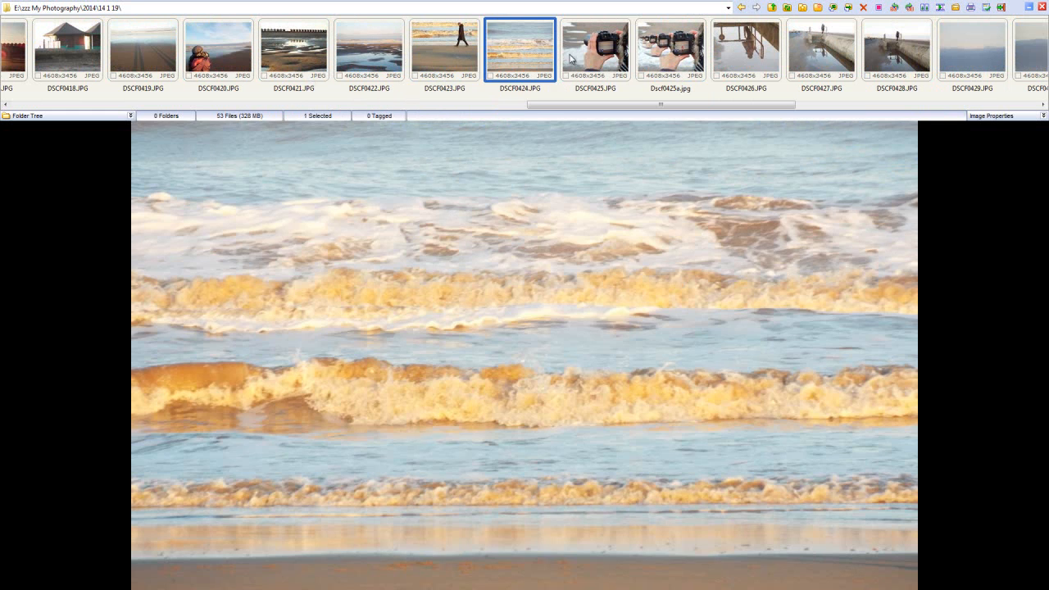
click(595, 50)
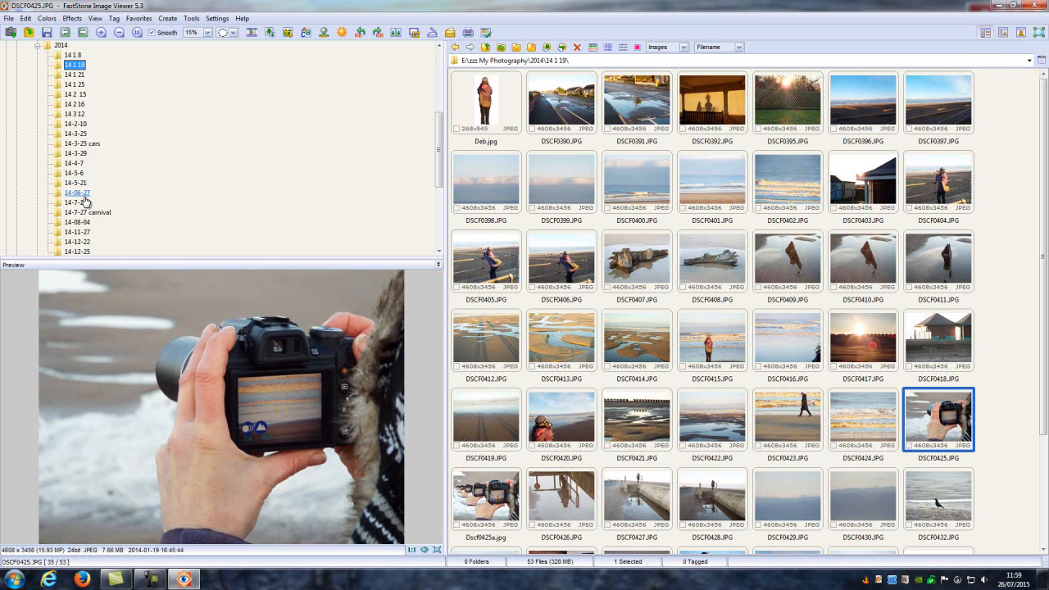
Browse folders 14-3-25 cars, 14-2-10, 14-3-29, 14-7-26, 14-7-27 carnival, 14-08-04, 14-12-22
click(81, 133)
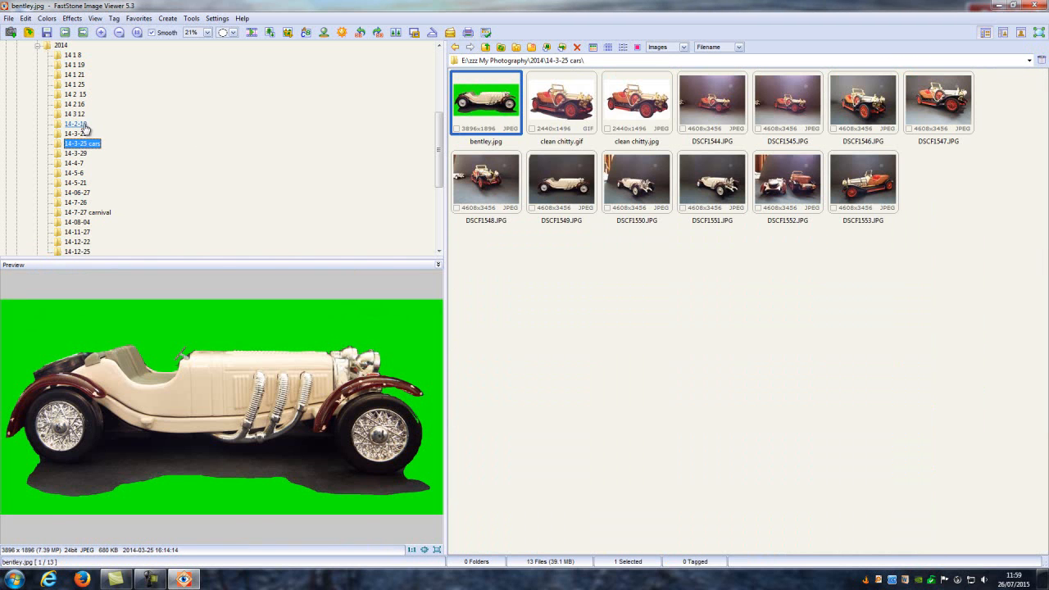
click(75, 124)
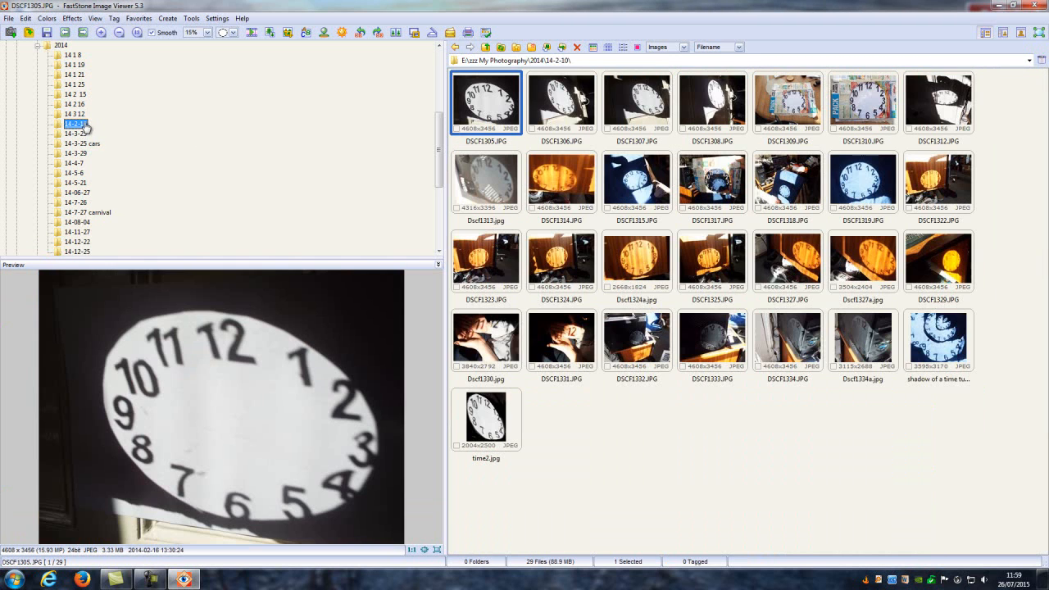
click(75, 143)
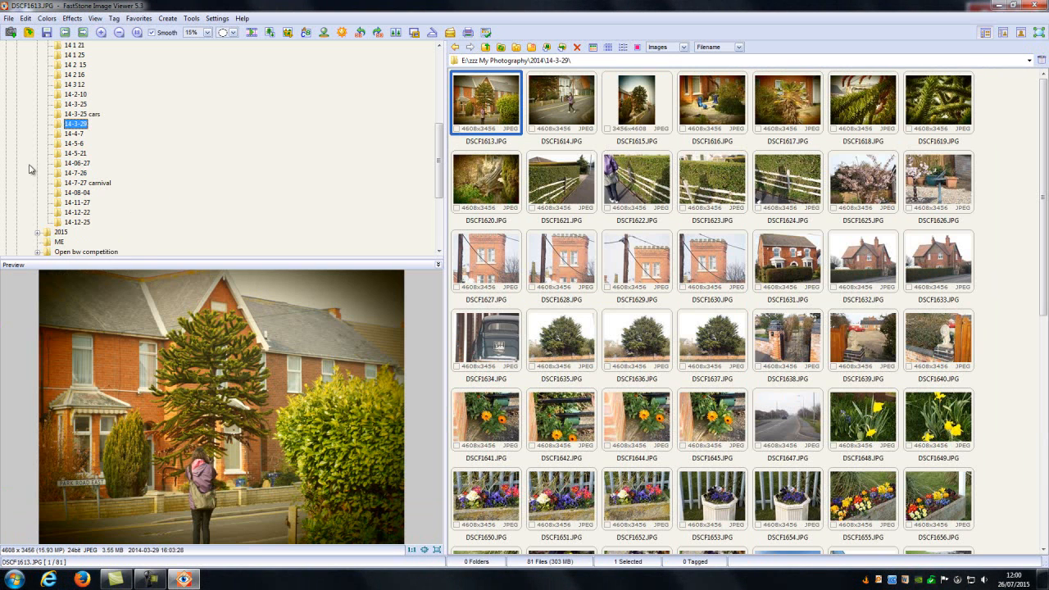
click(74, 173)
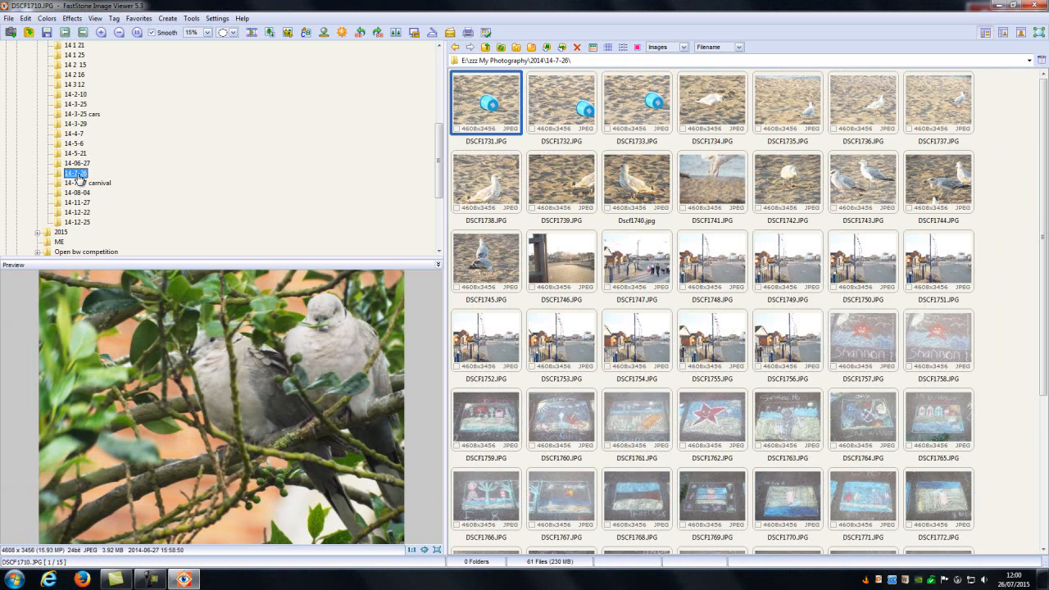
click(88, 183)
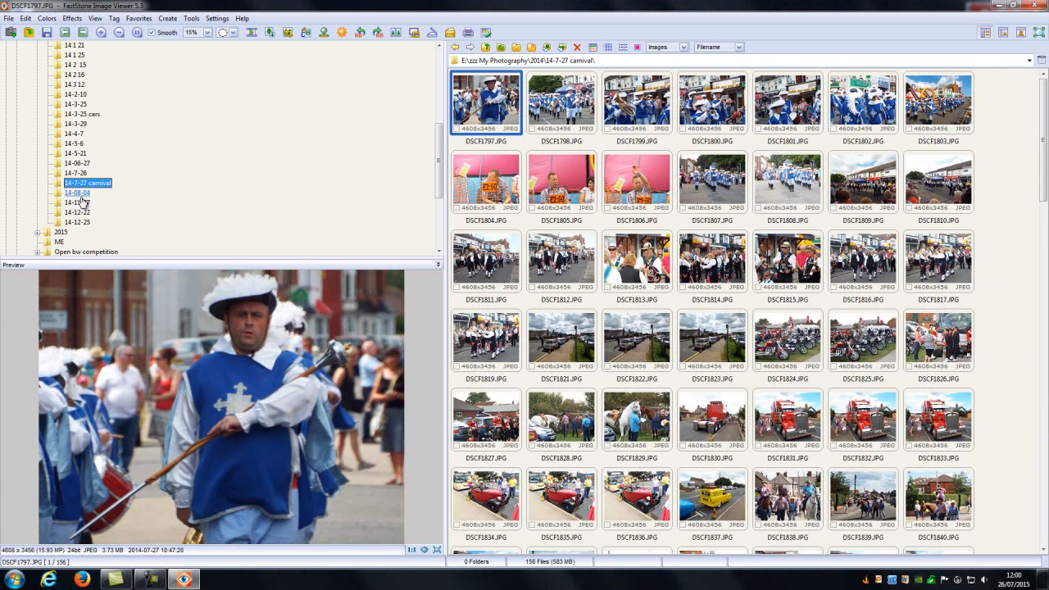
click(75, 193)
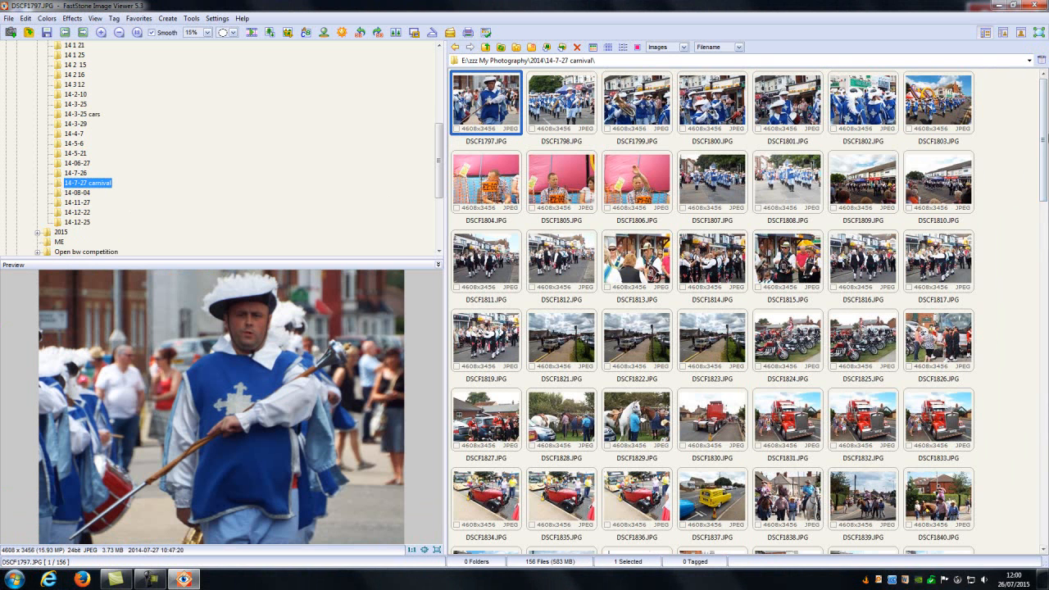
scroll(down, 3)
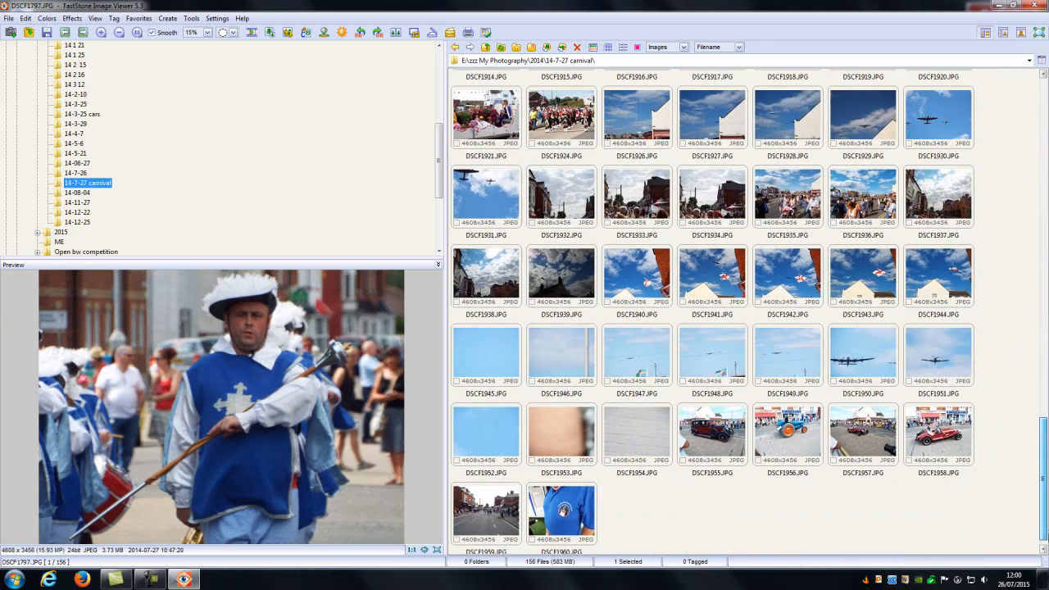
scroll(down, 3)
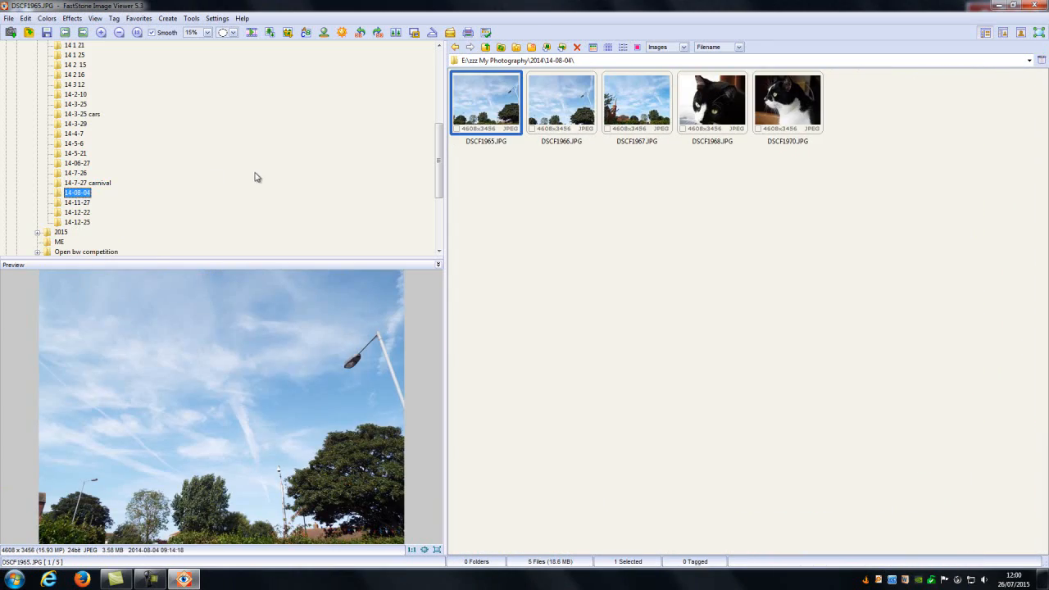
click(76, 212)
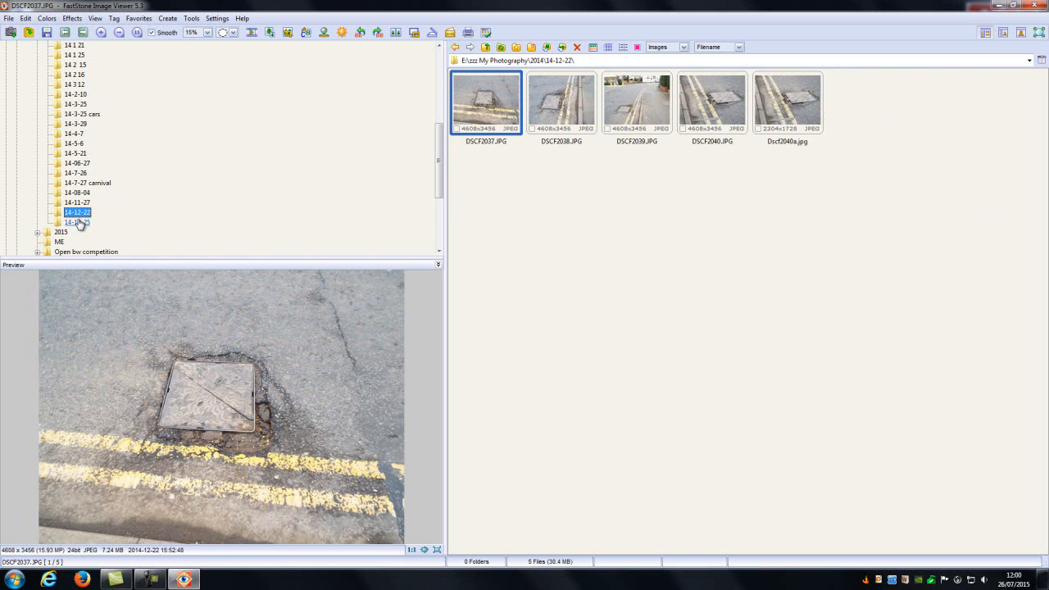
Open the 14-12-25 folder to show its six Christmas tree photos
click(77, 222)
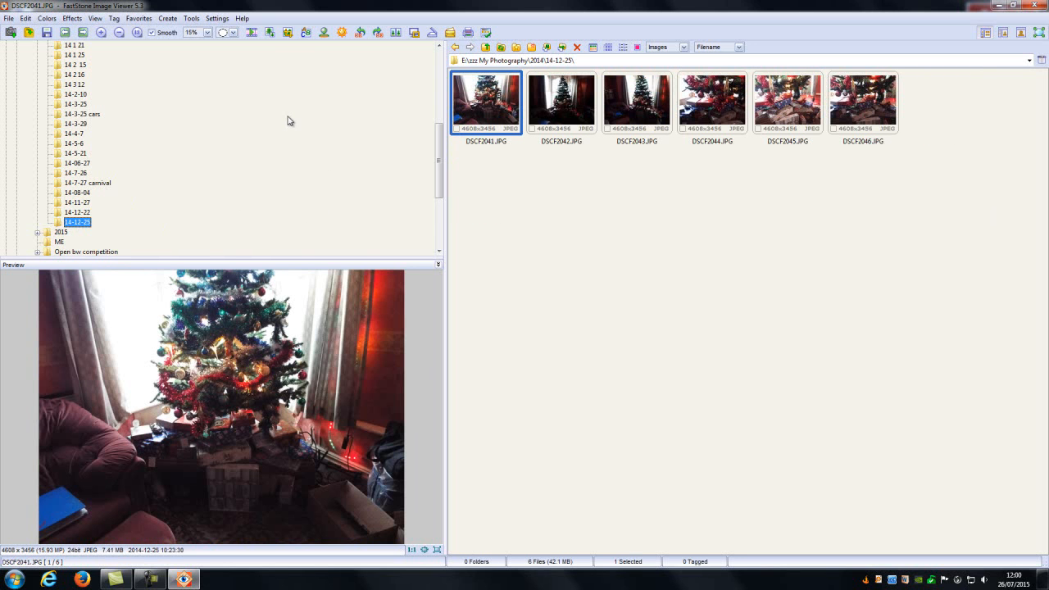
mouse_move(181, 88)
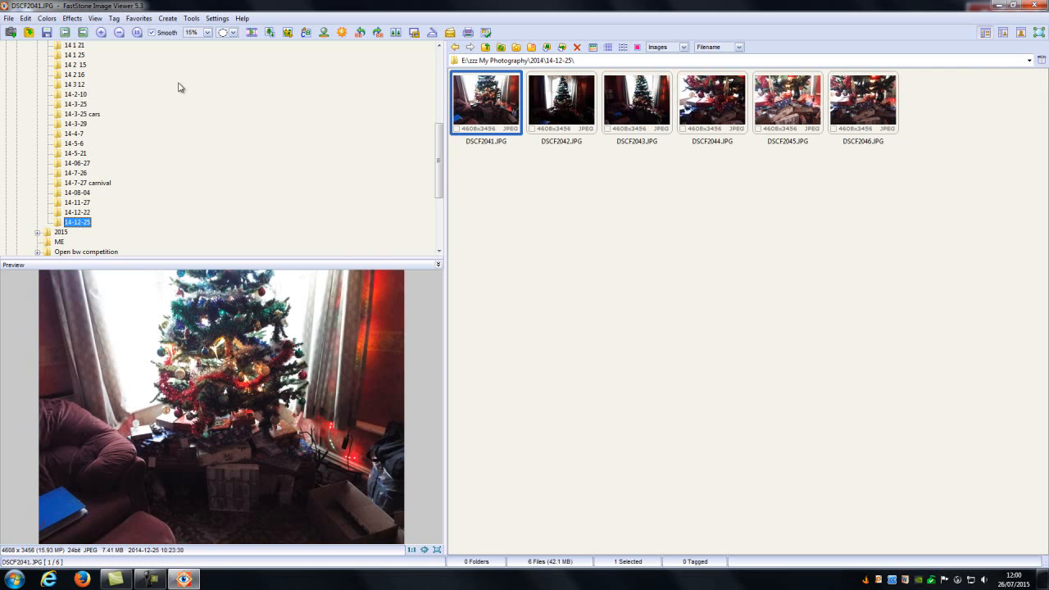
mouse_move(169, 96)
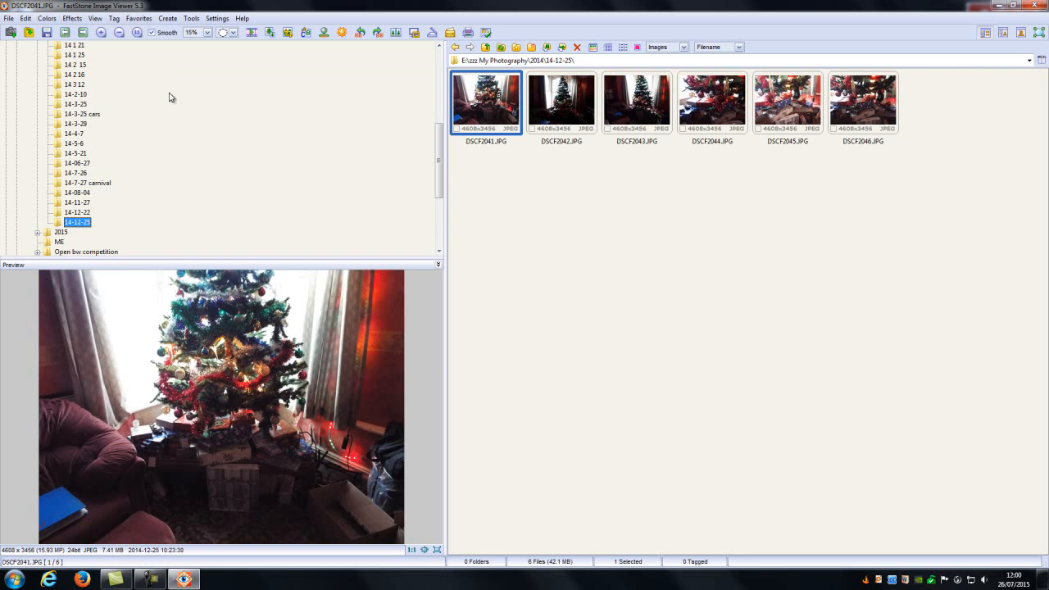
mouse_move(242, 91)
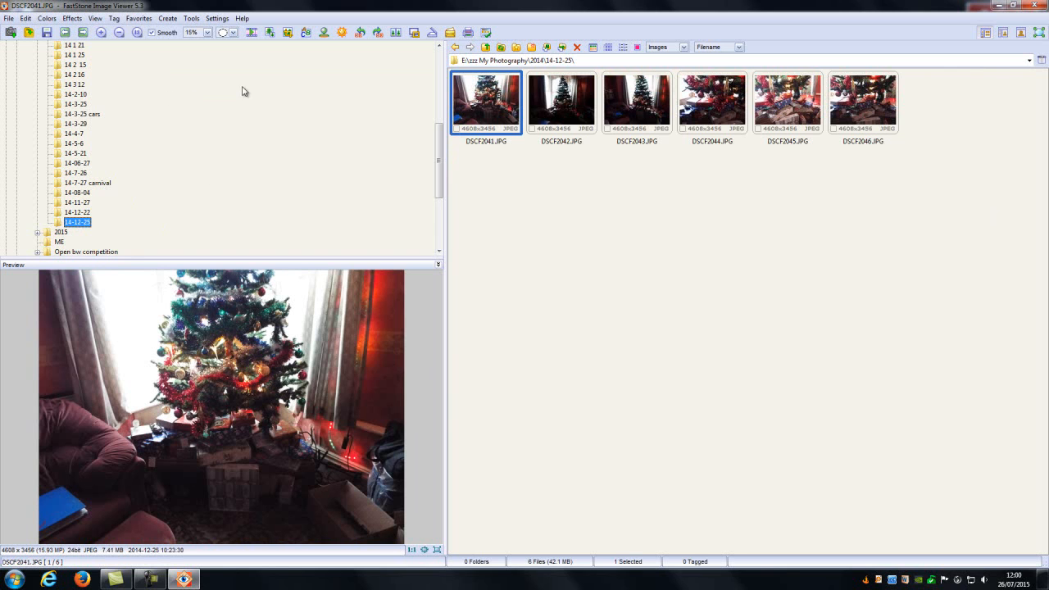
mouse_move(197, 100)
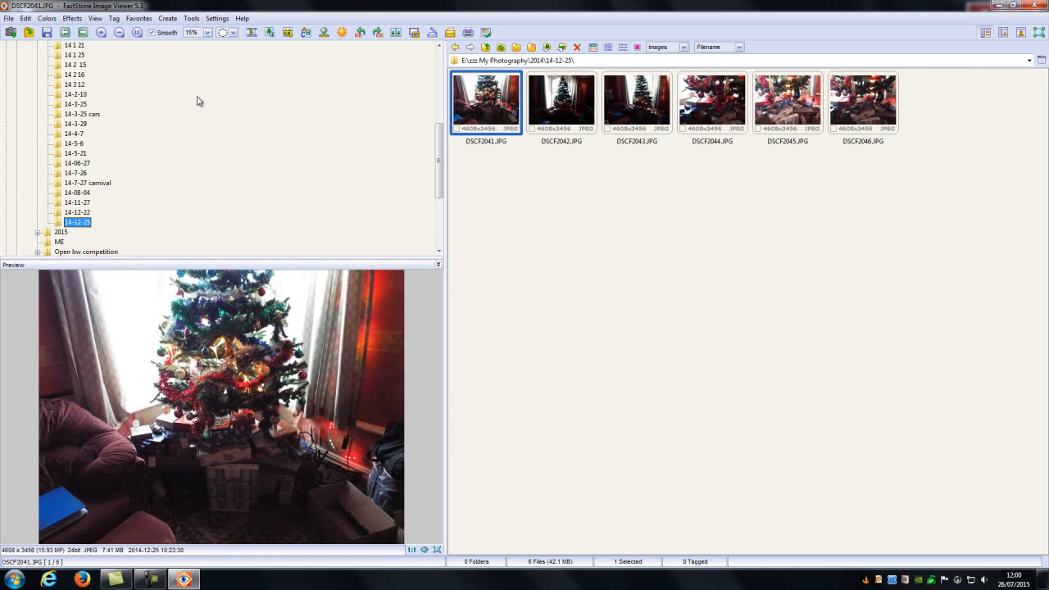
Show the File menu with open, save, print and acquire commands
click(8, 18)
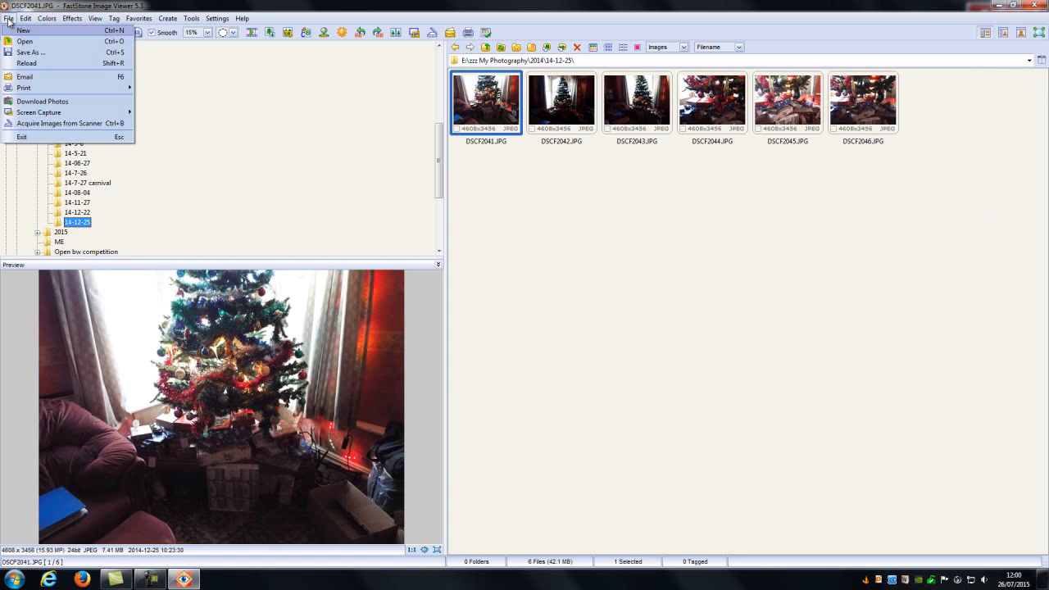
mouse_move(96, 100)
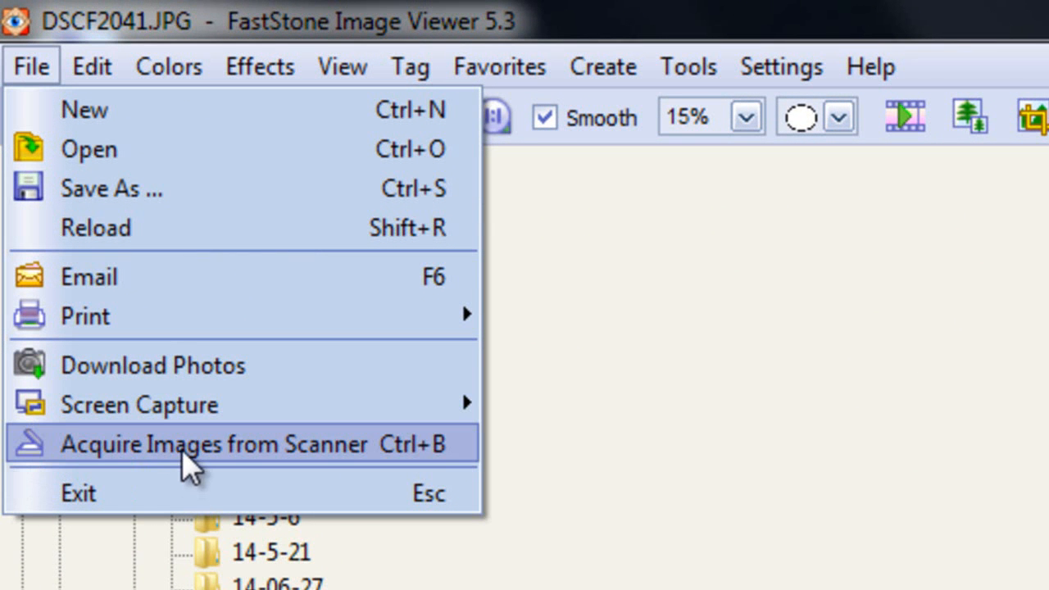
mouse_move(311, 463)
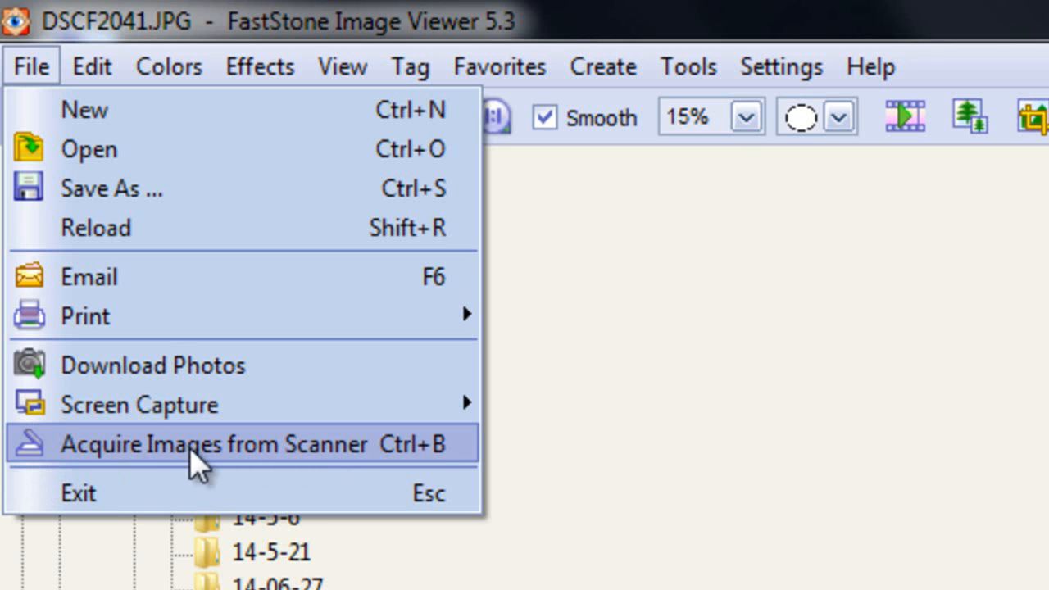
mouse_move(401, 480)
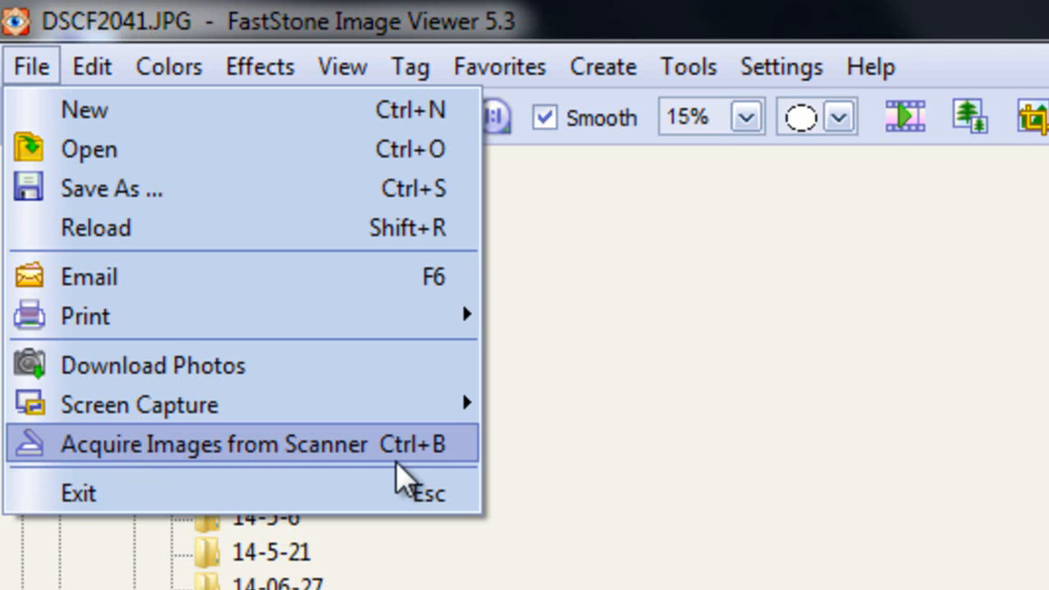
Show the Edit menu with its rotate, flip, resize and crop options
click(81, 59)
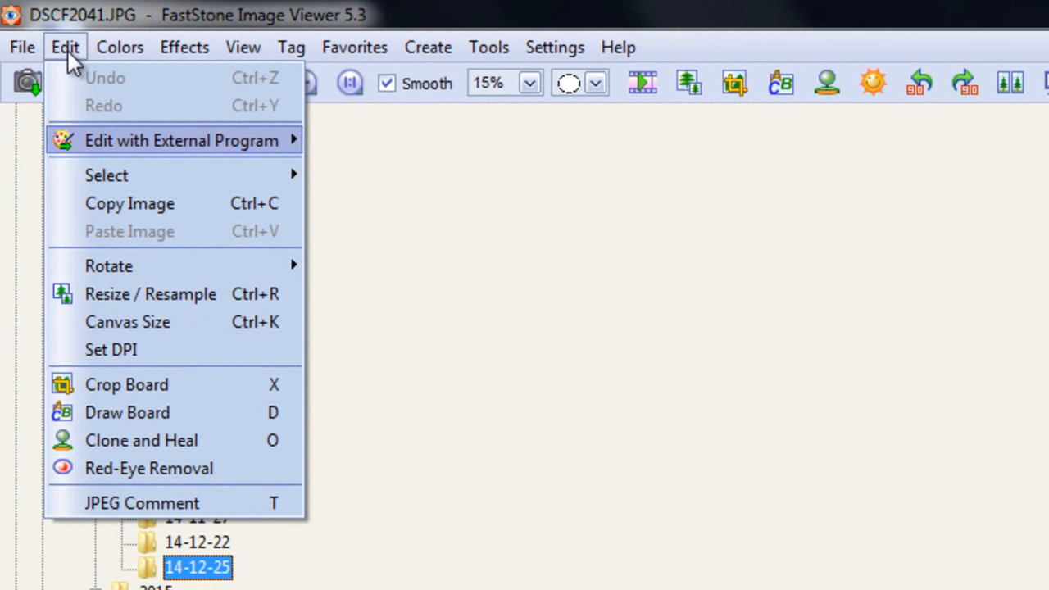
mouse_move(230, 140)
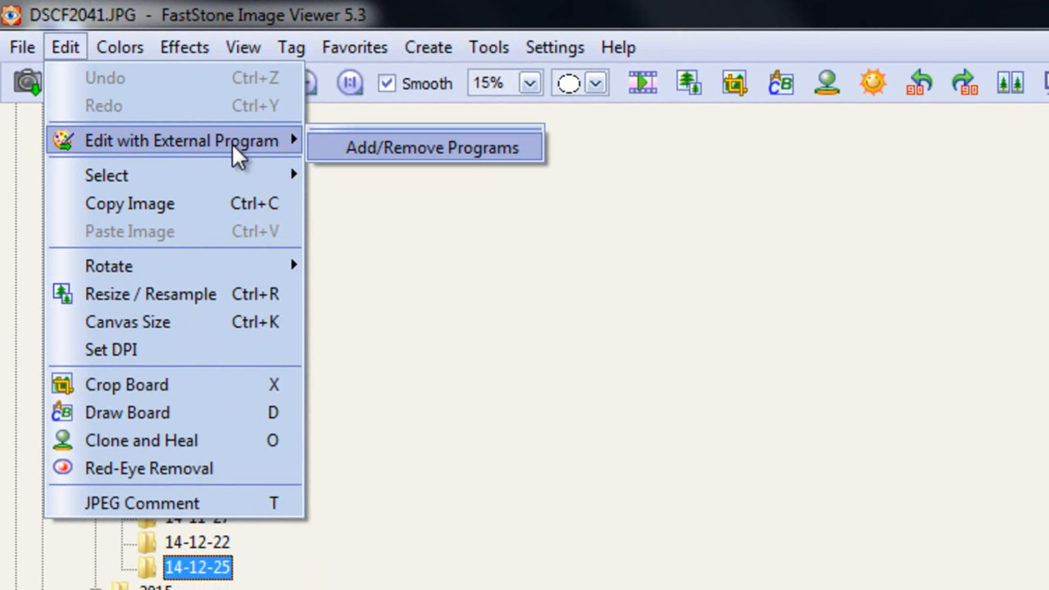
mouse_move(225, 147)
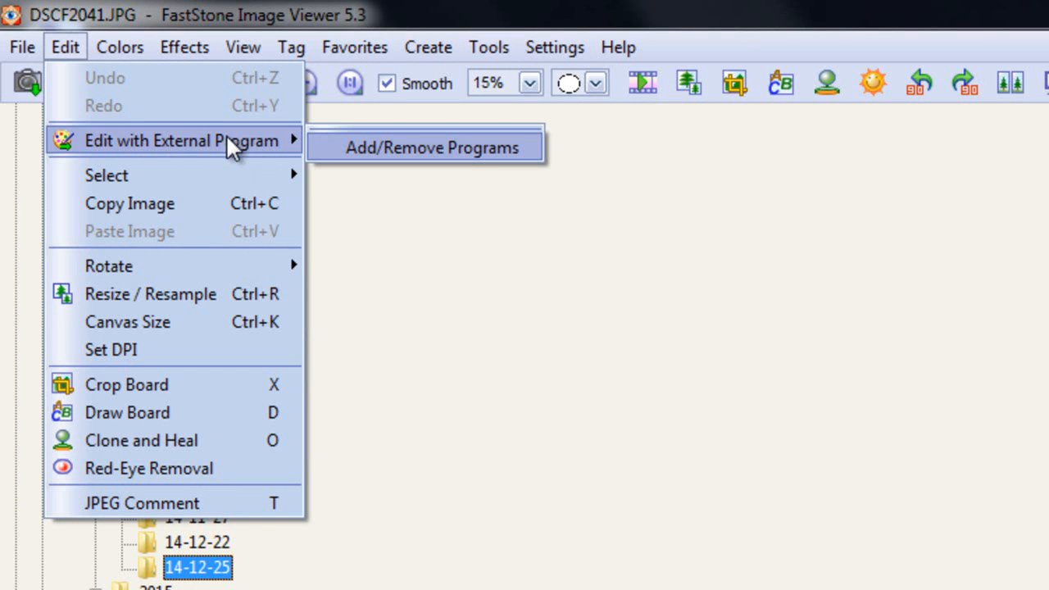
mouse_move(160, 174)
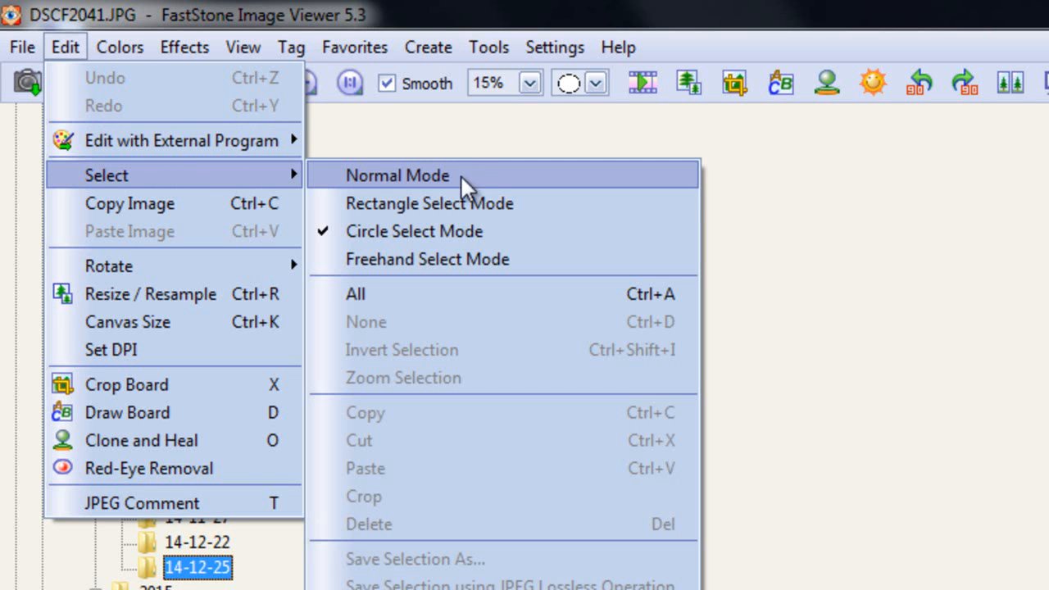
mouse_move(413, 231)
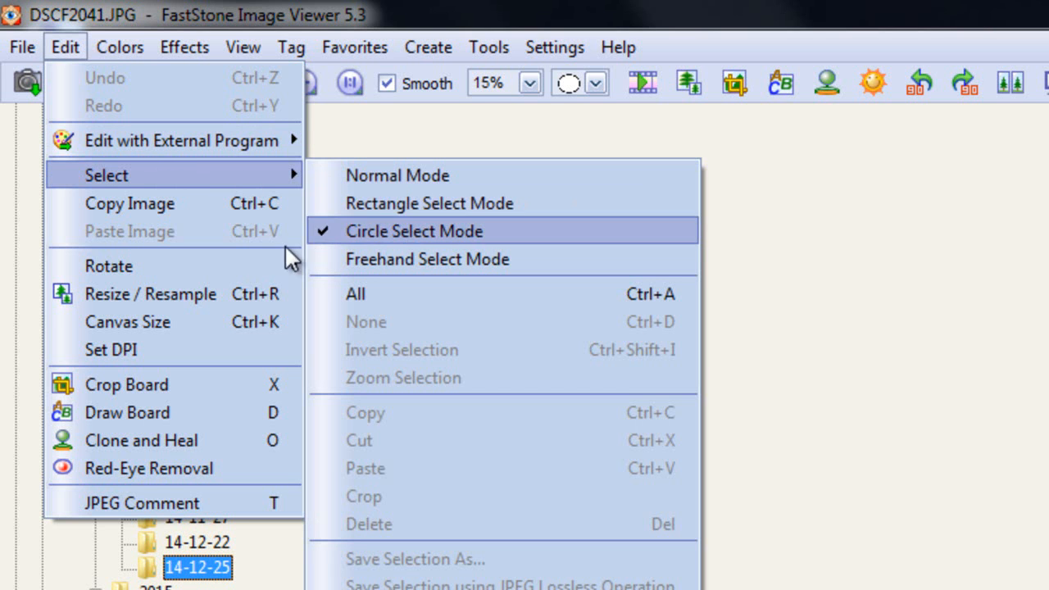
mouse_move(541, 259)
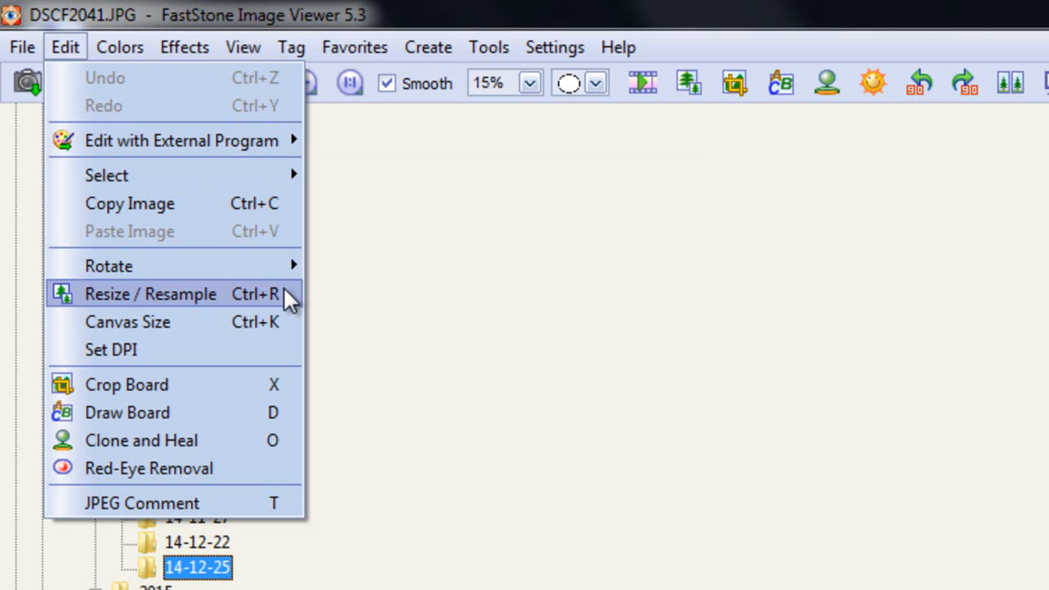
mouse_move(258, 211)
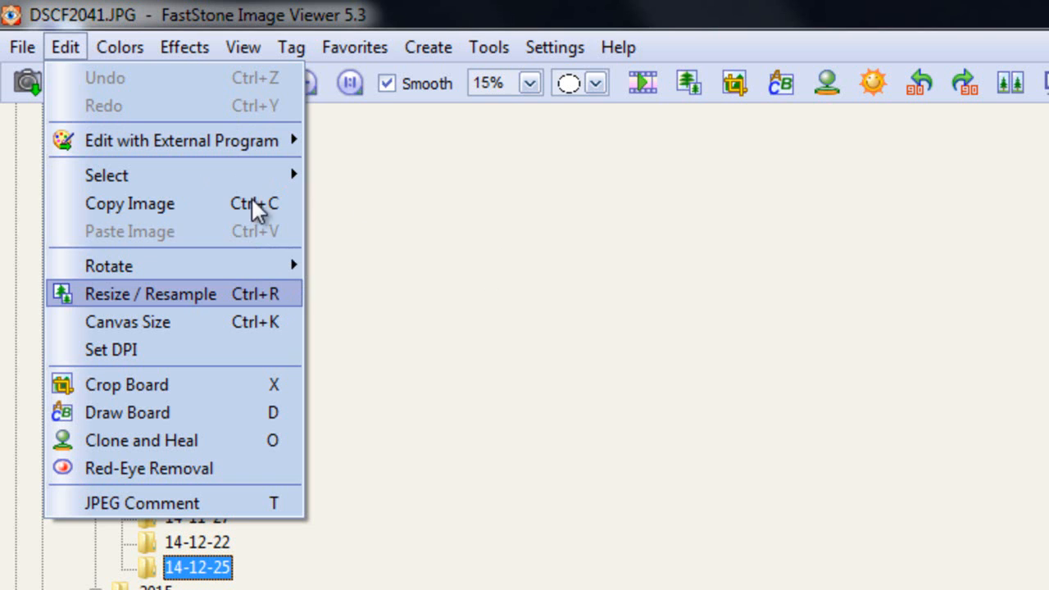
mouse_move(139, 265)
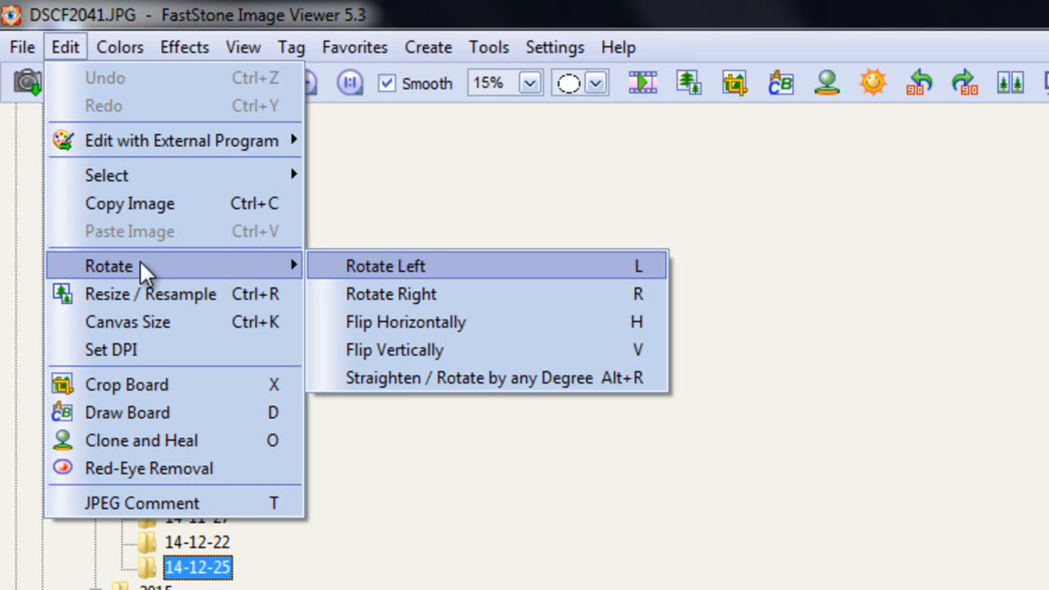
mouse_move(189, 274)
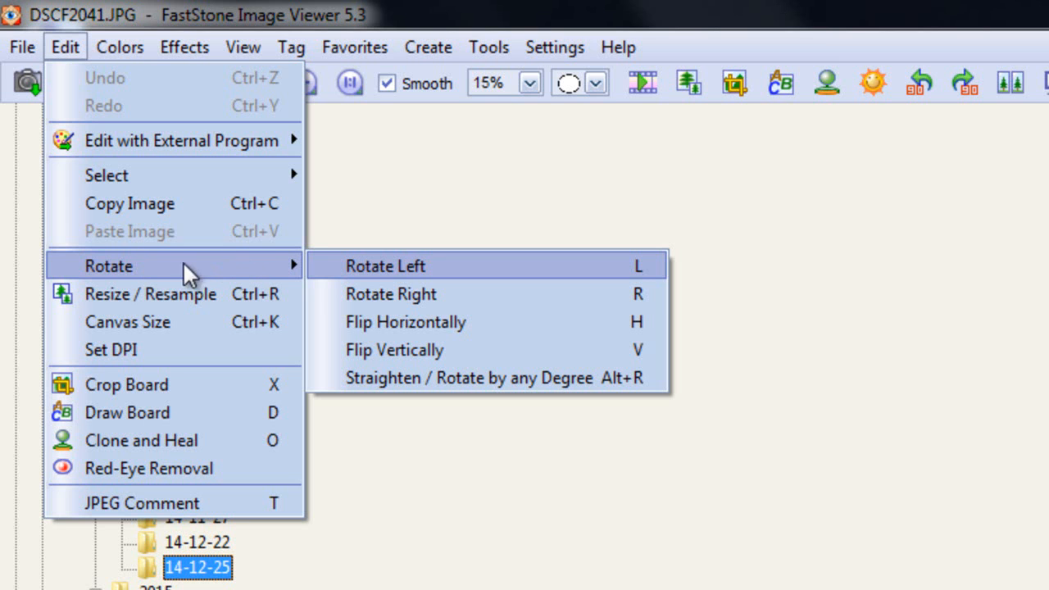
mouse_move(409, 305)
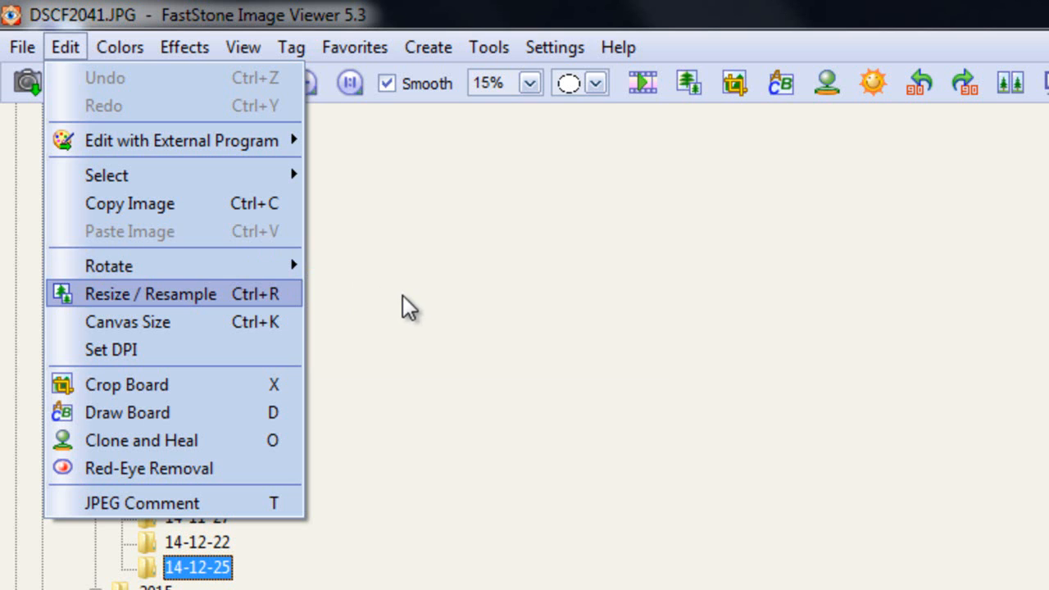
mouse_move(264, 307)
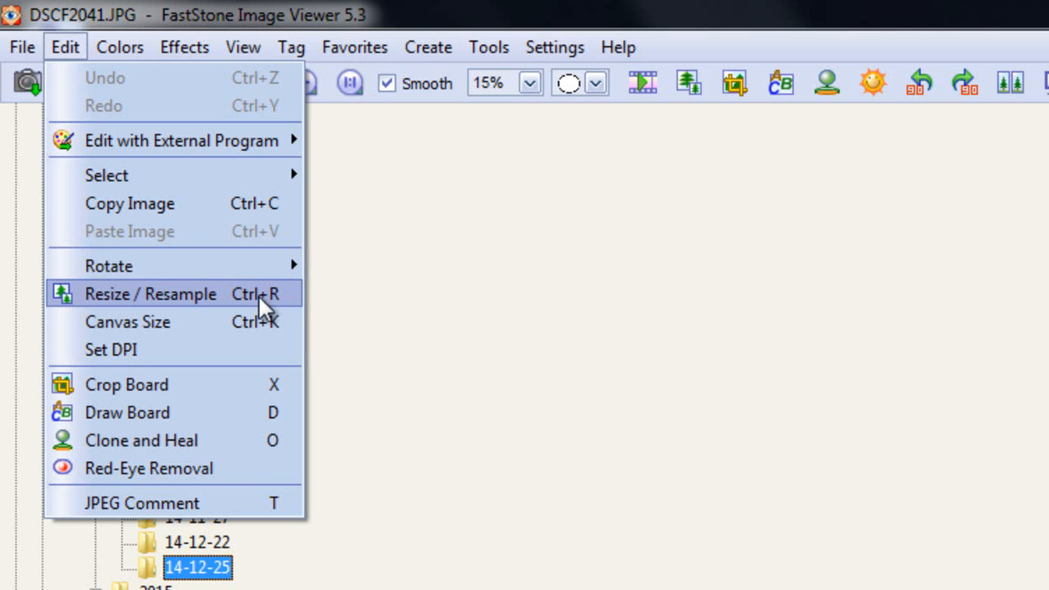
mouse_move(172, 322)
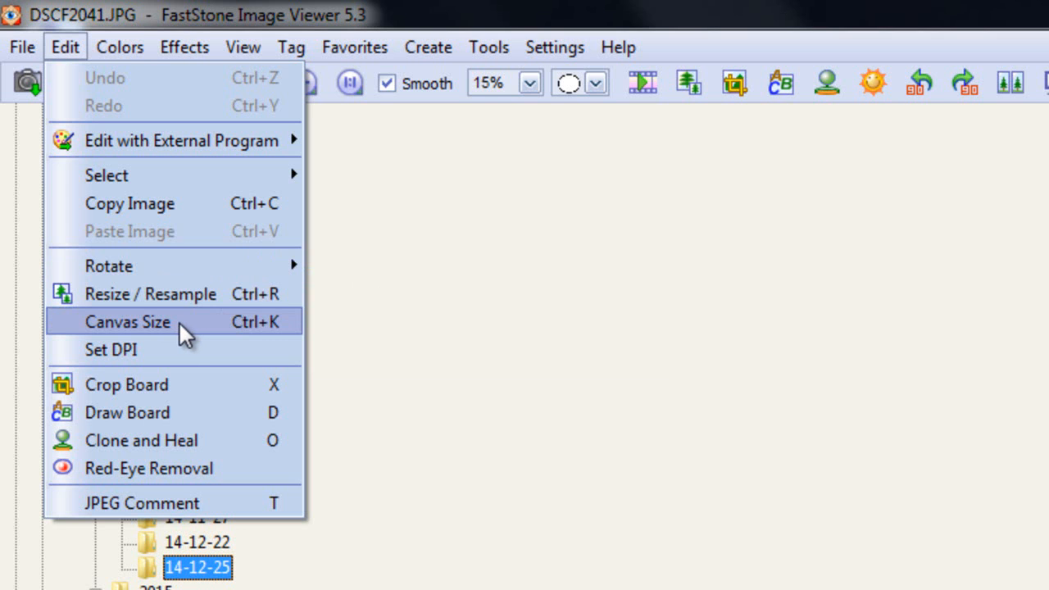
mouse_move(139, 361)
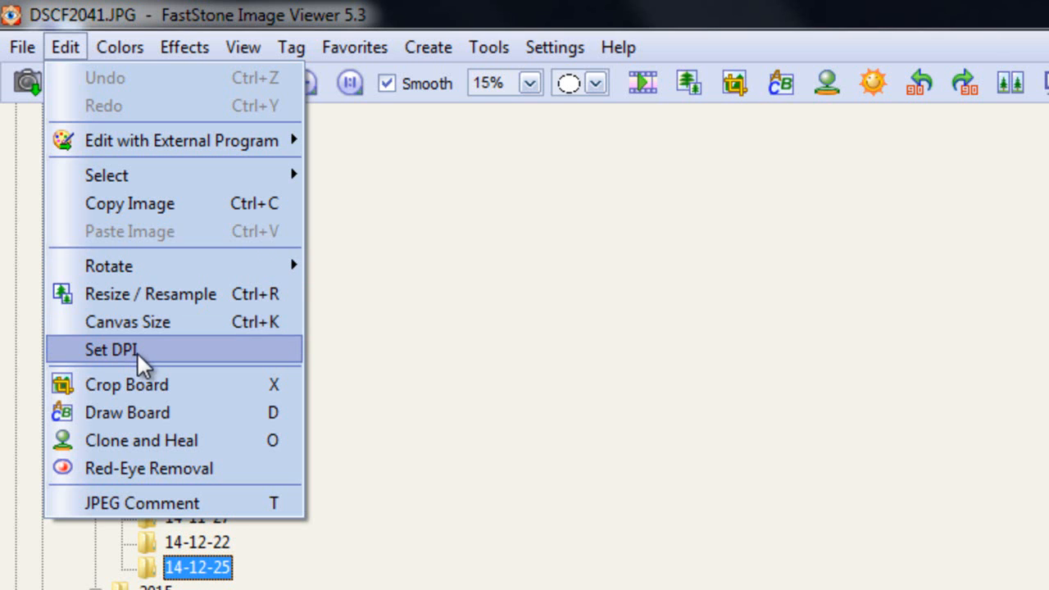
mouse_move(168, 363)
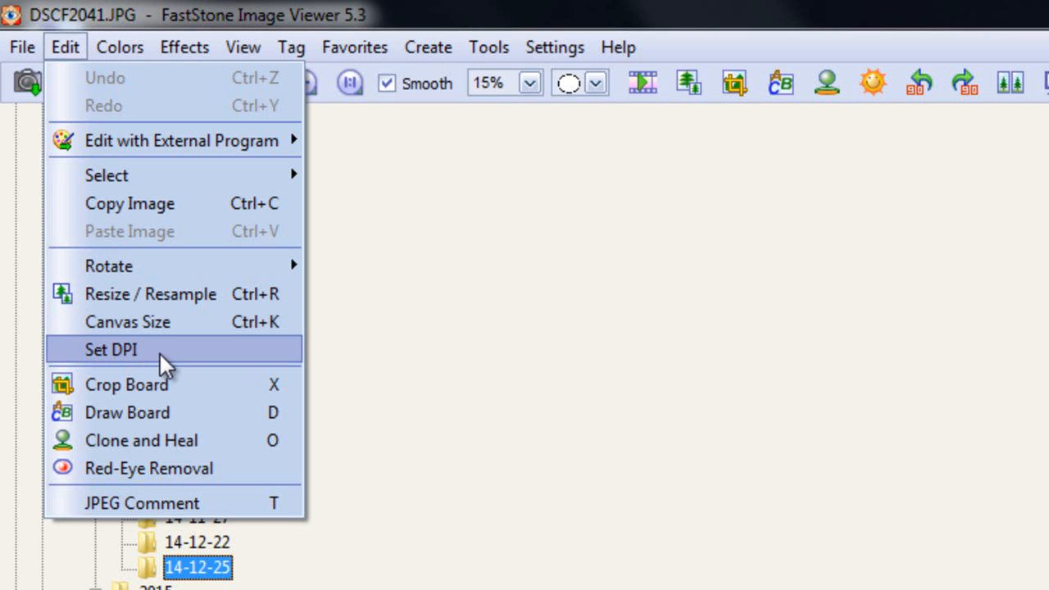
Set the photo's horizontal DPI to 65 in the Set DPI dialog
click(111, 350)
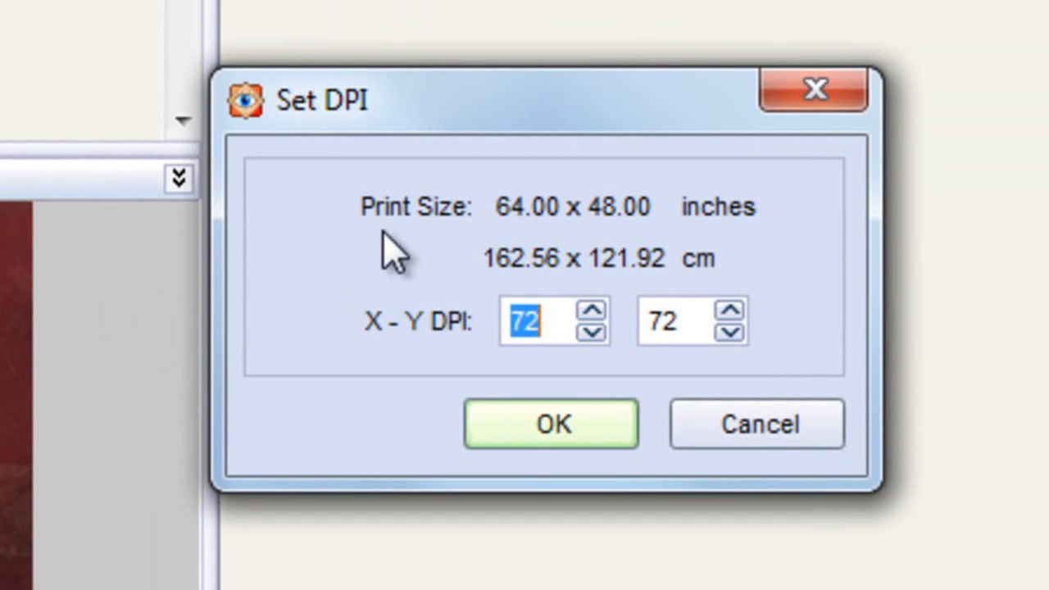
mouse_move(508, 238)
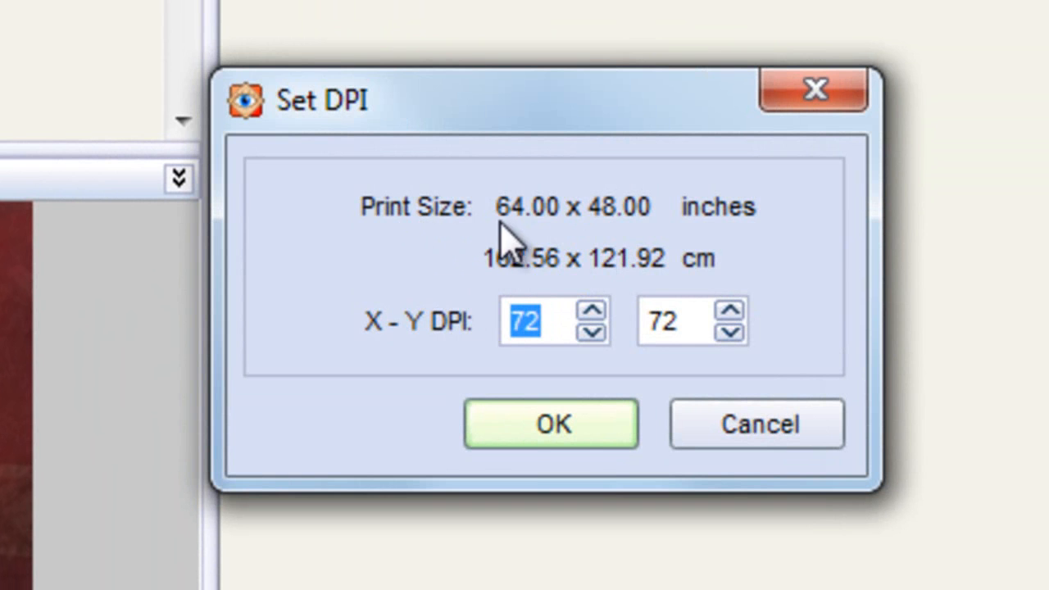
mouse_move(684, 307)
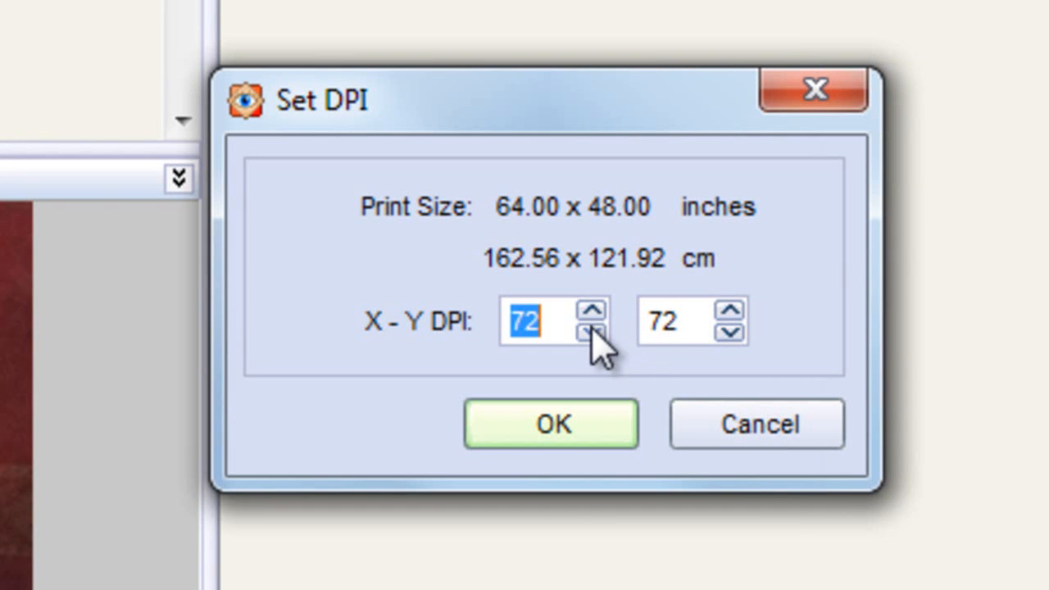
click(592, 310)
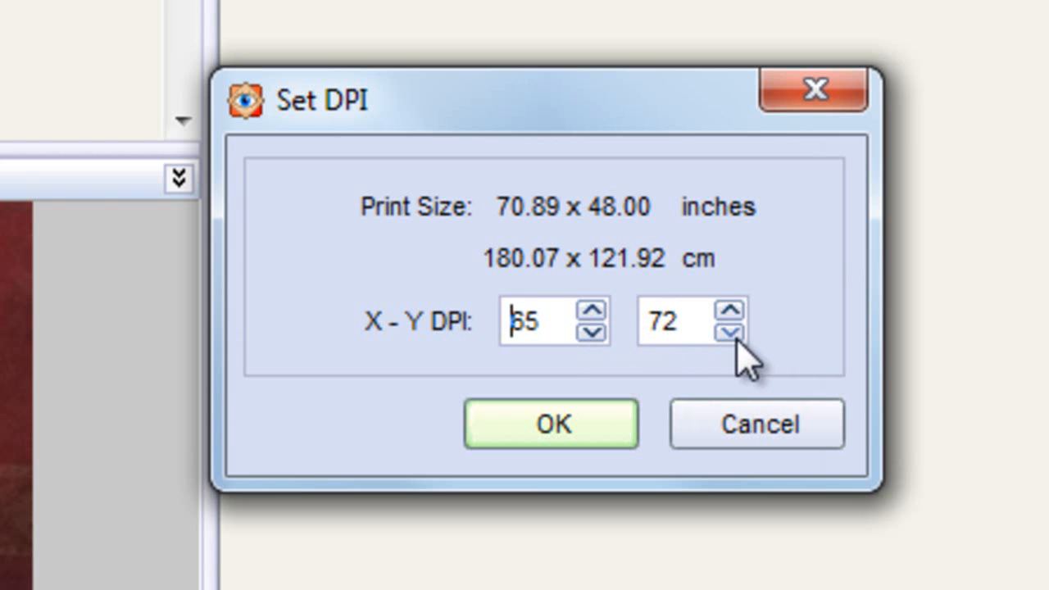
click(726, 333)
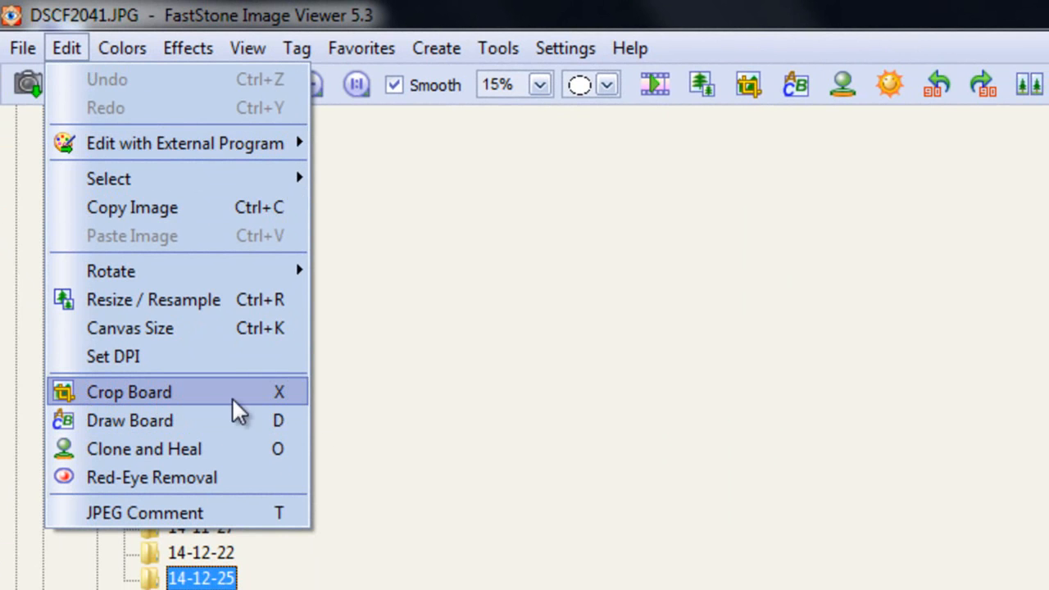
mouse_move(225, 406)
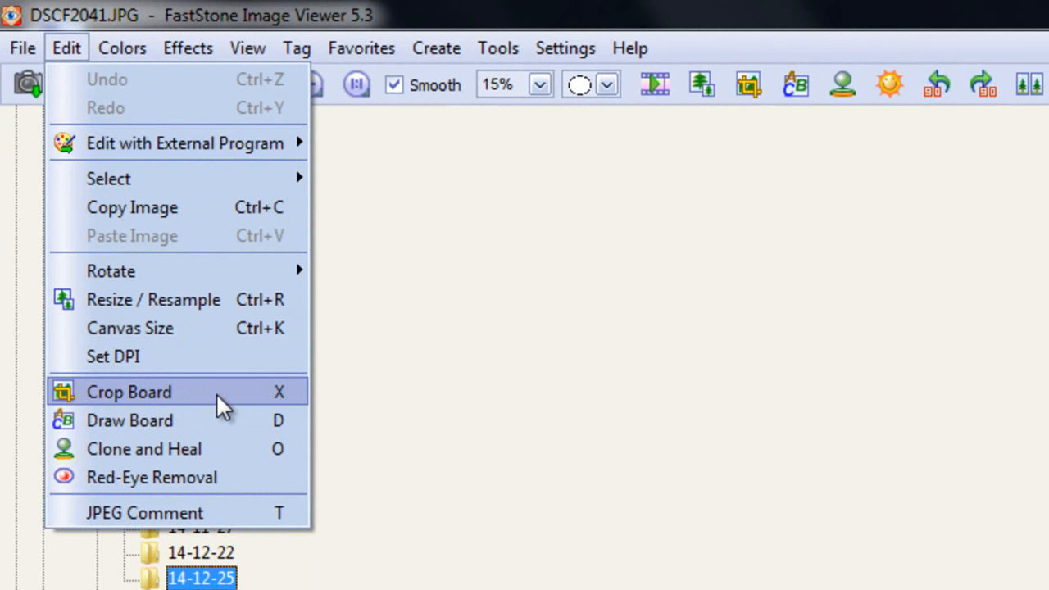
mouse_move(270, 477)
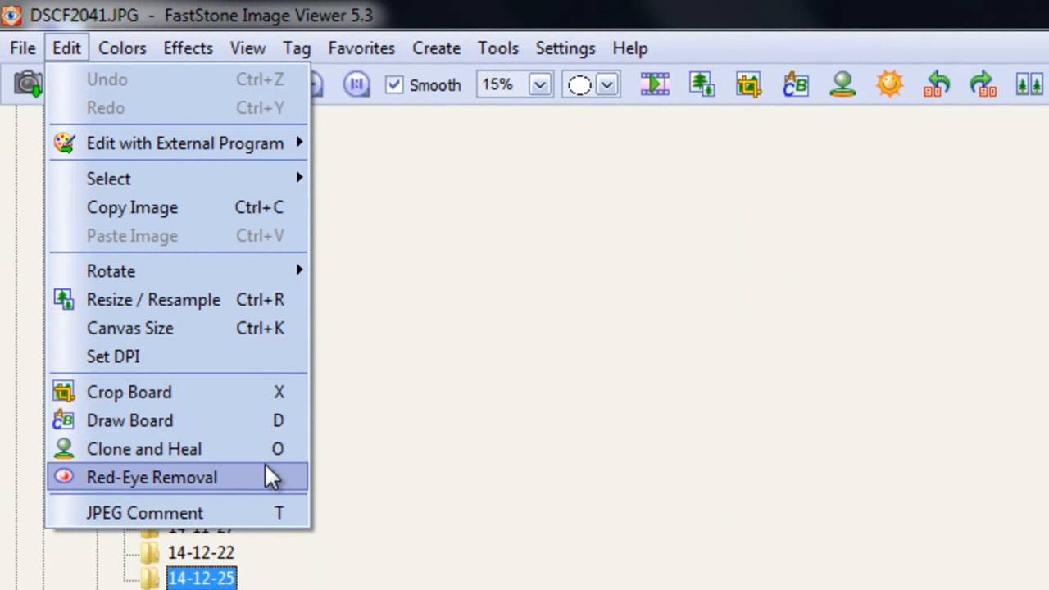
mouse_move(282, 457)
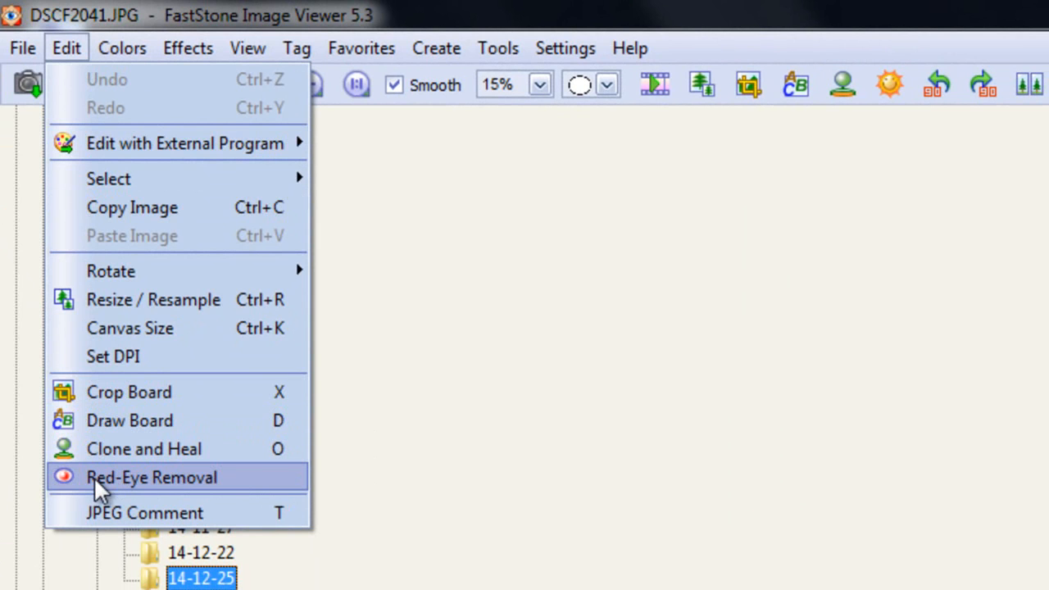
mouse_move(512, 496)
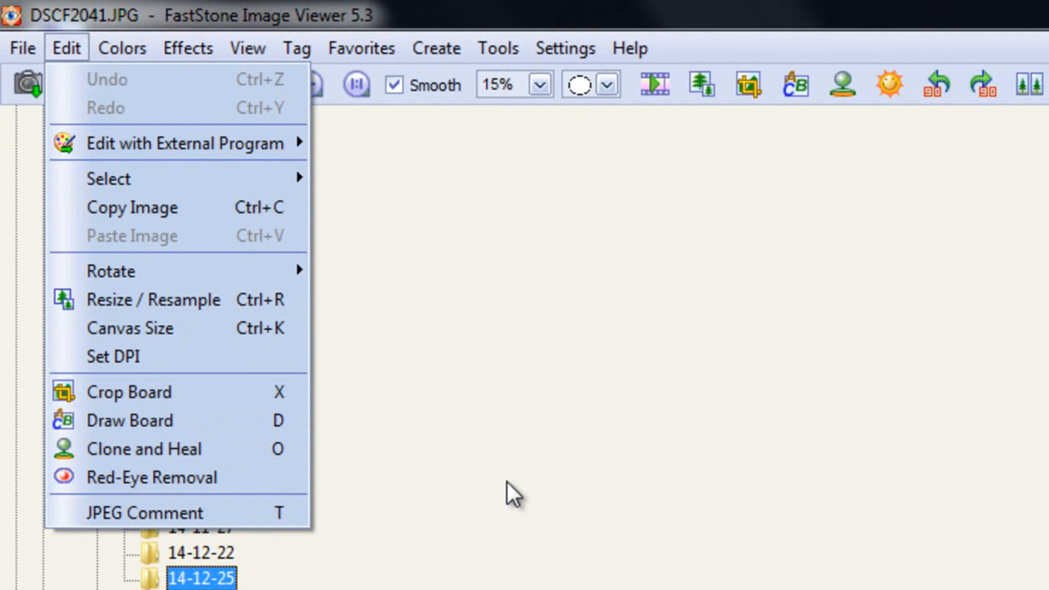
mouse_move(534, 491)
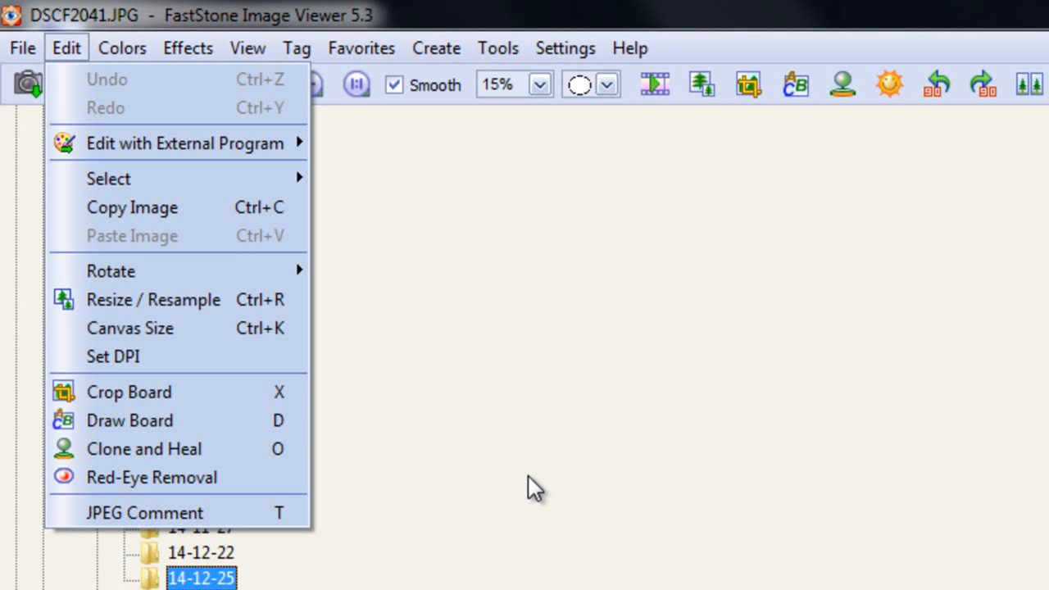
mouse_move(181, 477)
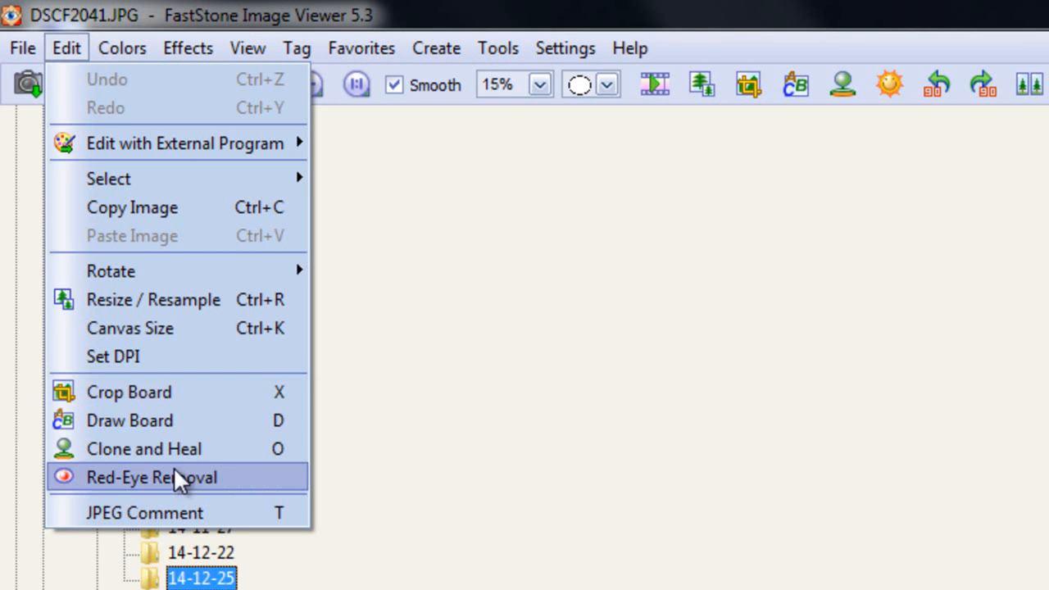
mouse_move(444, 508)
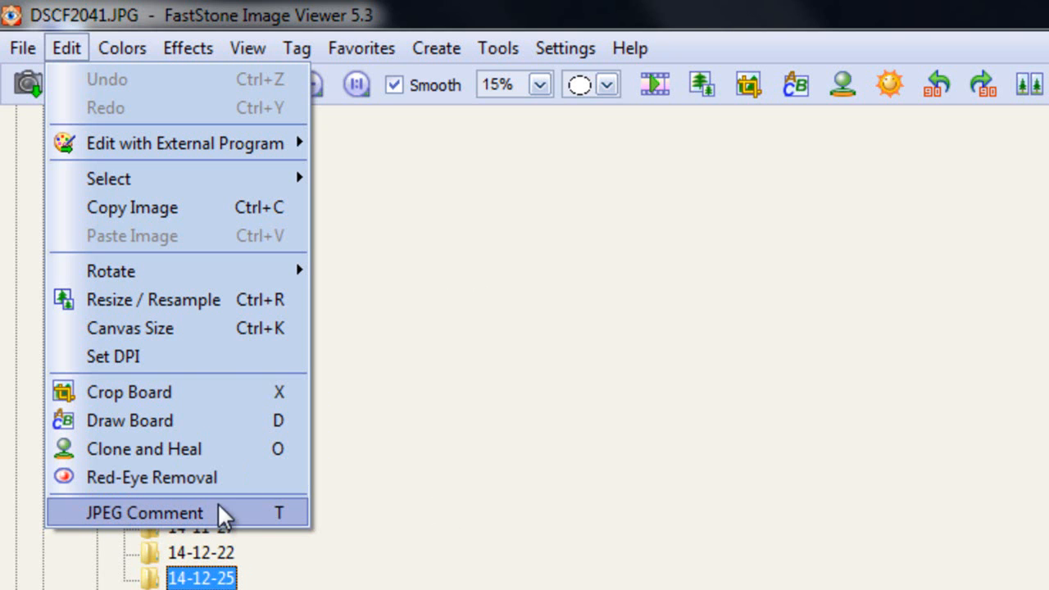
mouse_move(385, 59)
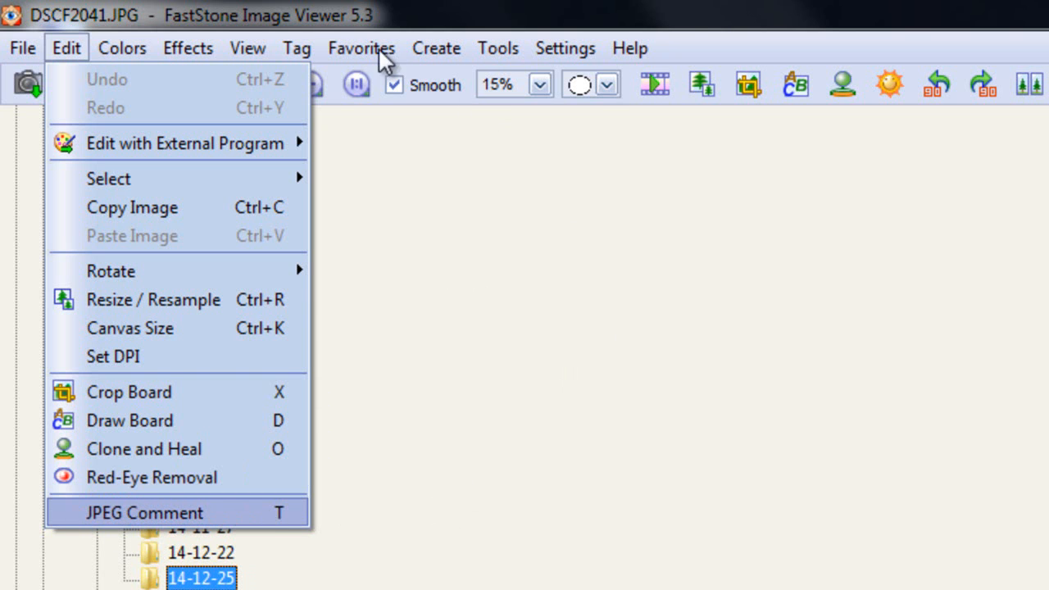
Check the colour adjustment commands, then load the 14-5-6 folder's photos
click(122, 47)
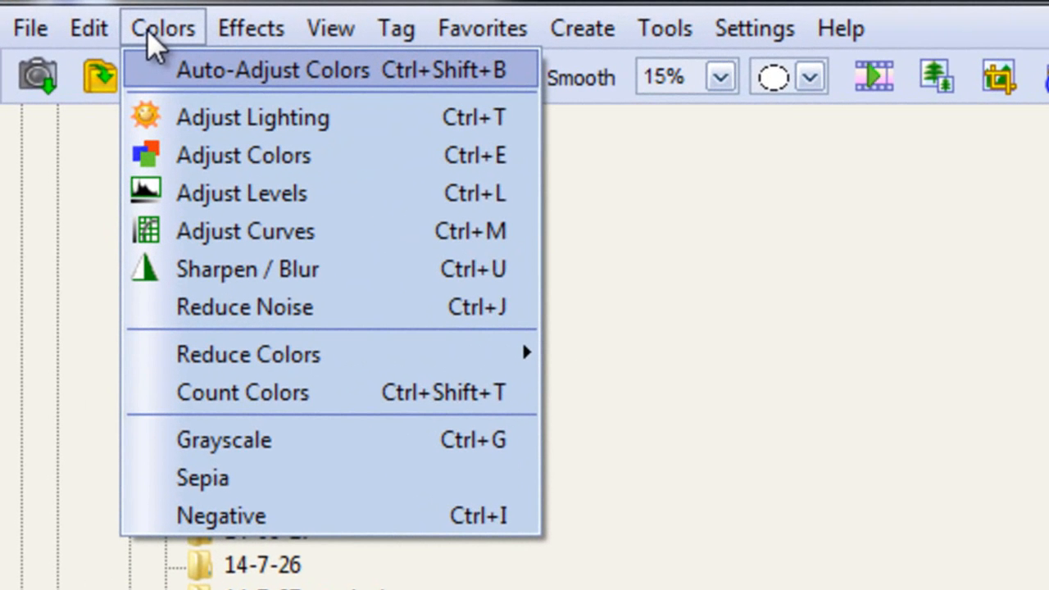
mouse_move(252, 117)
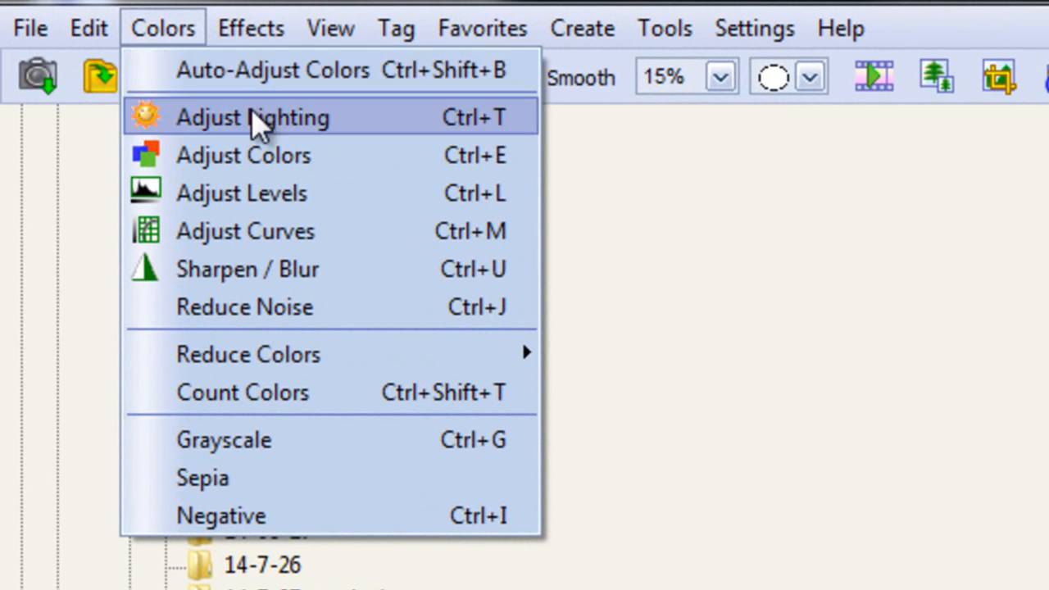
mouse_move(353, 192)
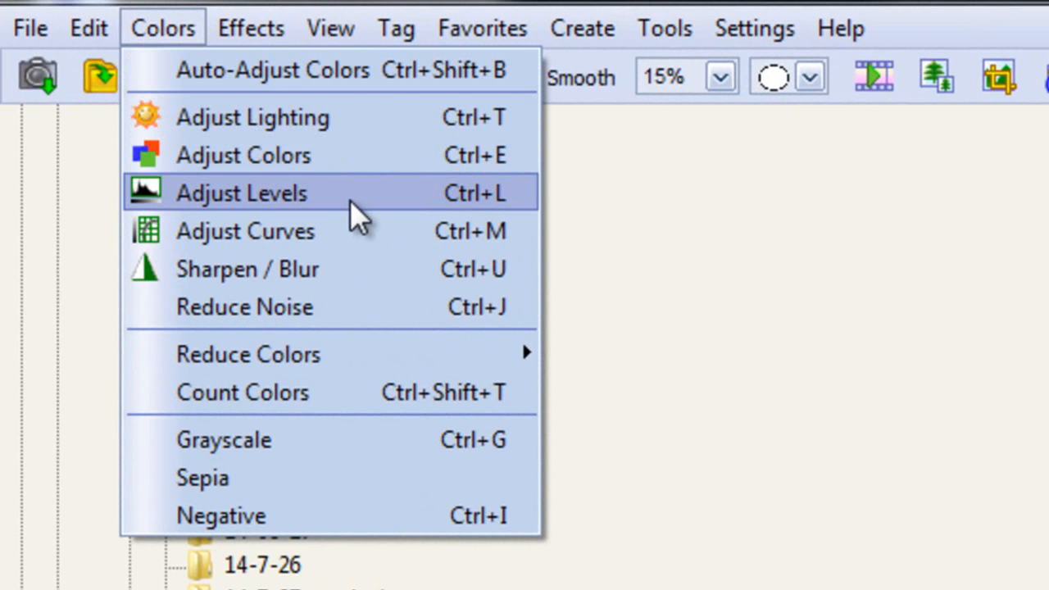
mouse_move(229, 238)
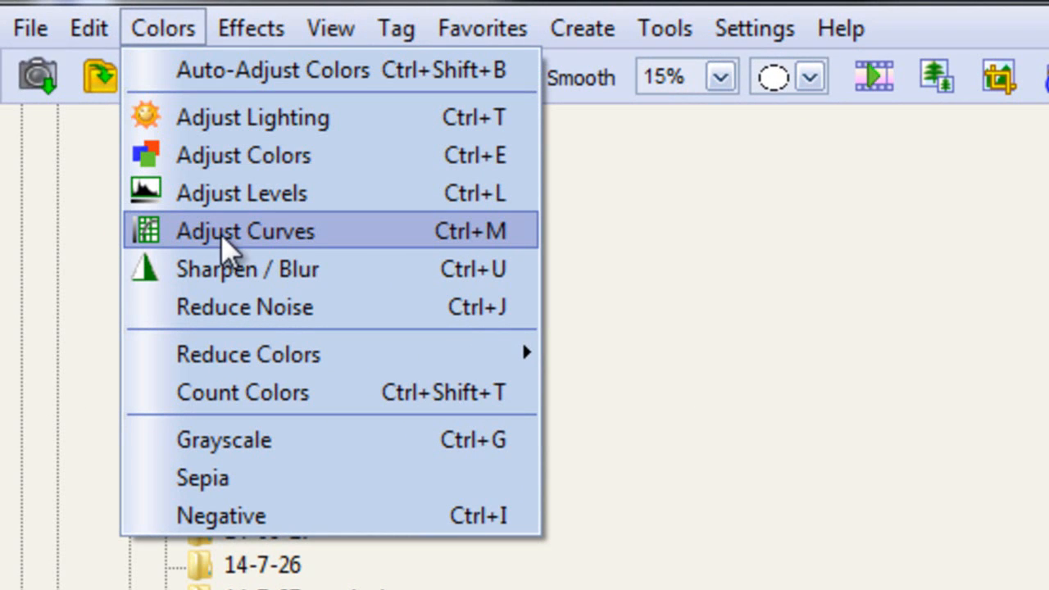
mouse_move(262, 269)
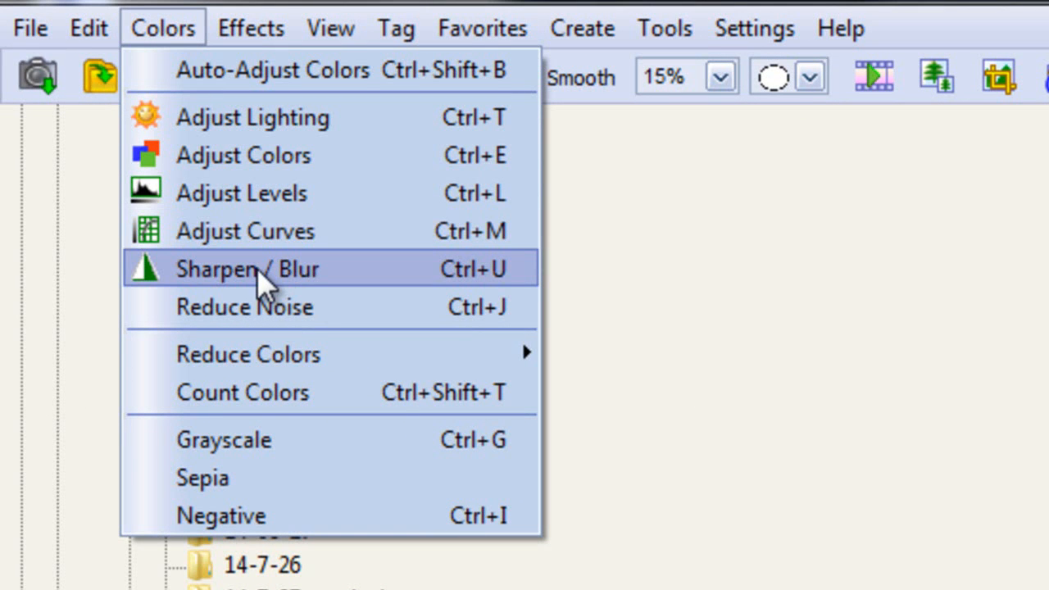
mouse_move(393, 293)
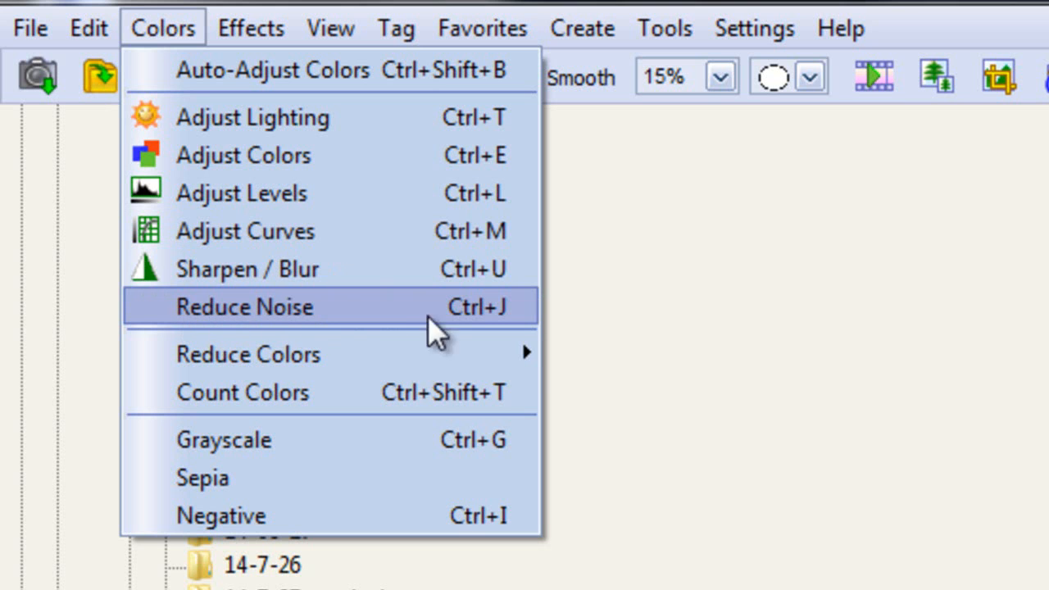
mouse_move(418, 332)
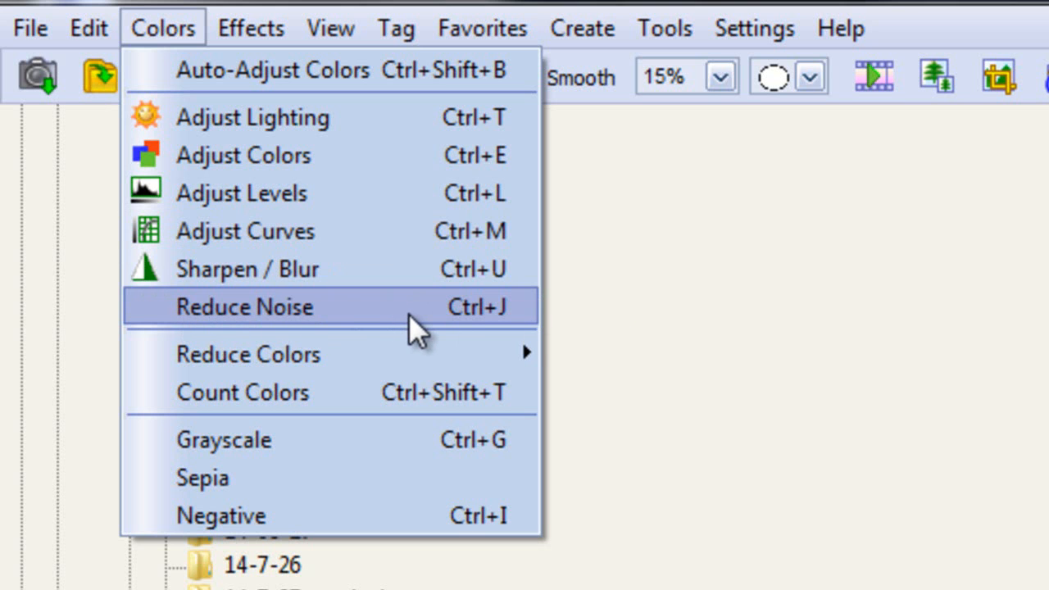
mouse_move(373, 319)
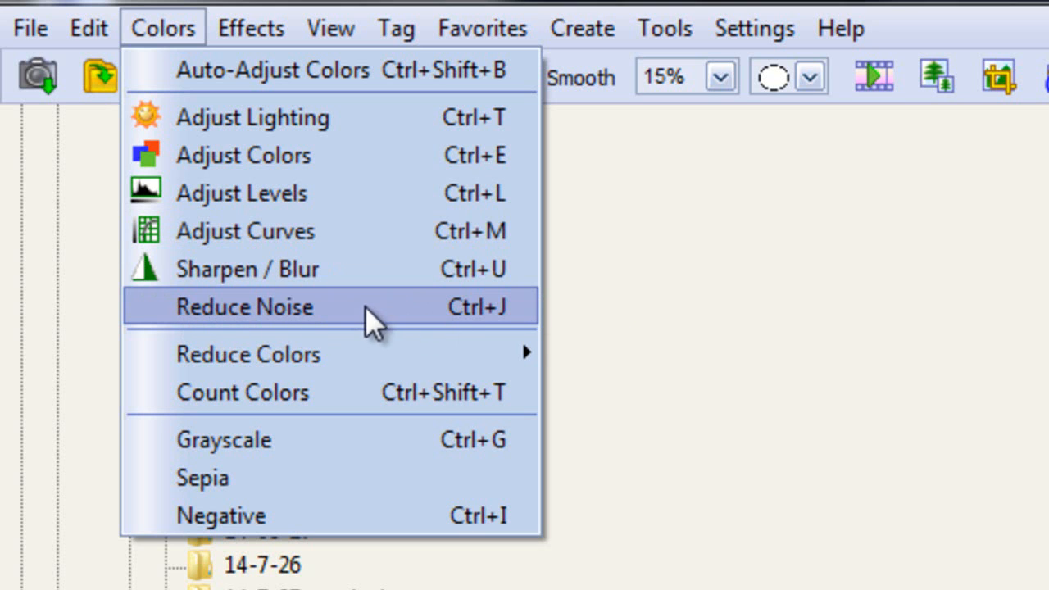
mouse_move(340, 327)
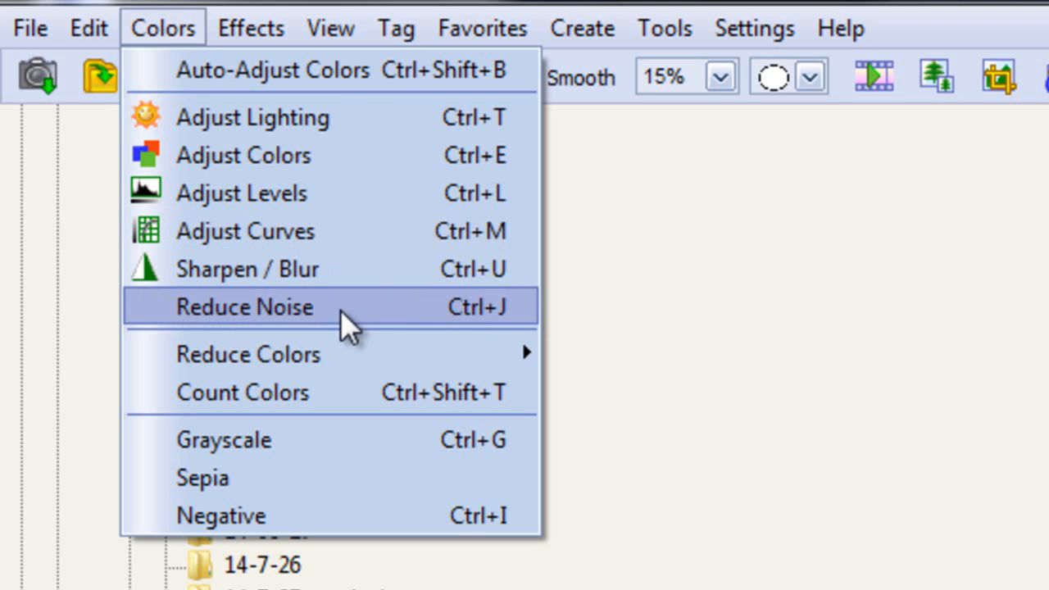
mouse_move(463, 313)
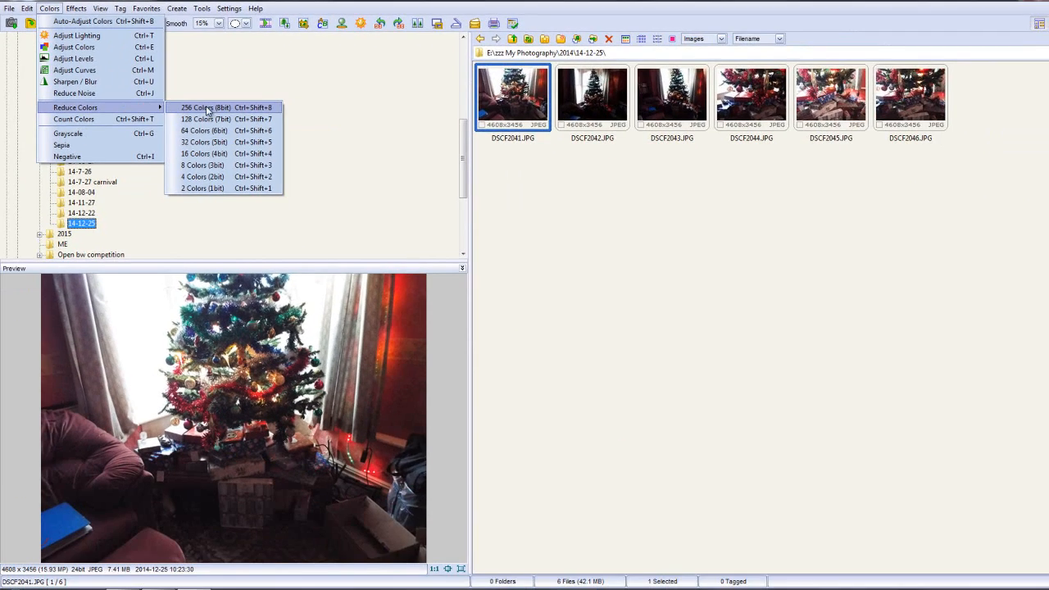
mouse_move(211, 189)
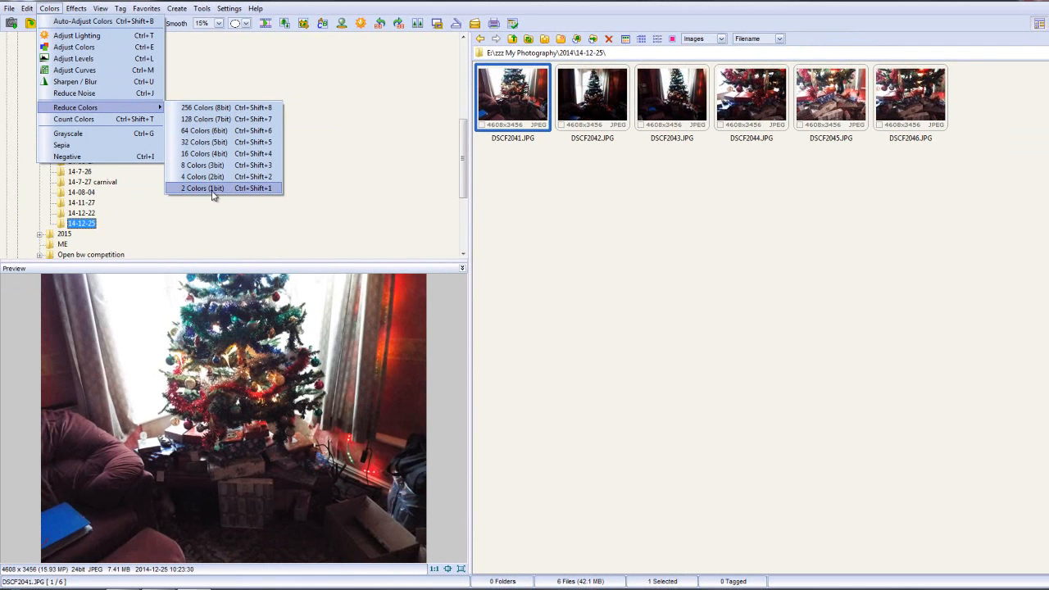
click(196, 188)
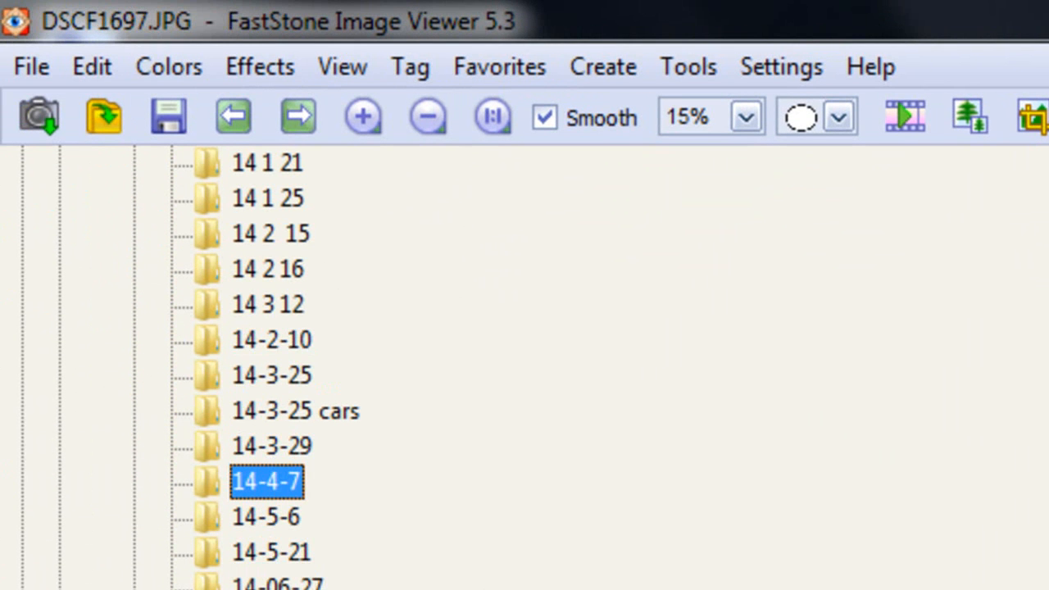
mouse_move(181, 180)
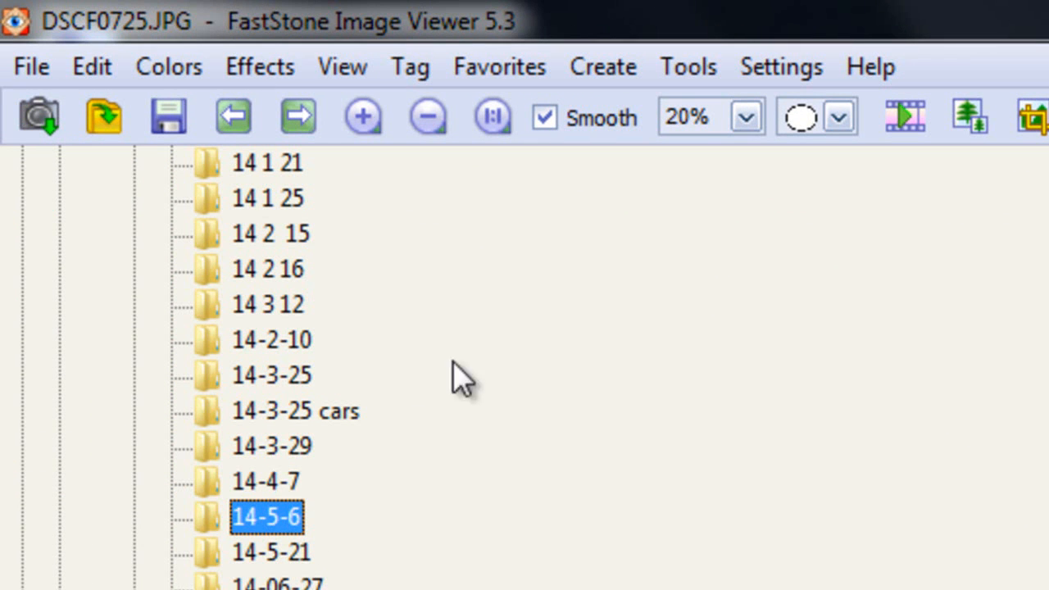
mouse_move(168, 66)
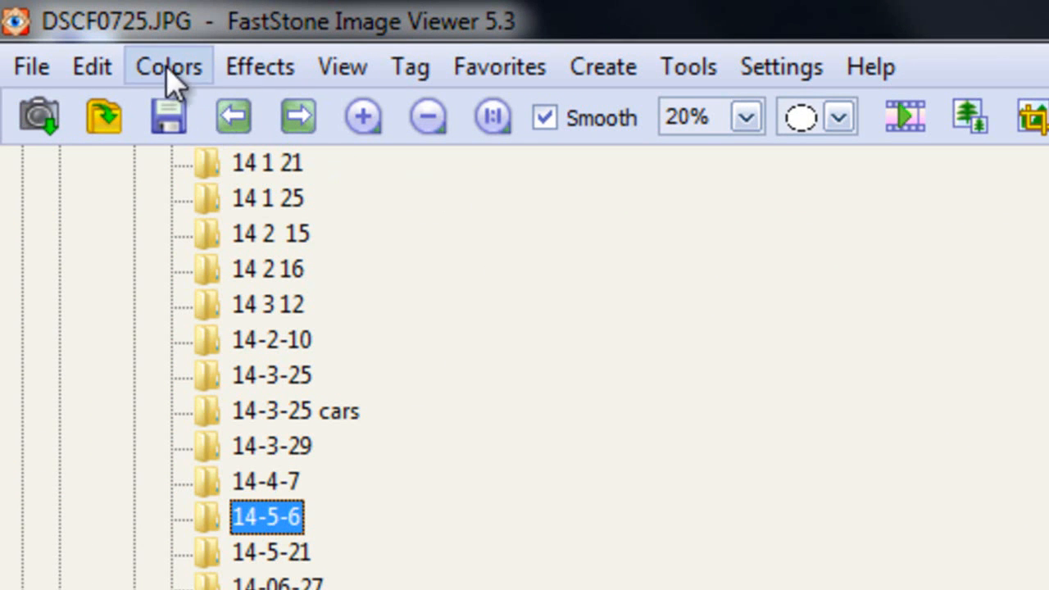
click(168, 66)
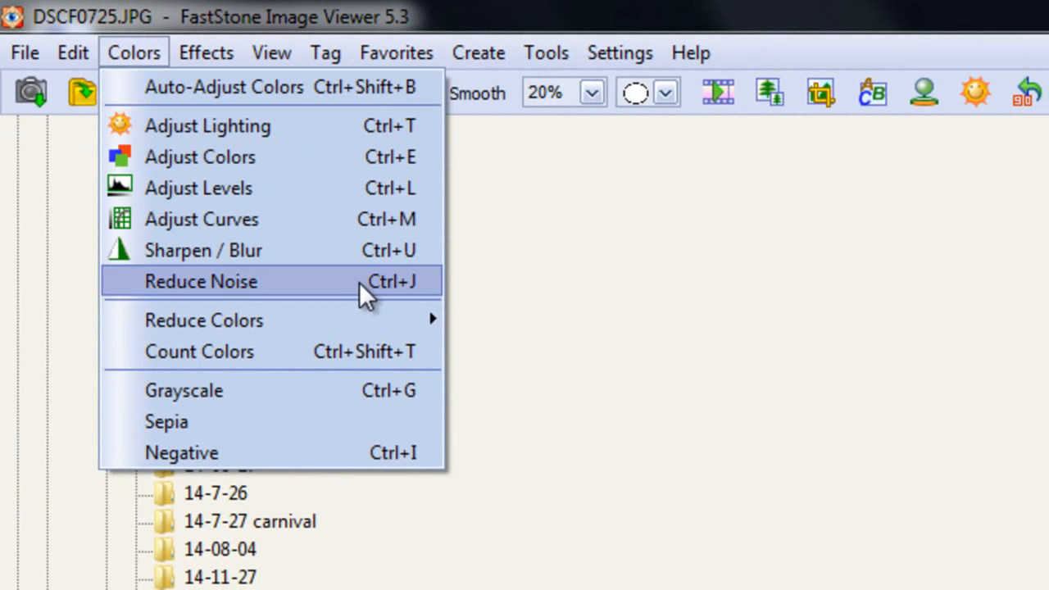
mouse_move(204, 320)
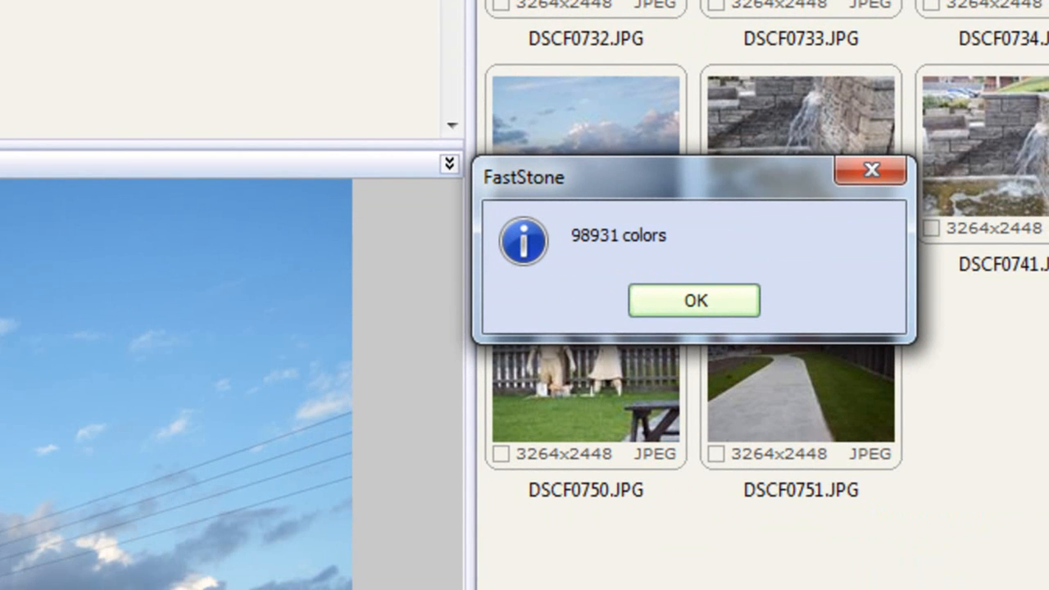
mouse_move(705, 324)
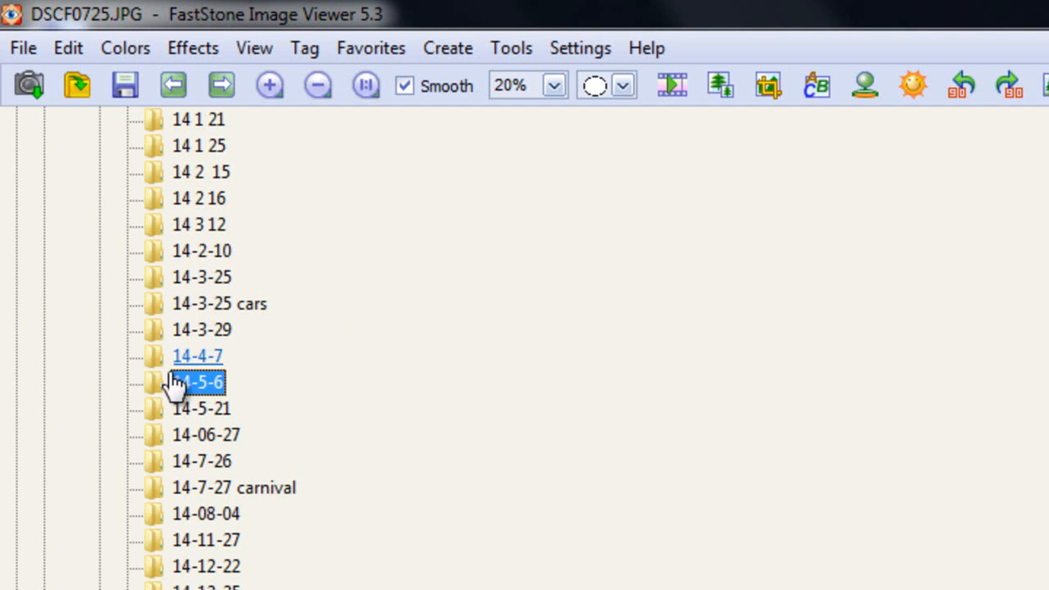
Open the 14-5-21 folder and select the sunset photo DSCF0763.JPG
click(202, 408)
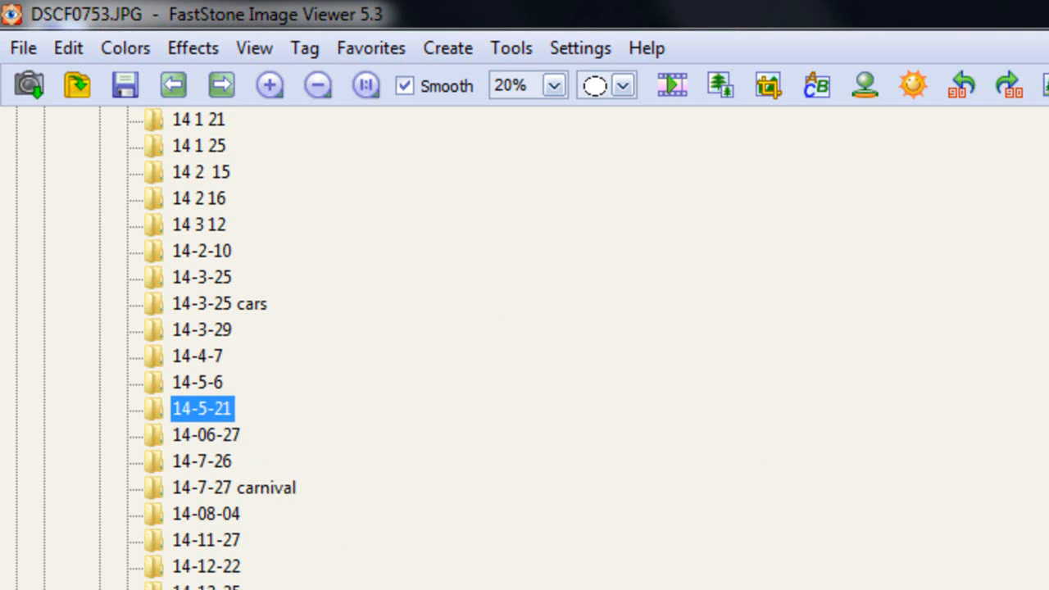
double_click(201, 408)
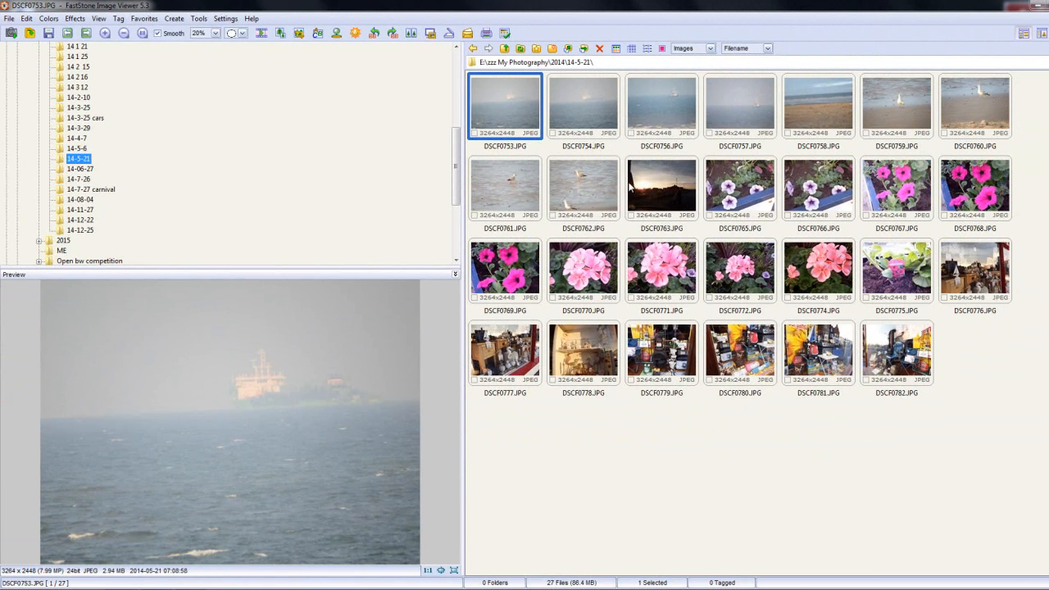
click(661, 188)
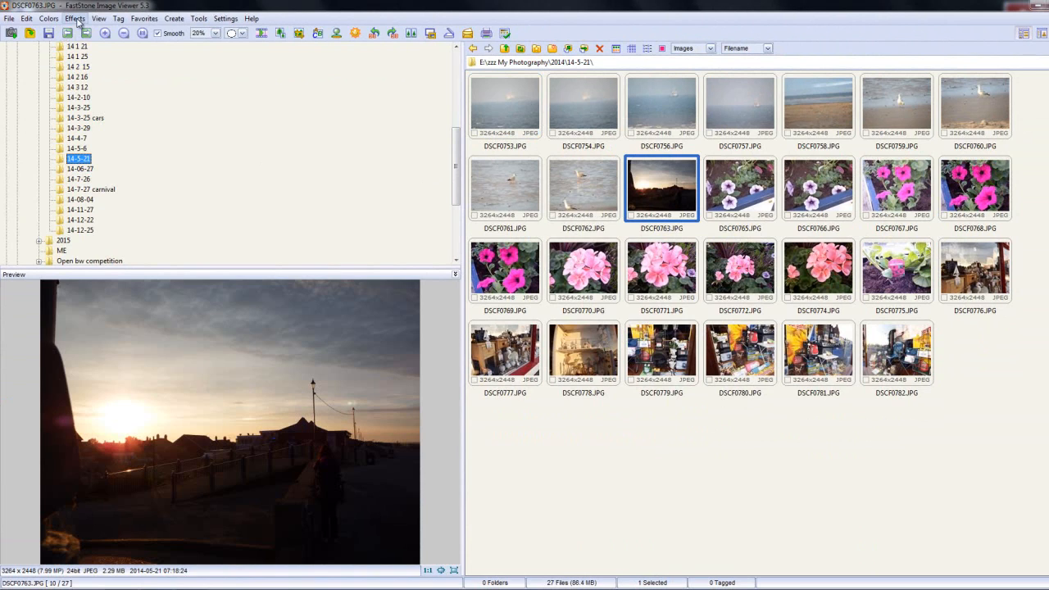
Preview the Bump Map effect on the sunset, then cancel it
click(75, 18)
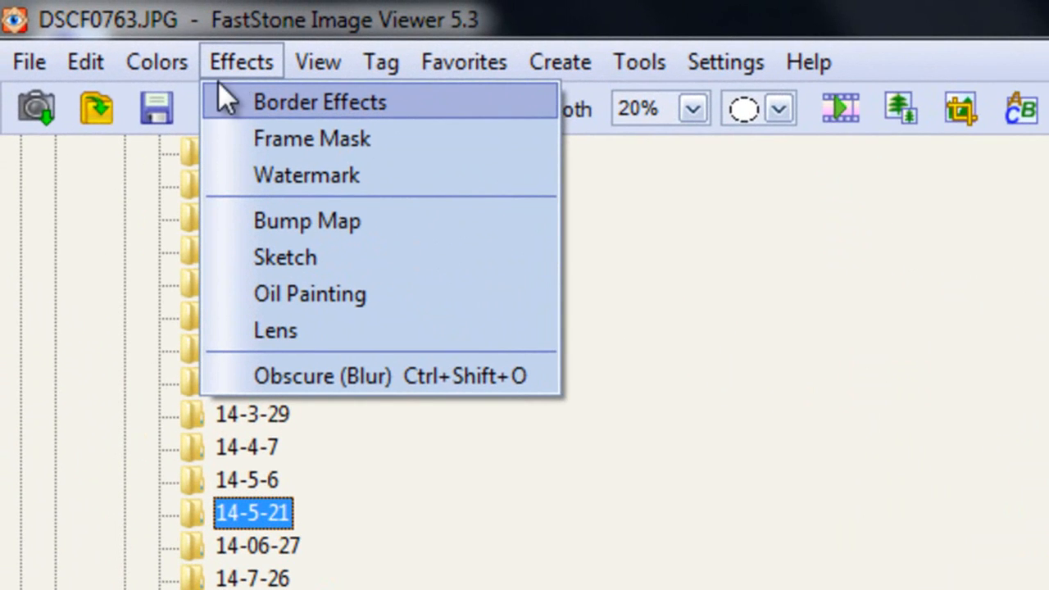
mouse_move(311, 138)
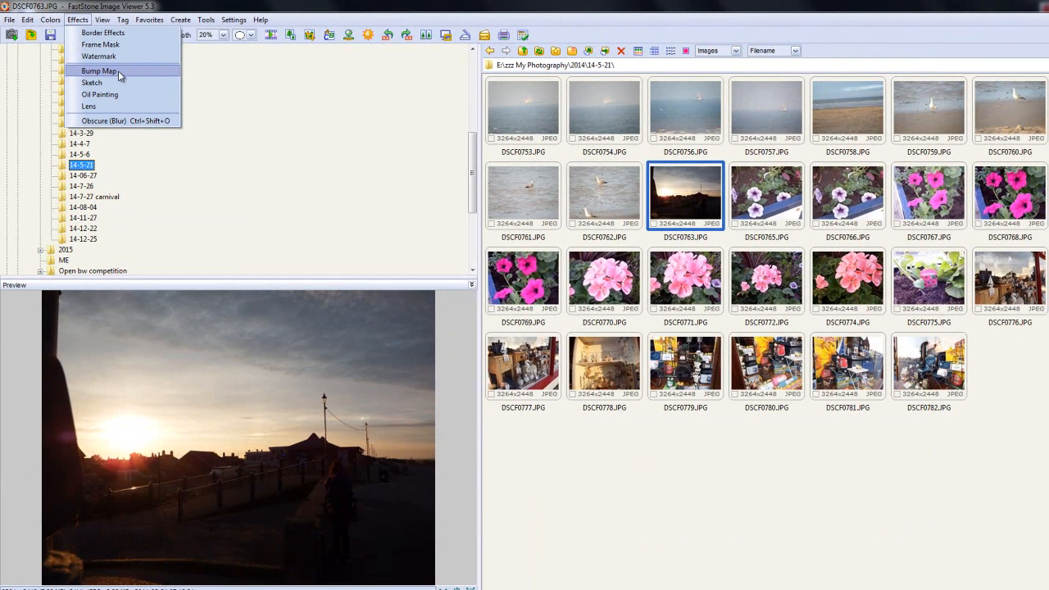
click(98, 71)
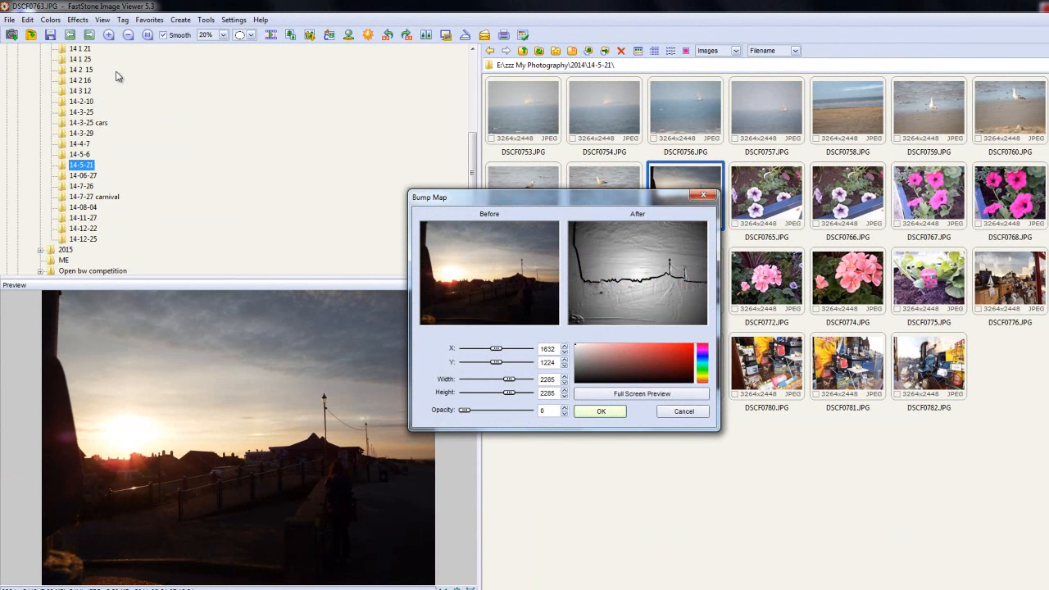
mouse_move(490, 274)
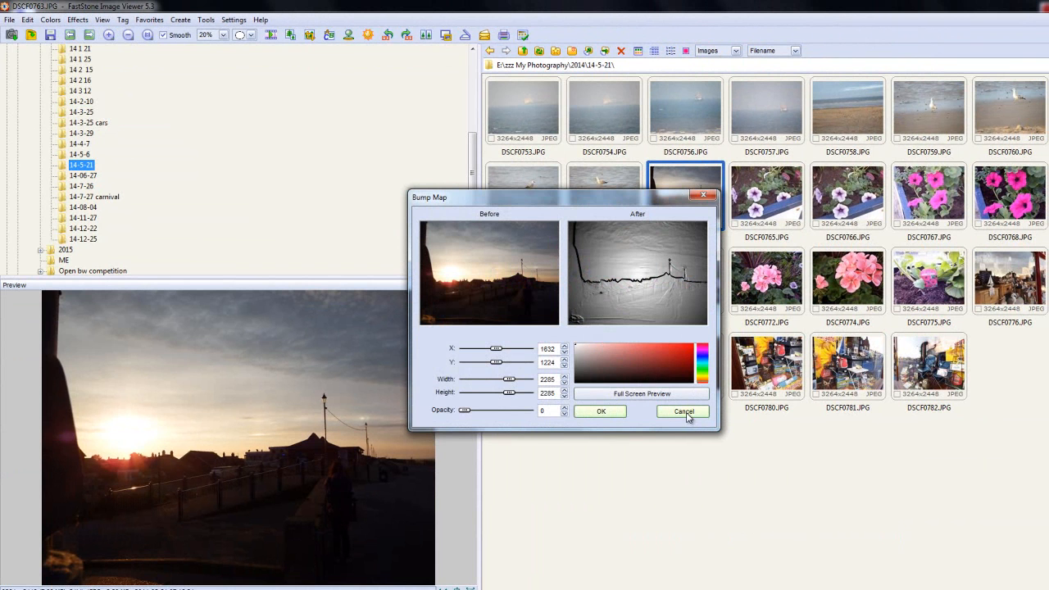
click(682, 411)
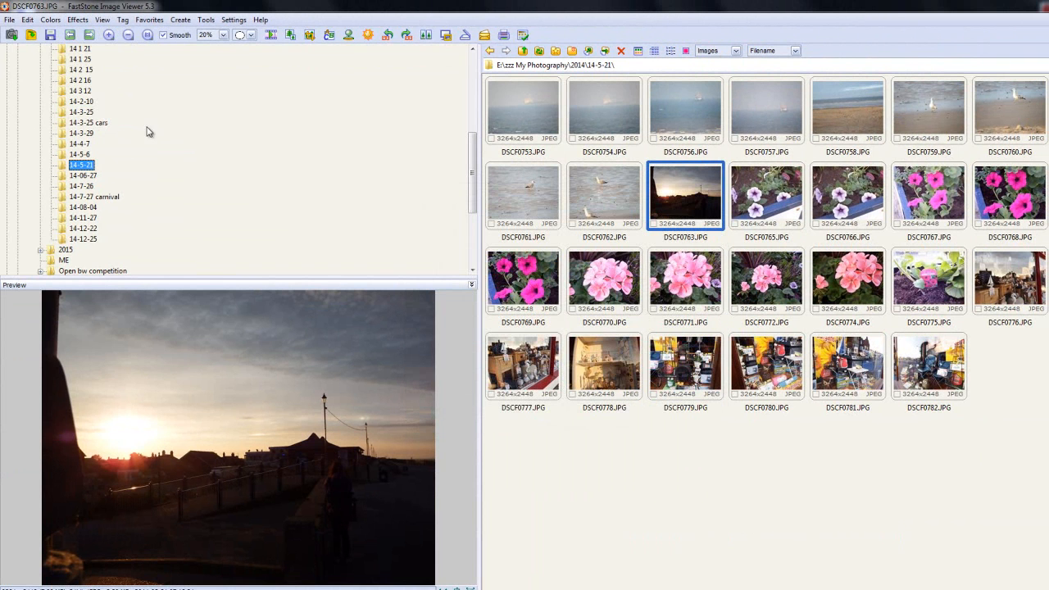
Preview Bump Map on pink geranium DSCF0770.JPG, shifting its horizontal position
click(603, 279)
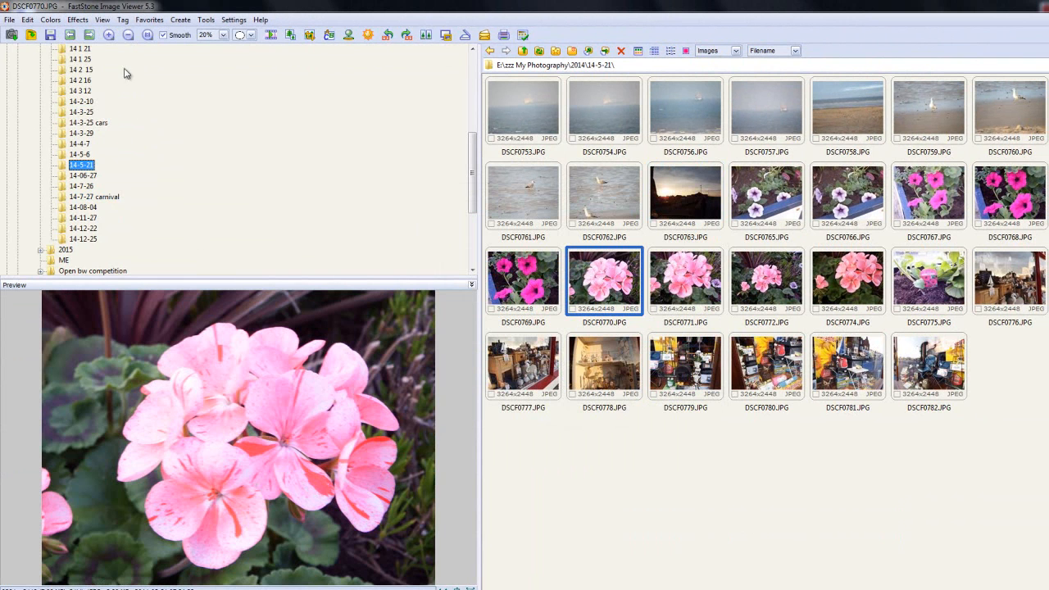
click(77, 19)
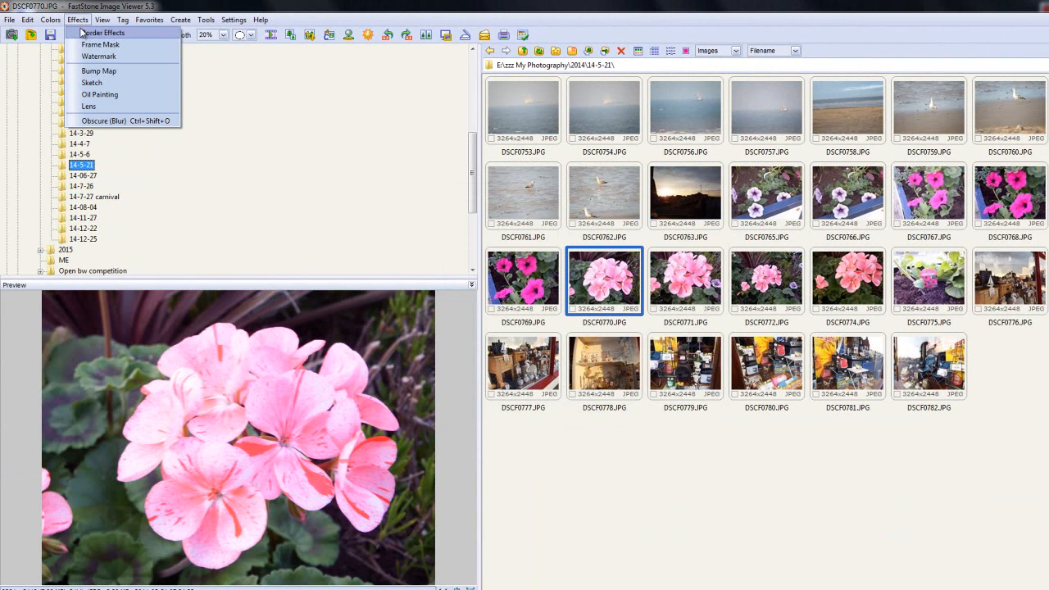
click(98, 71)
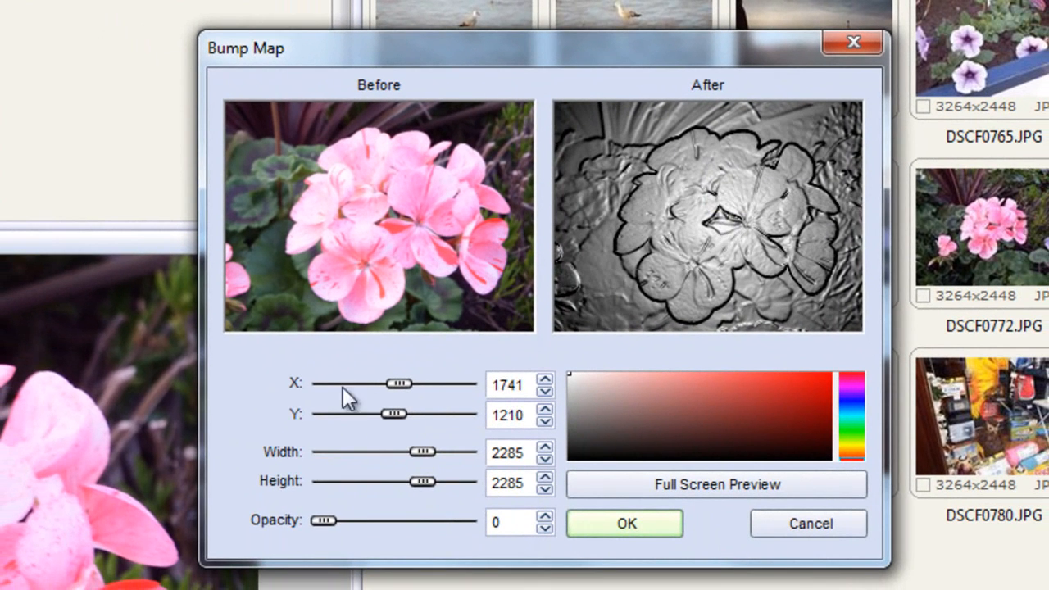
drag(397, 383, 402, 383)
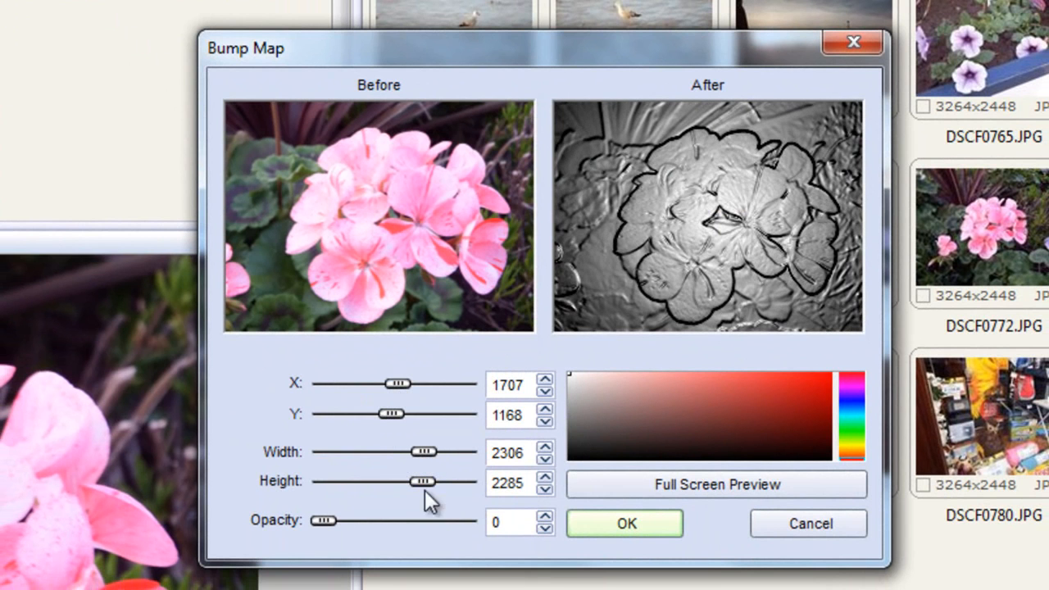
mouse_move(729, 322)
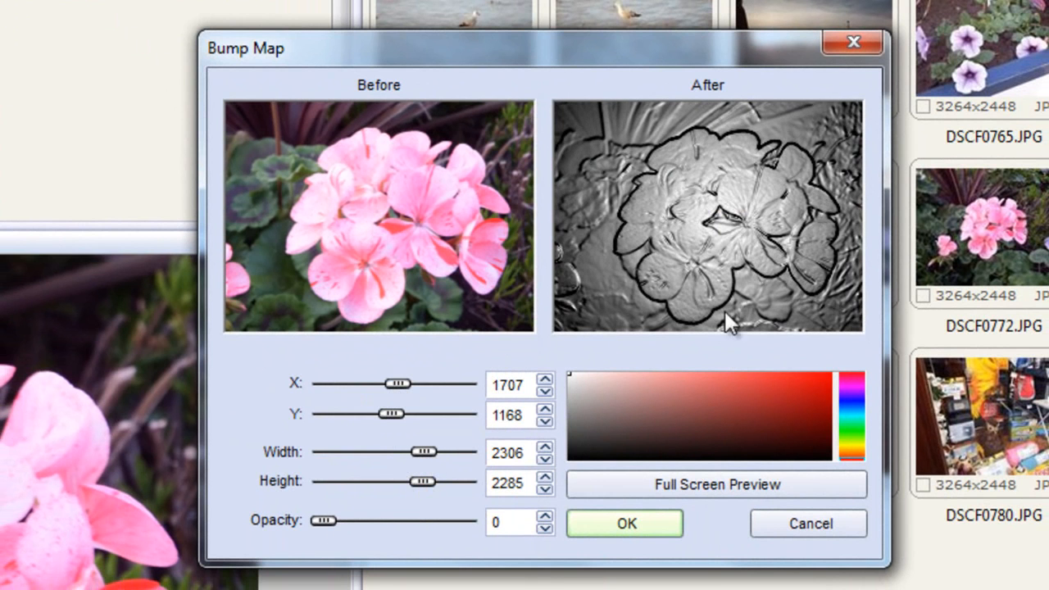
mouse_move(832, 482)
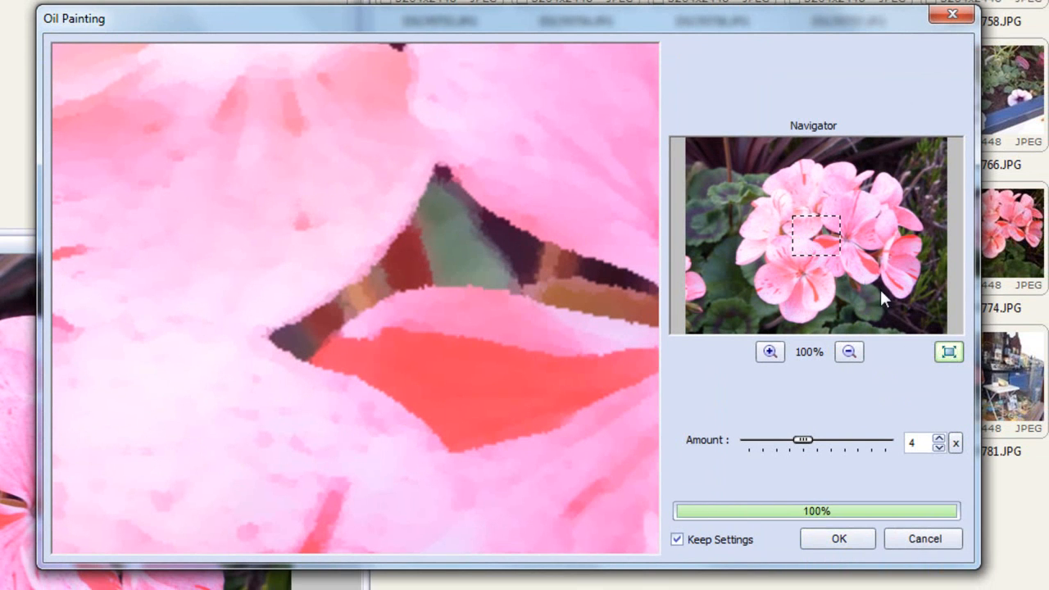
Pan the oil painting close-up to another part of the geranium flowers
drag(800, 439, 868, 439)
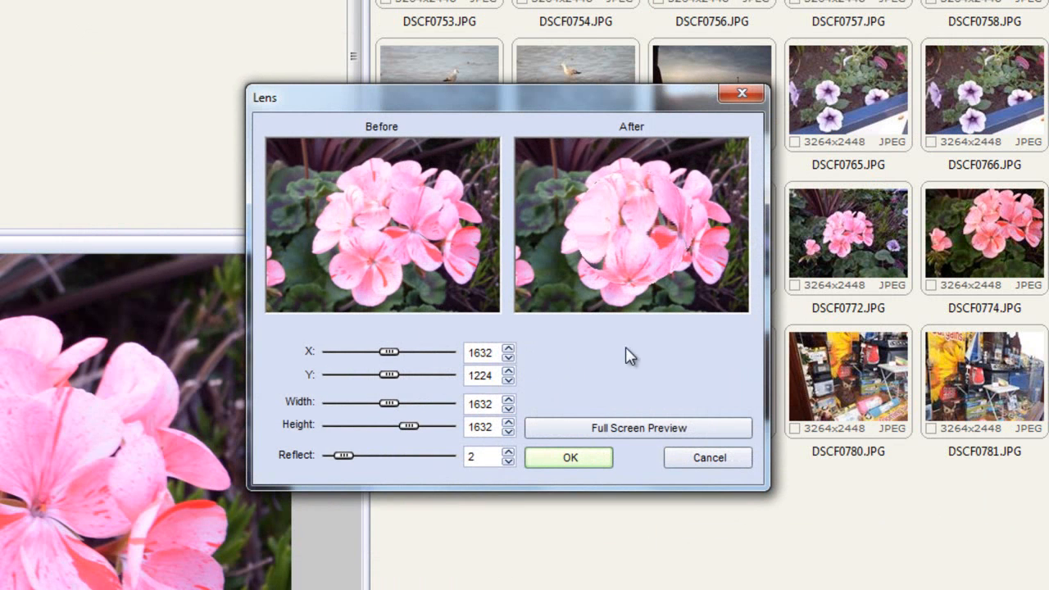
Vary the geranium's Lens reflection and height, preview full screen, and shift its X position
drag(344, 455, 381, 455)
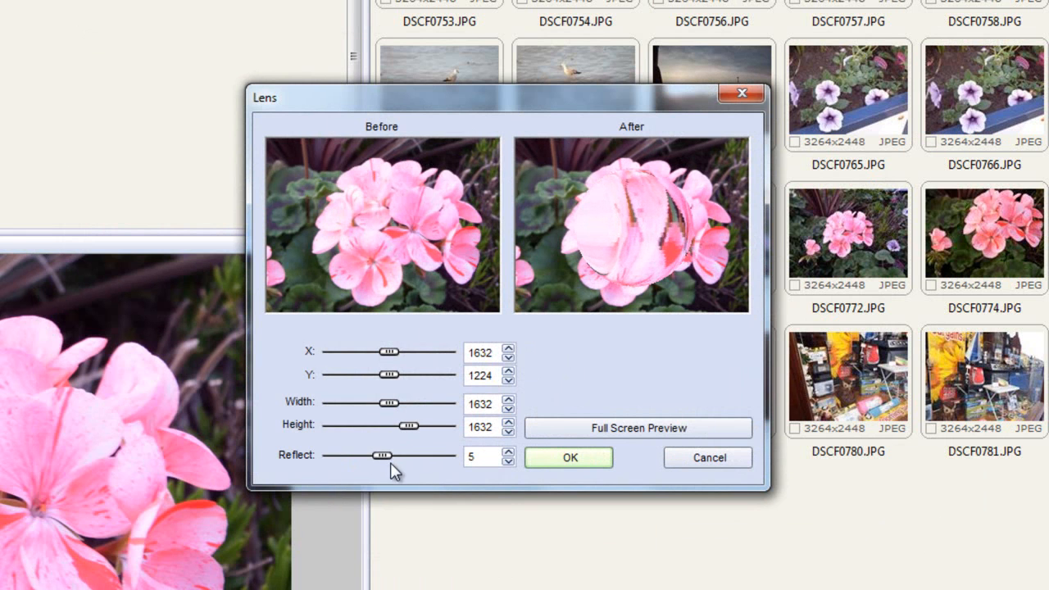
drag(381, 456, 328, 455)
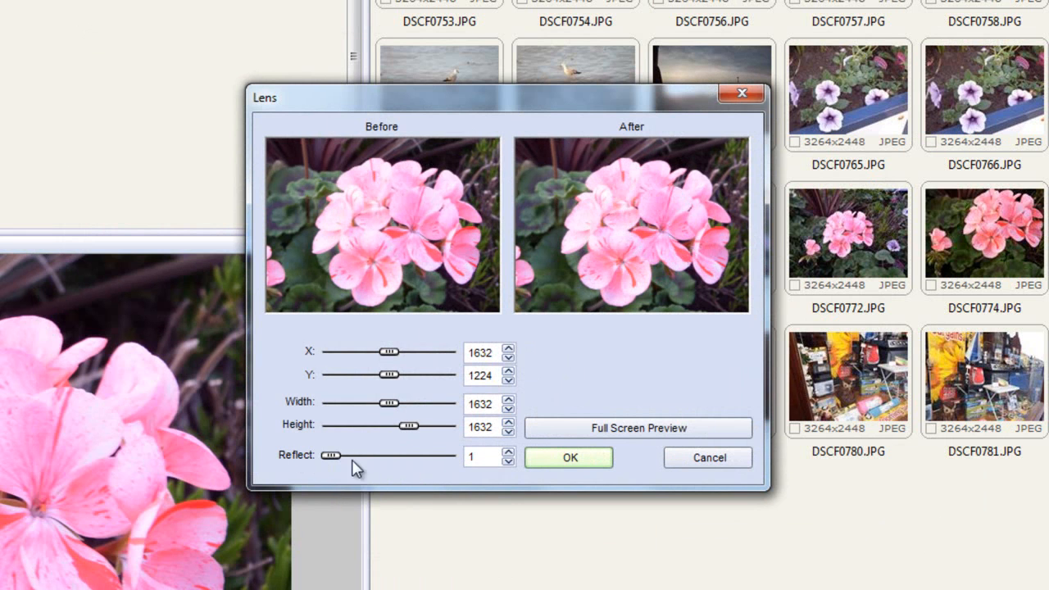
mouse_move(343, 467)
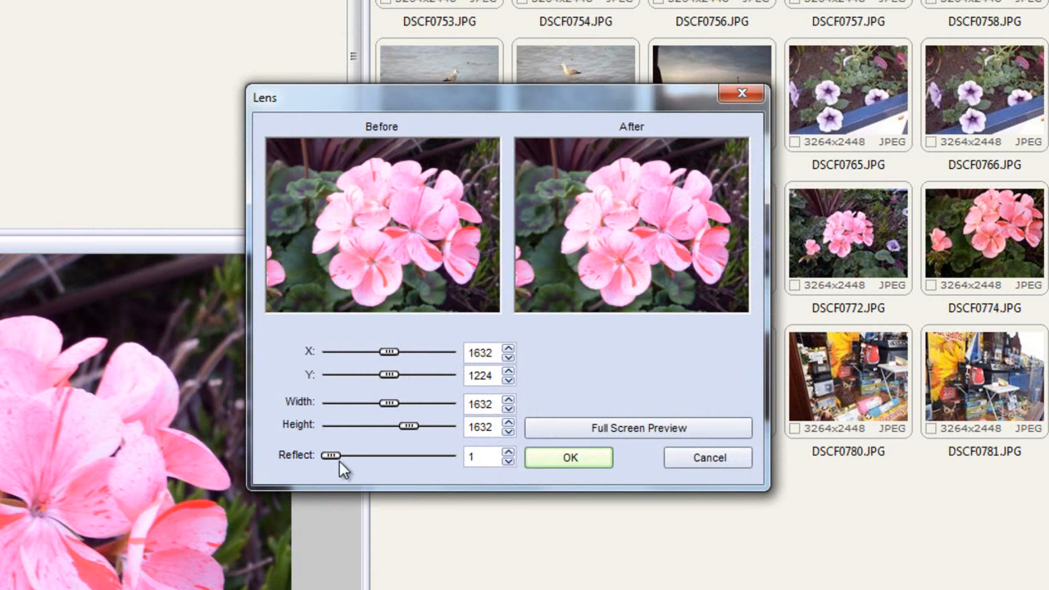
drag(408, 425, 375, 425)
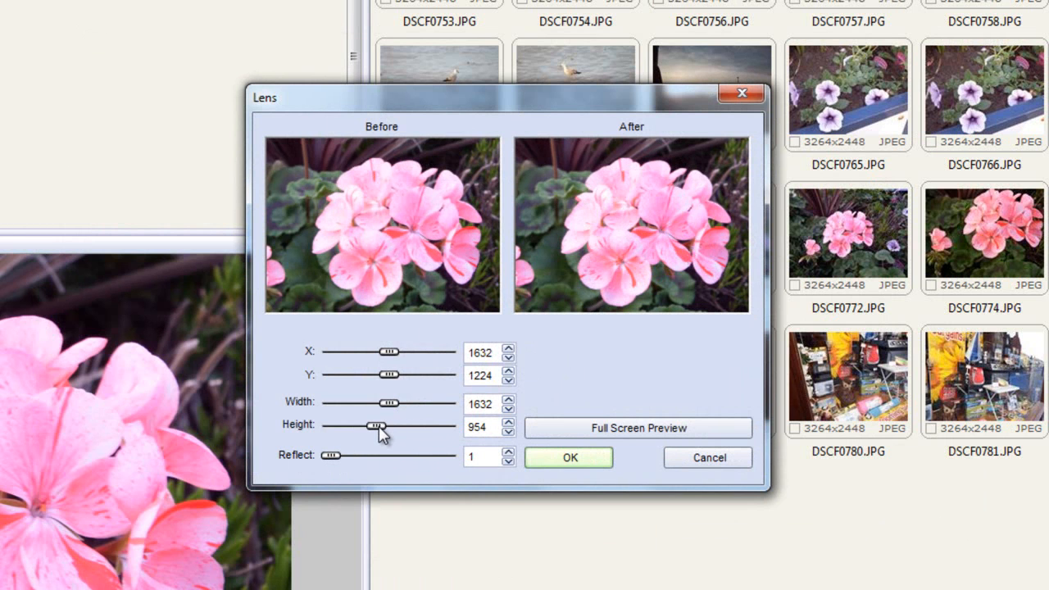
drag(376, 426, 400, 425)
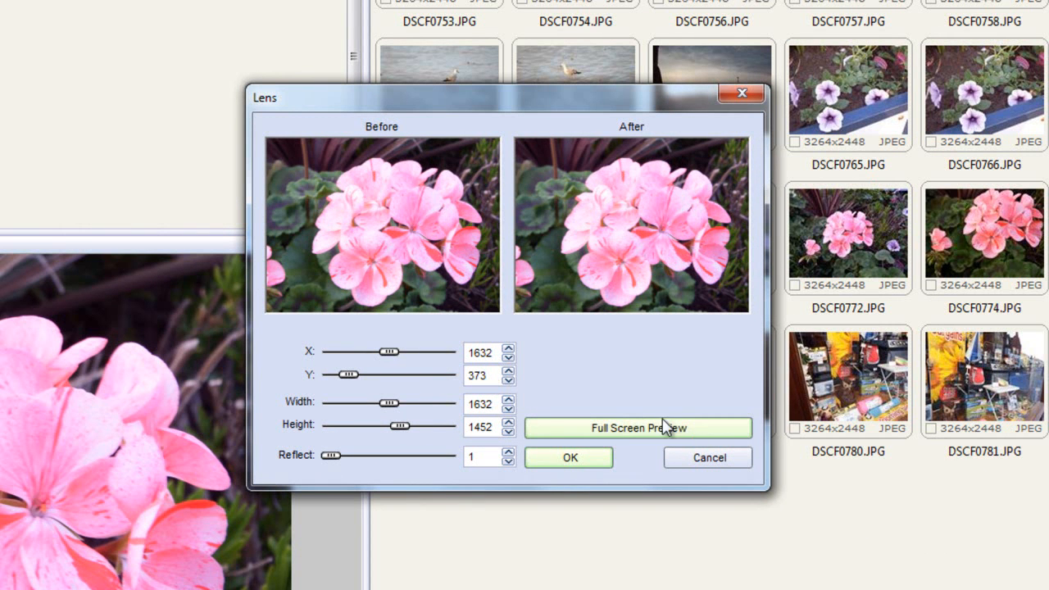
click(638, 428)
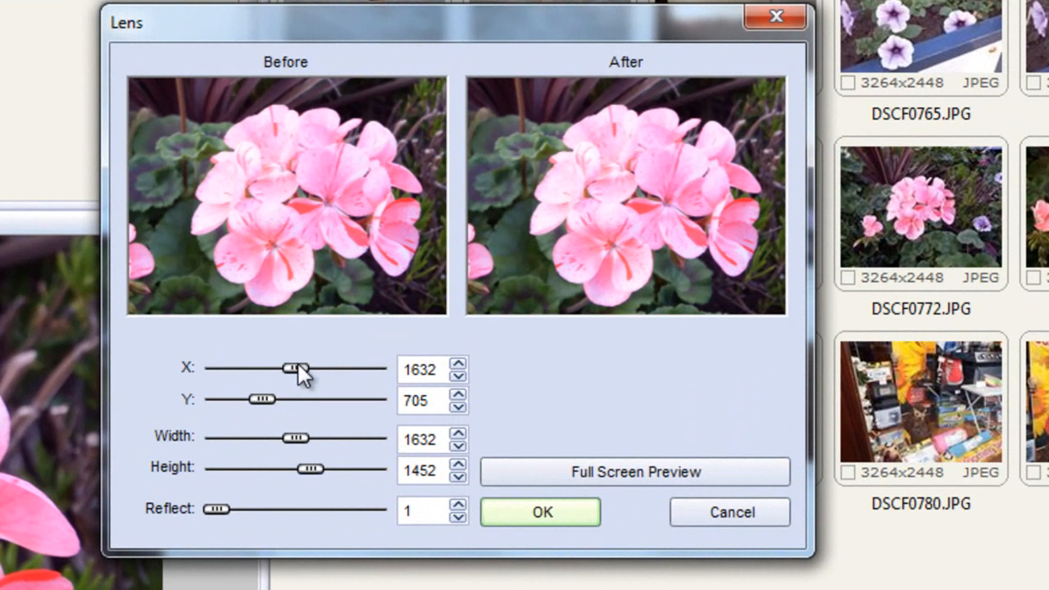
drag(295, 368, 234, 369)
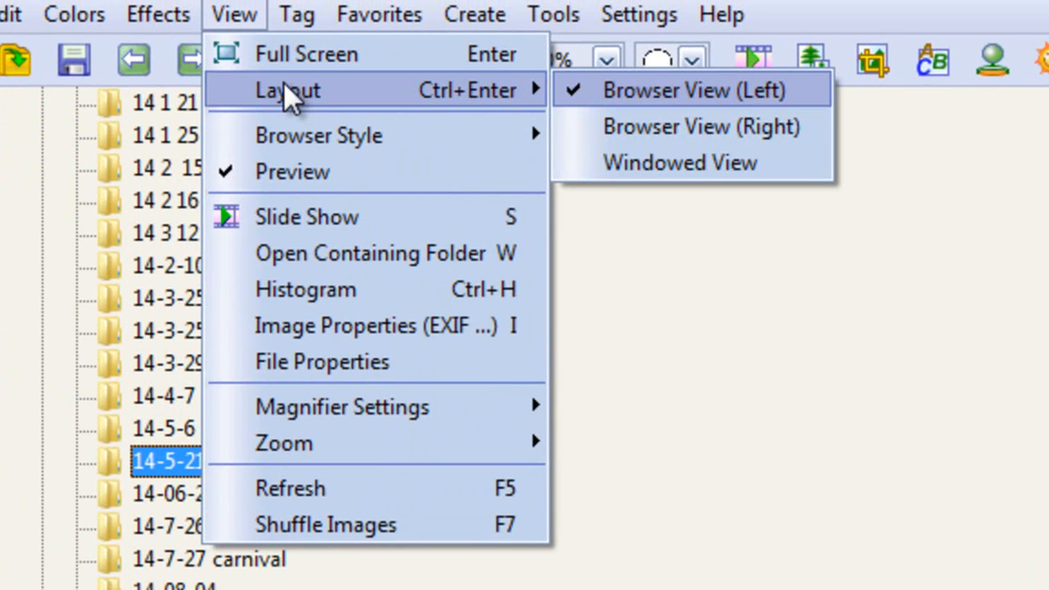
mouse_move(318, 136)
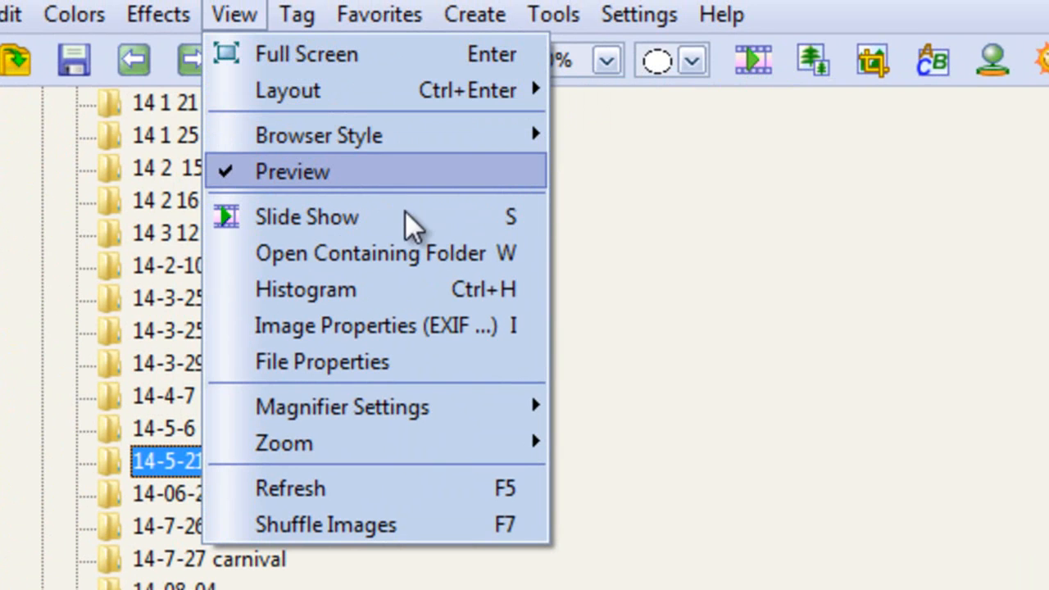
mouse_move(385, 291)
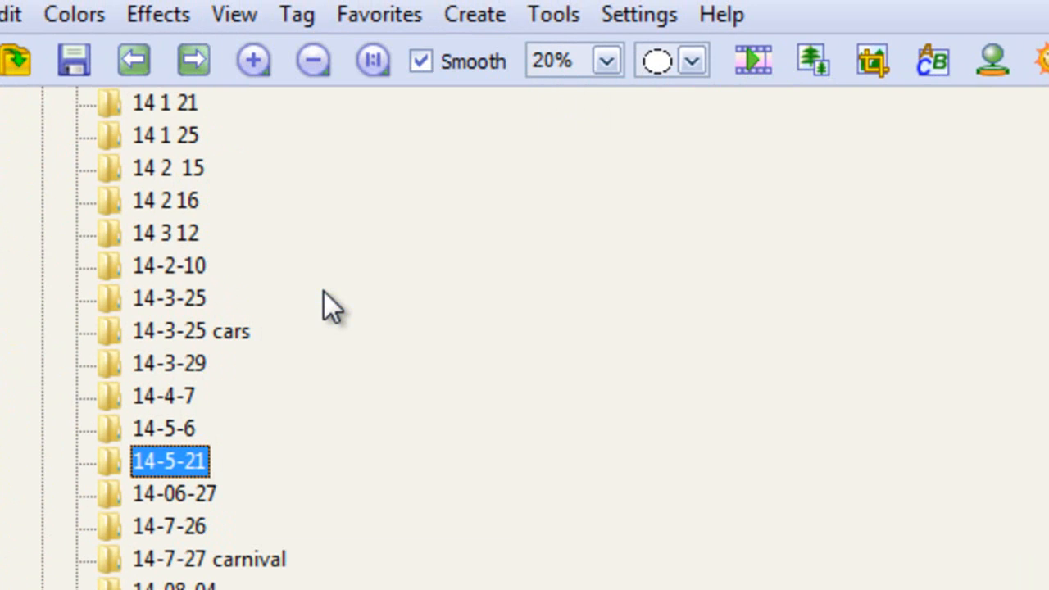
mouse_move(328, 311)
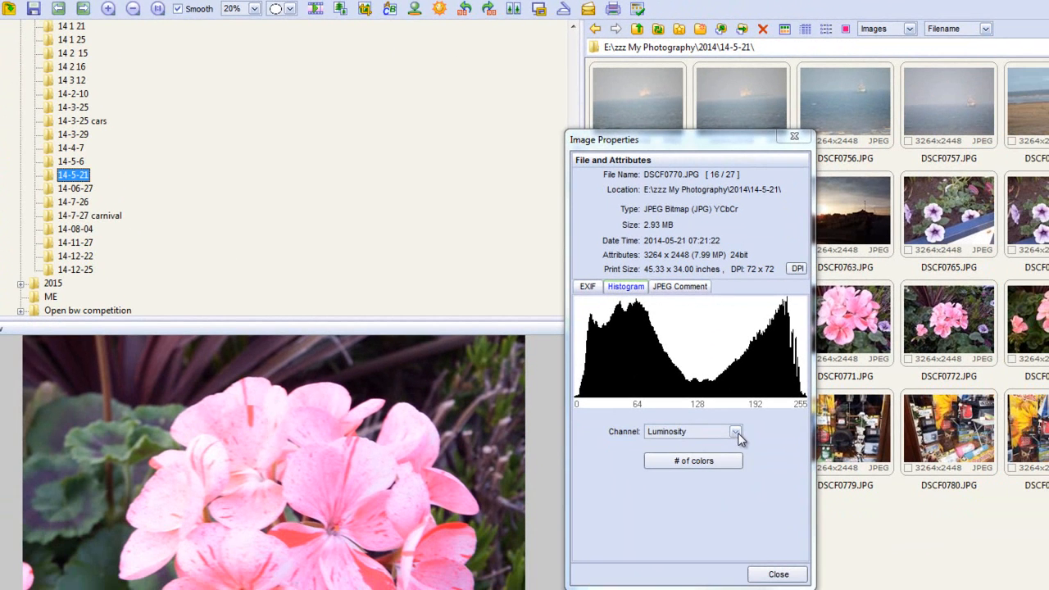
Switch the geranium histogram's channel to Red, then Green, then Blue
click(735, 431)
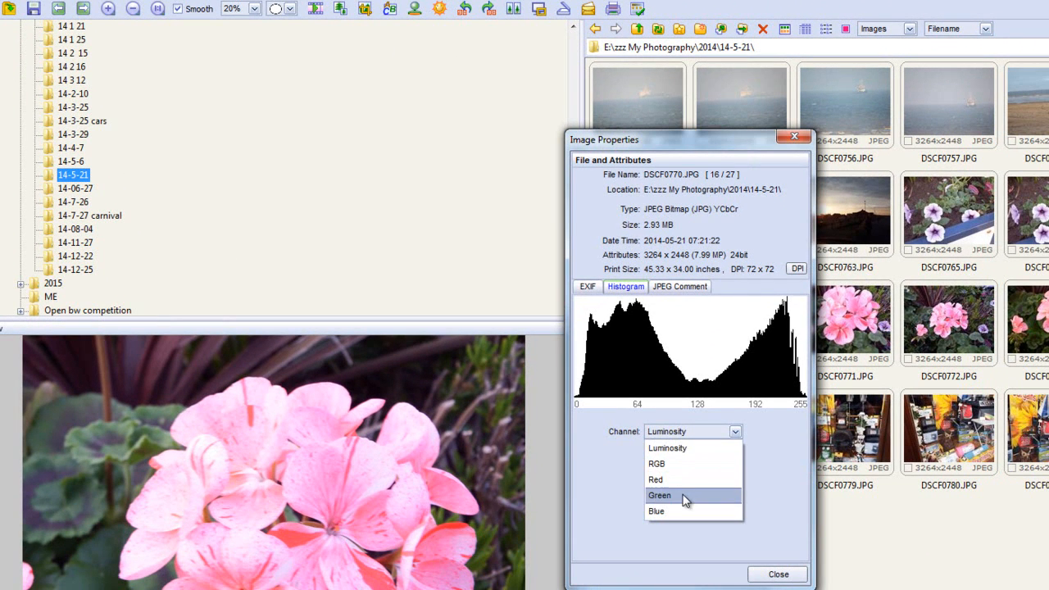
click(655, 479)
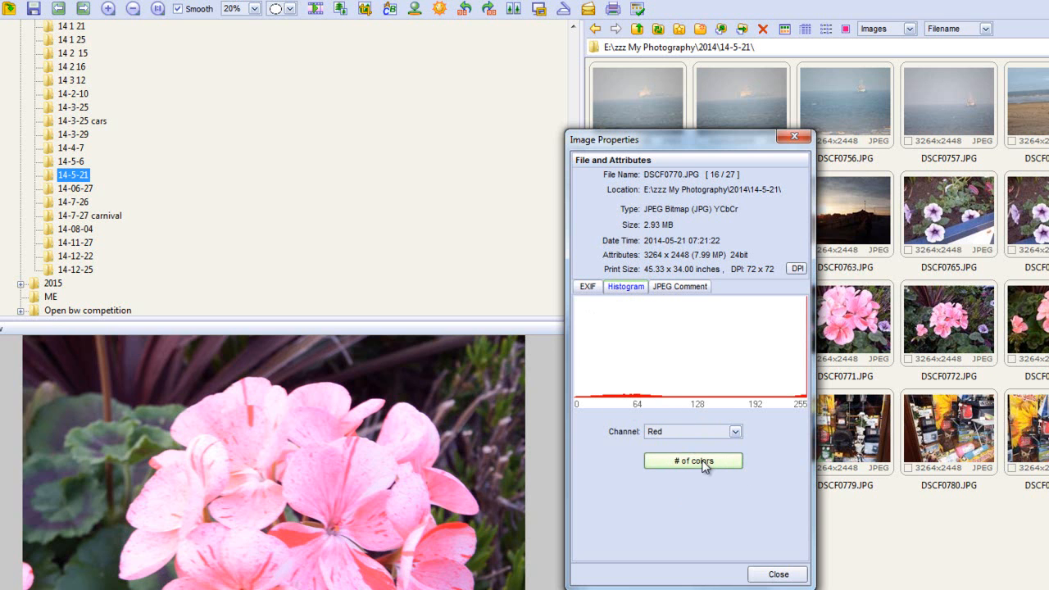
click(735, 431)
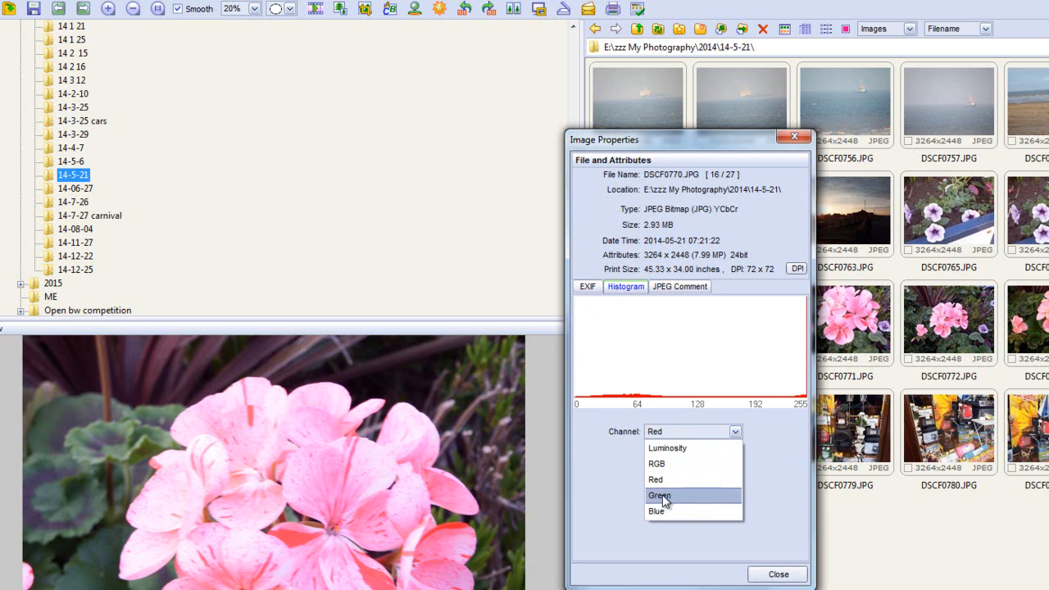
click(659, 495)
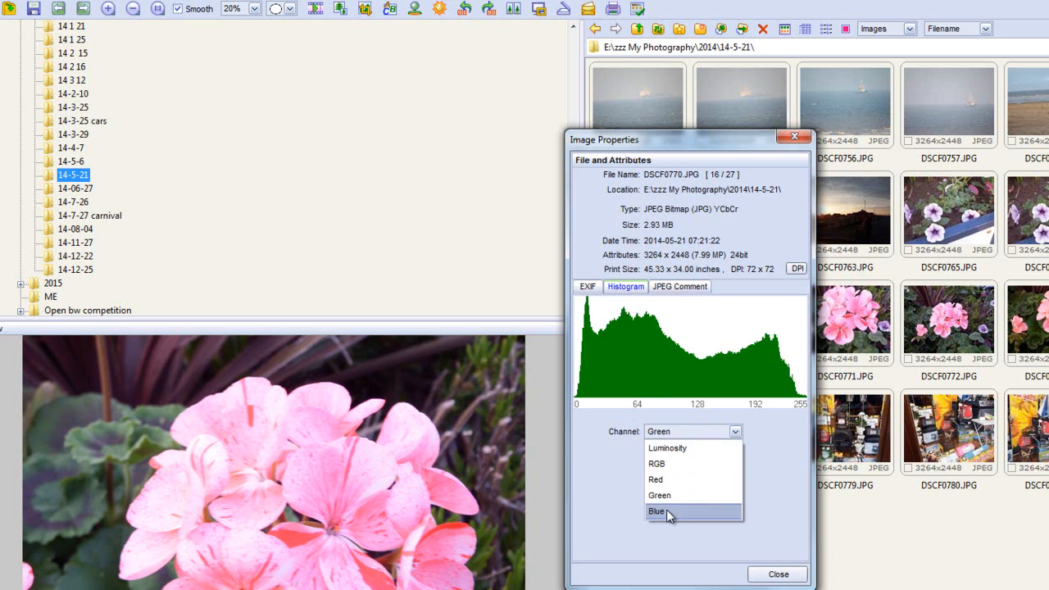
click(660, 510)
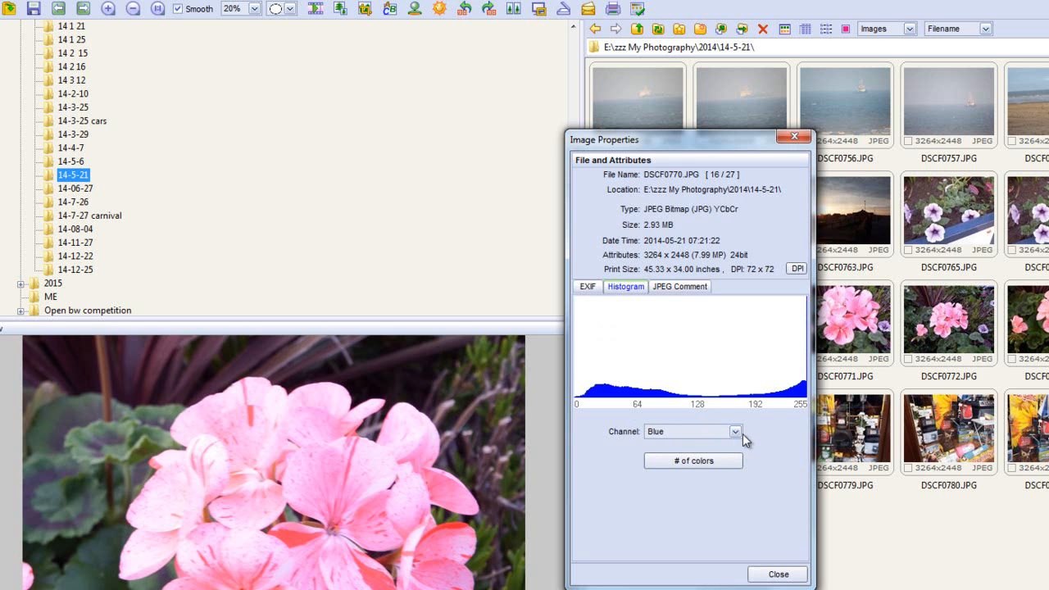
mouse_move(741, 442)
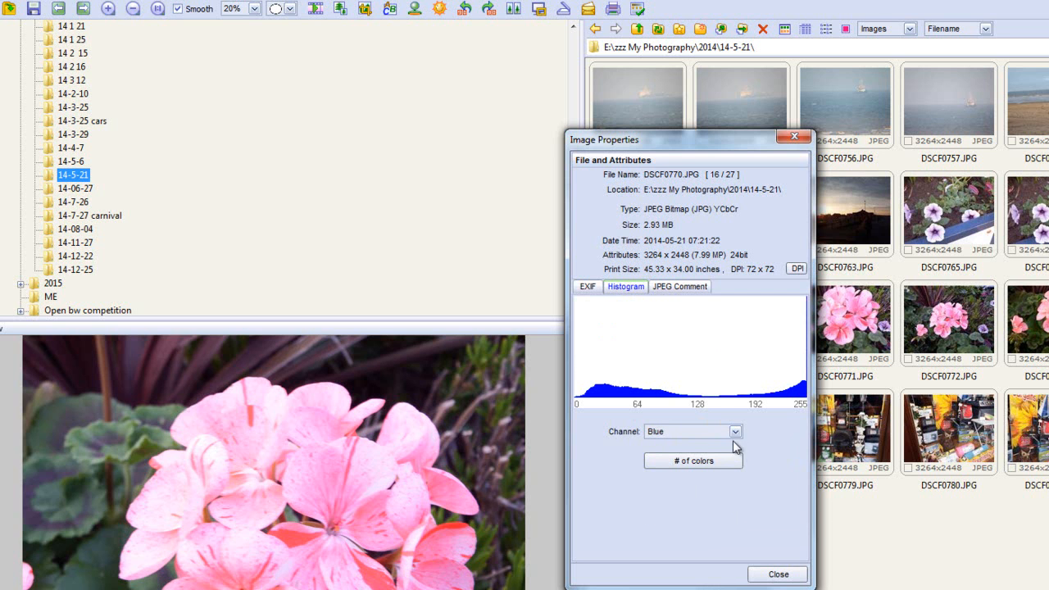
click(734, 432)
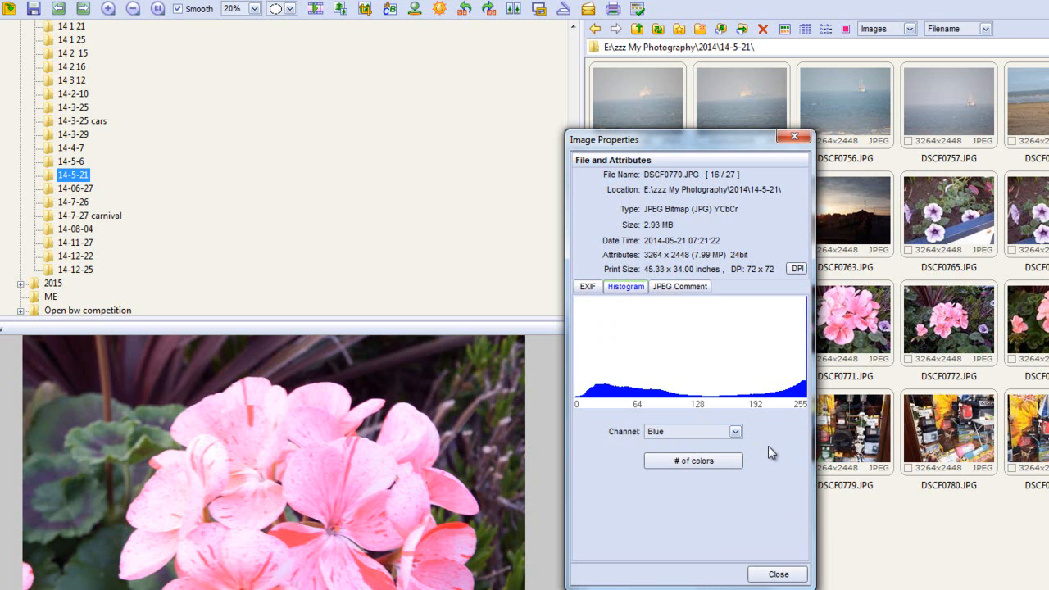
mouse_move(763, 446)
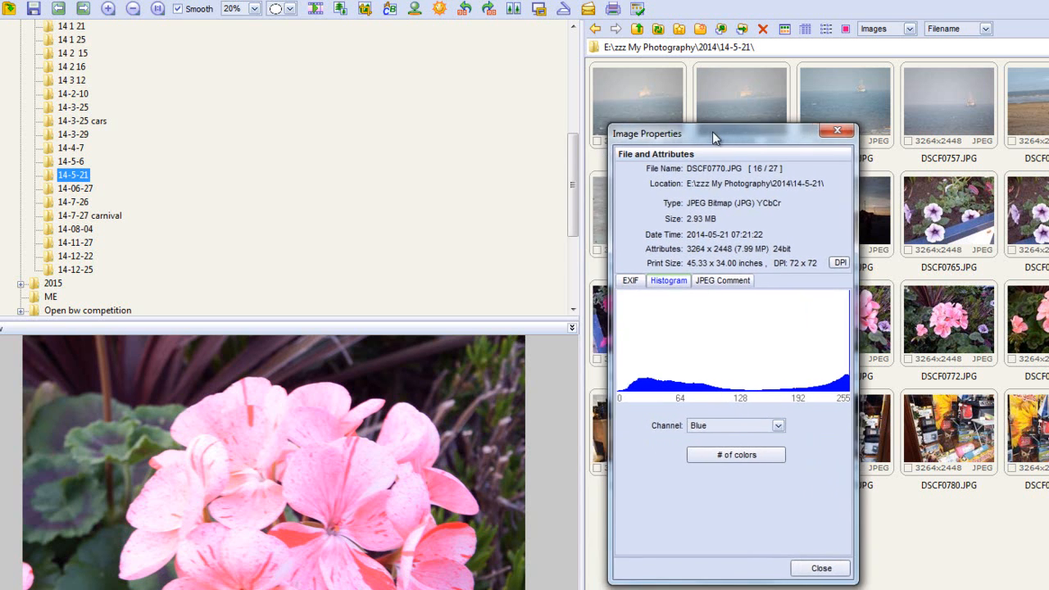
Close Image Properties and bring up the file tagging options
drag(713, 134, 692, 131)
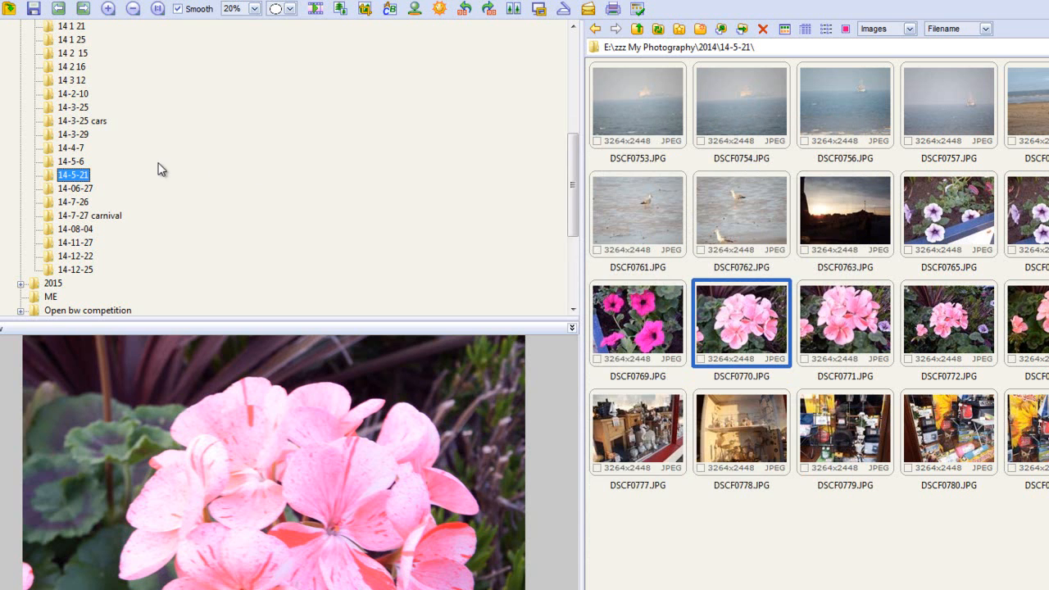
mouse_move(127, 88)
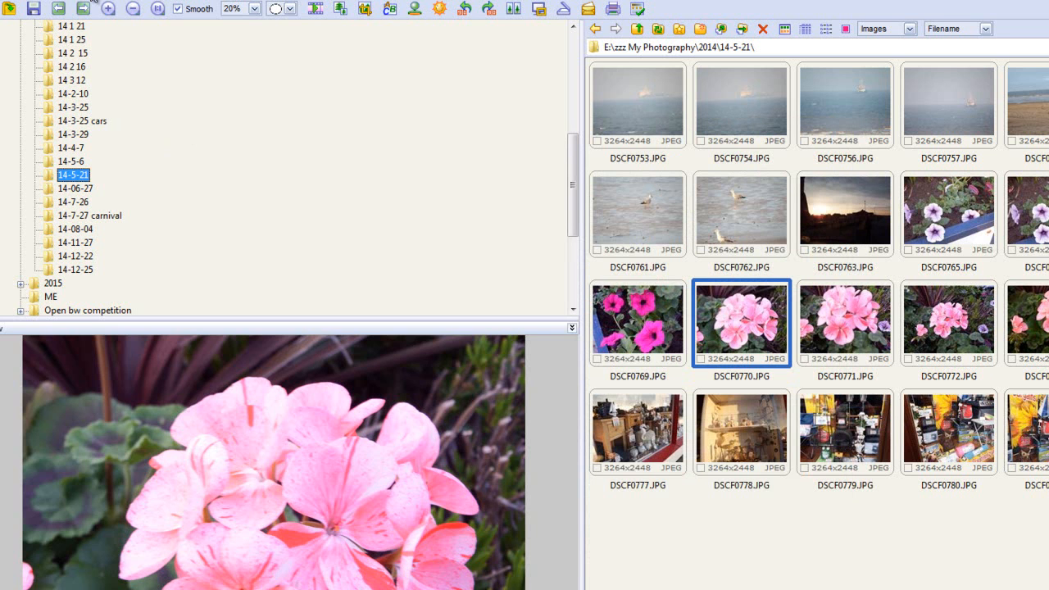
mouse_move(129, 106)
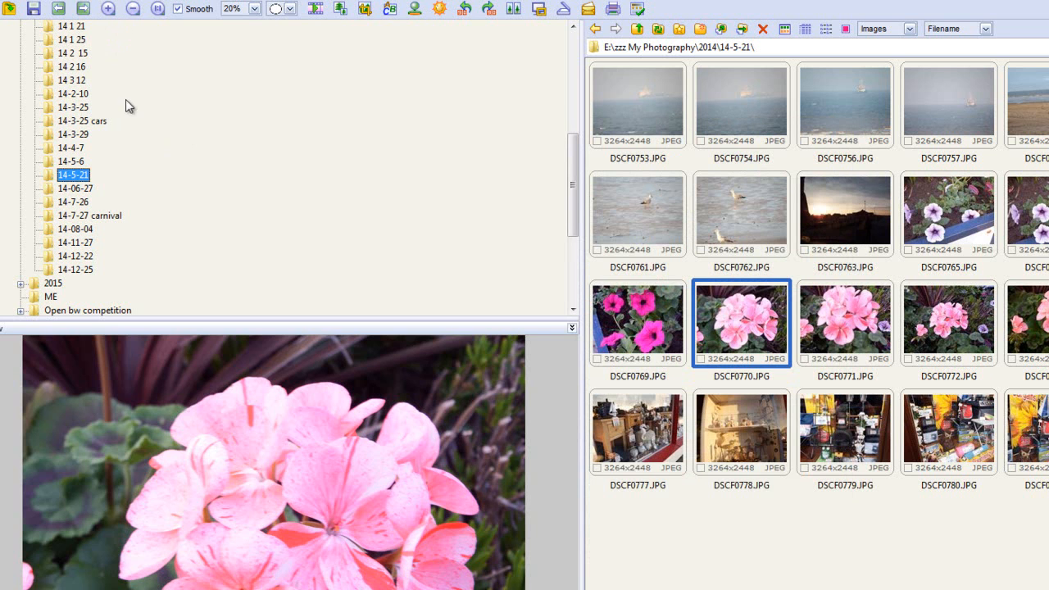
mouse_move(141, 51)
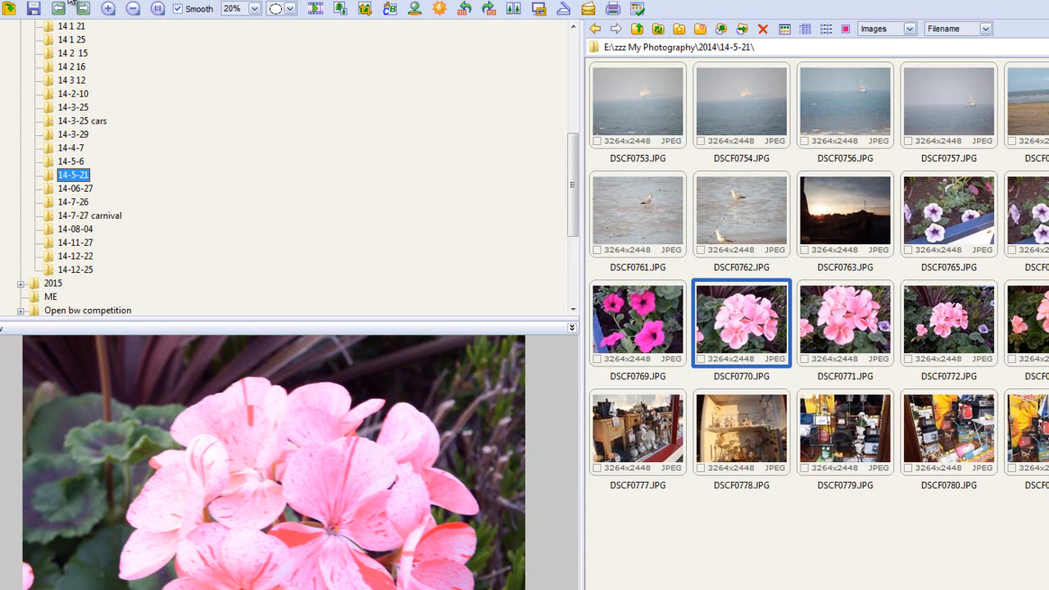
click(96, 6)
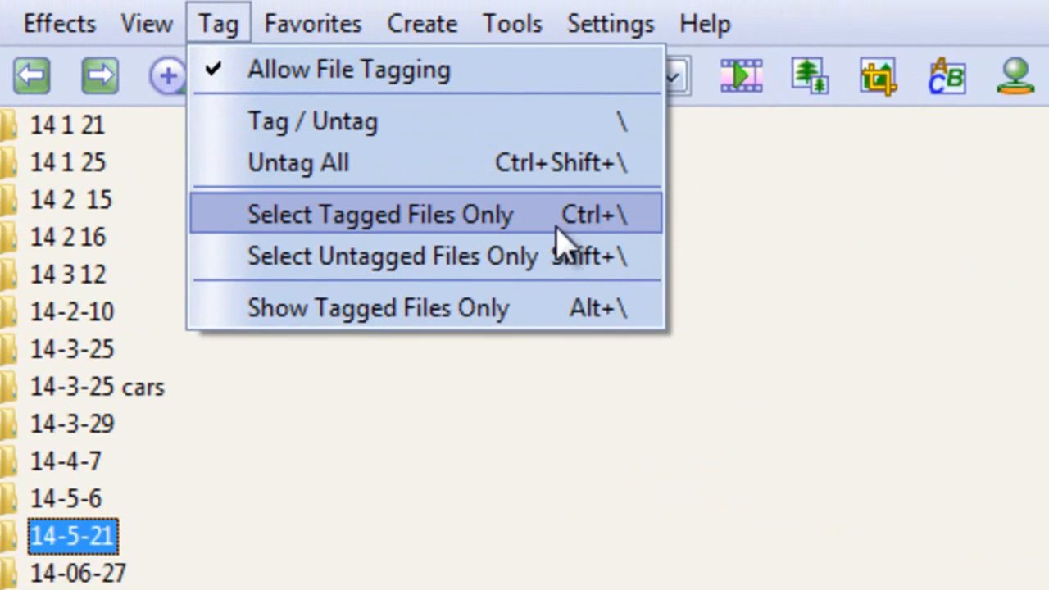
Browse the Favorites options, then the Create builders for slide shows and contact sheets
click(313, 23)
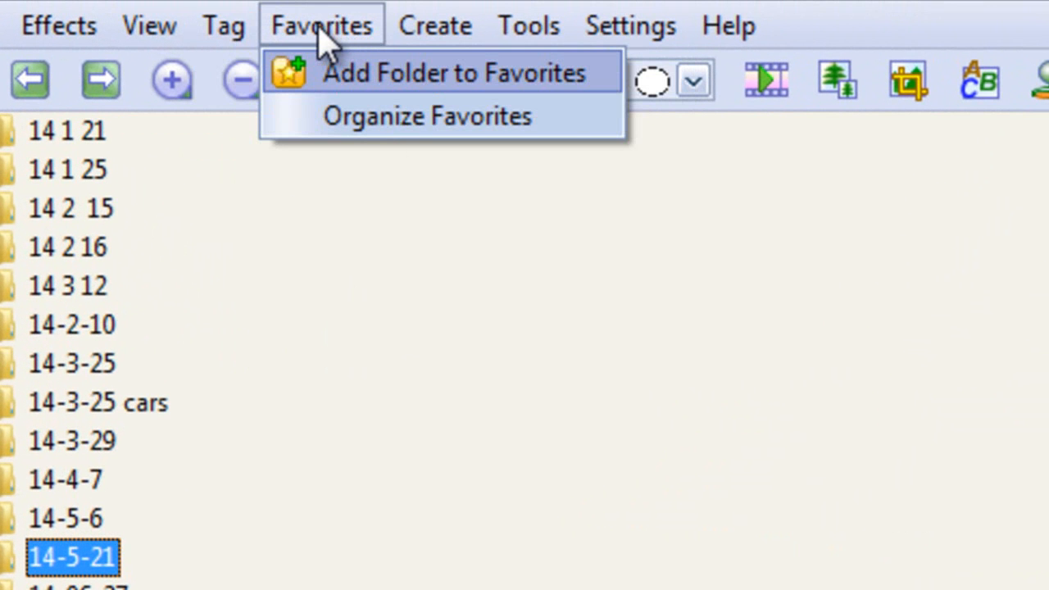
mouse_move(377, 45)
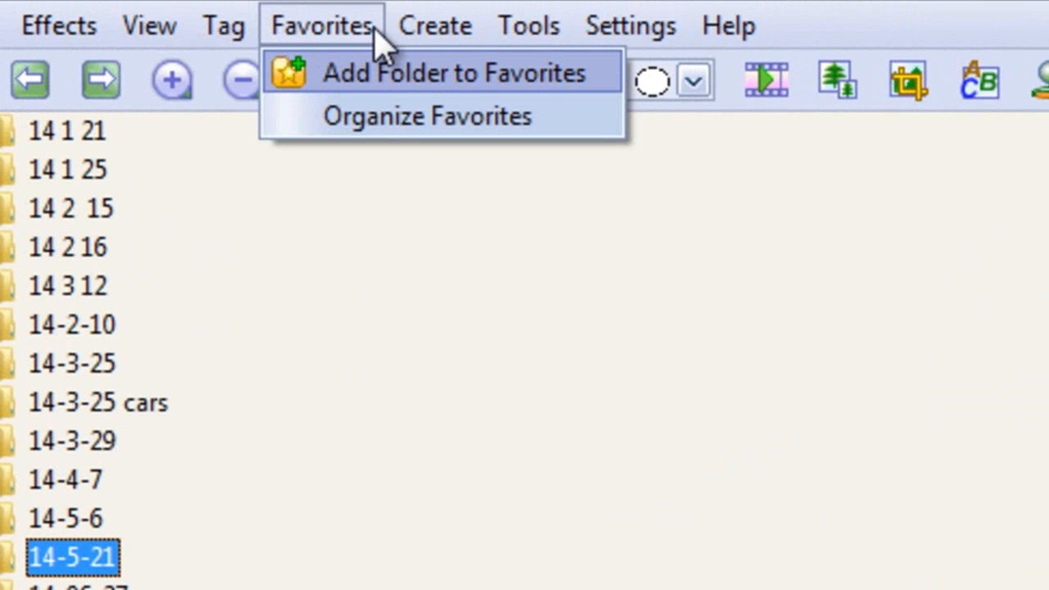
click(434, 25)
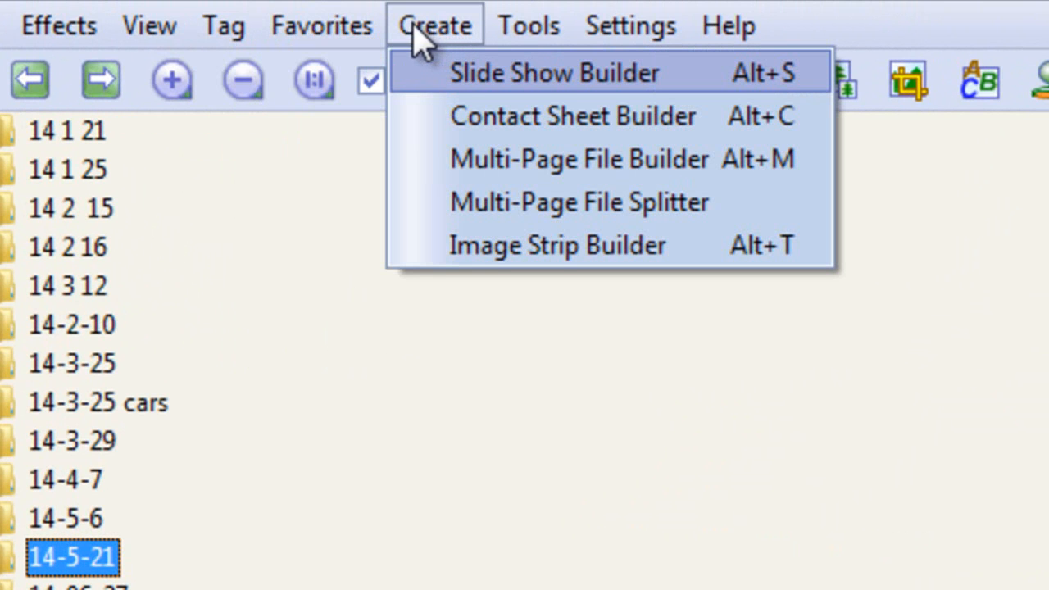
mouse_move(430, 103)
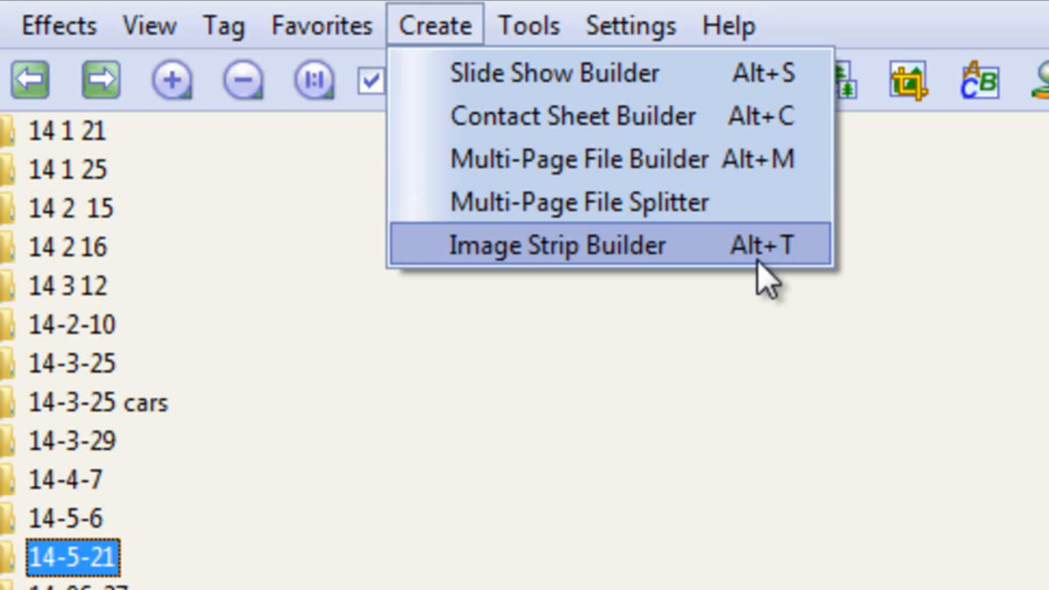
mouse_move(434, 24)
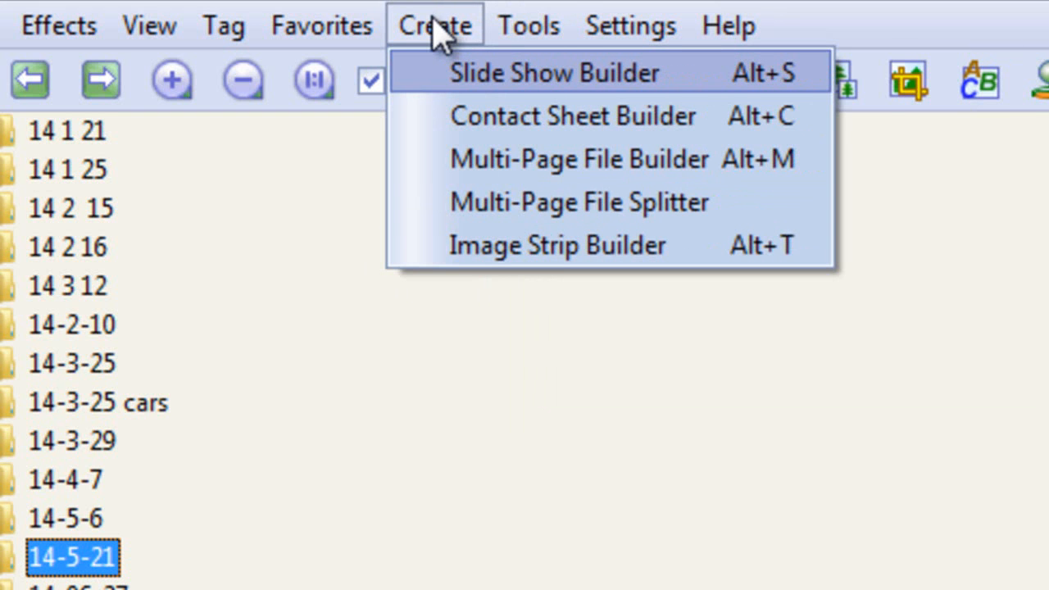
Show the Tools list with batch convert, batch rename and image comparison
click(528, 25)
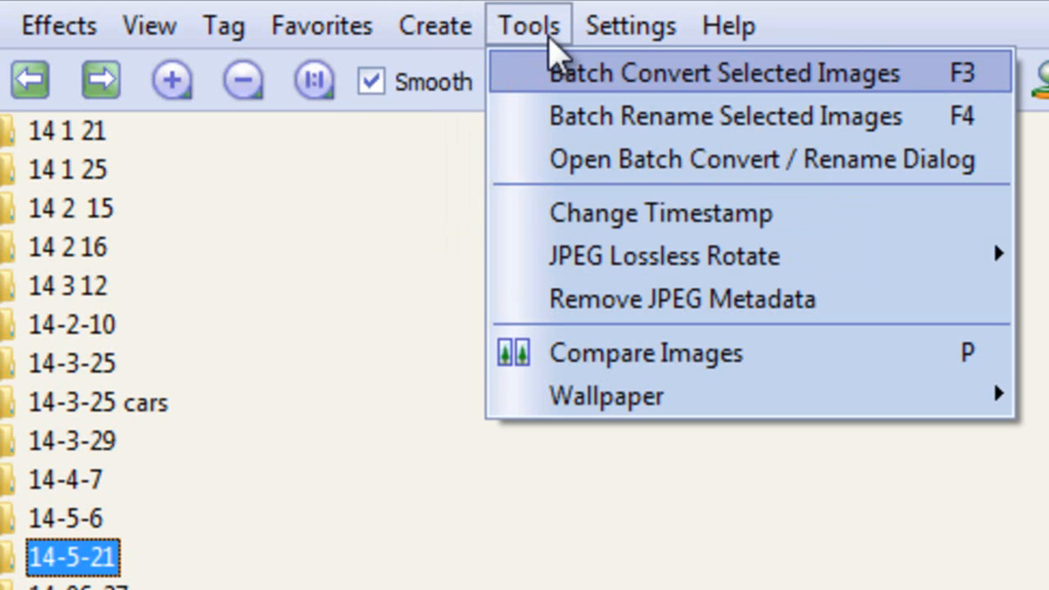
mouse_move(515, 45)
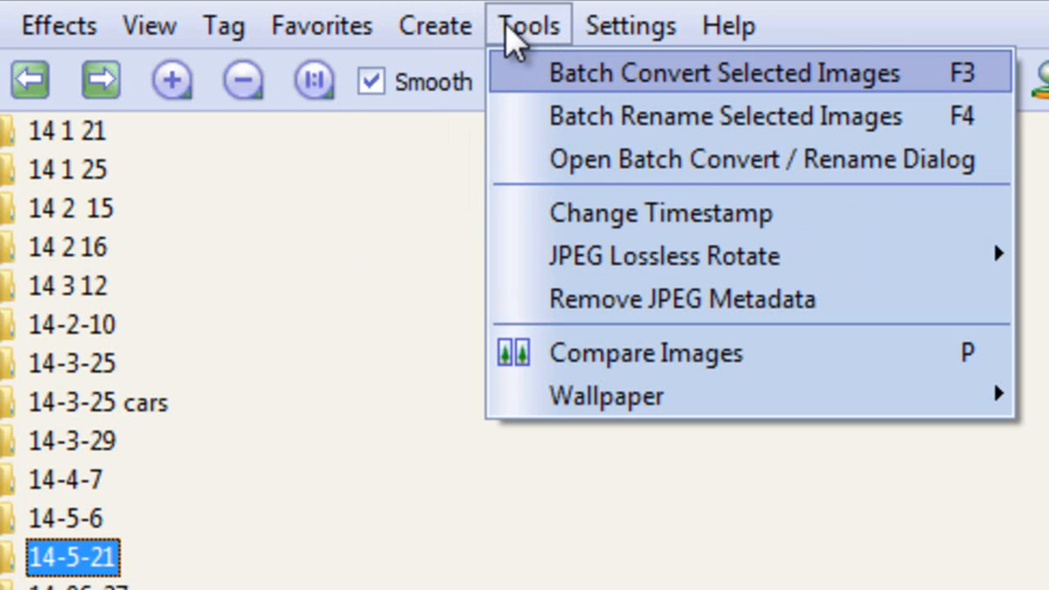
mouse_move(536, 41)
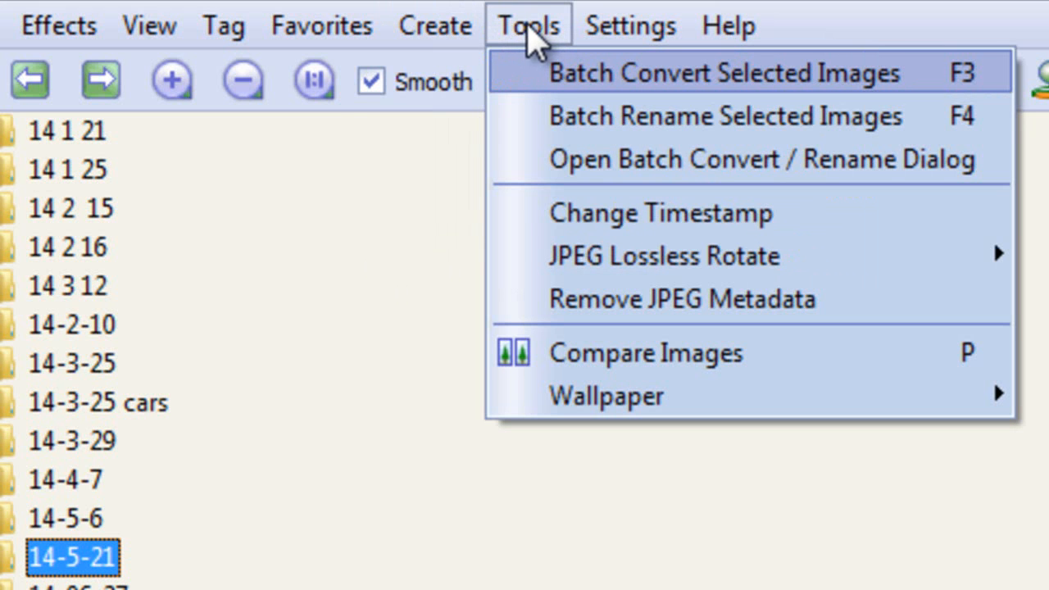
mouse_move(532, 45)
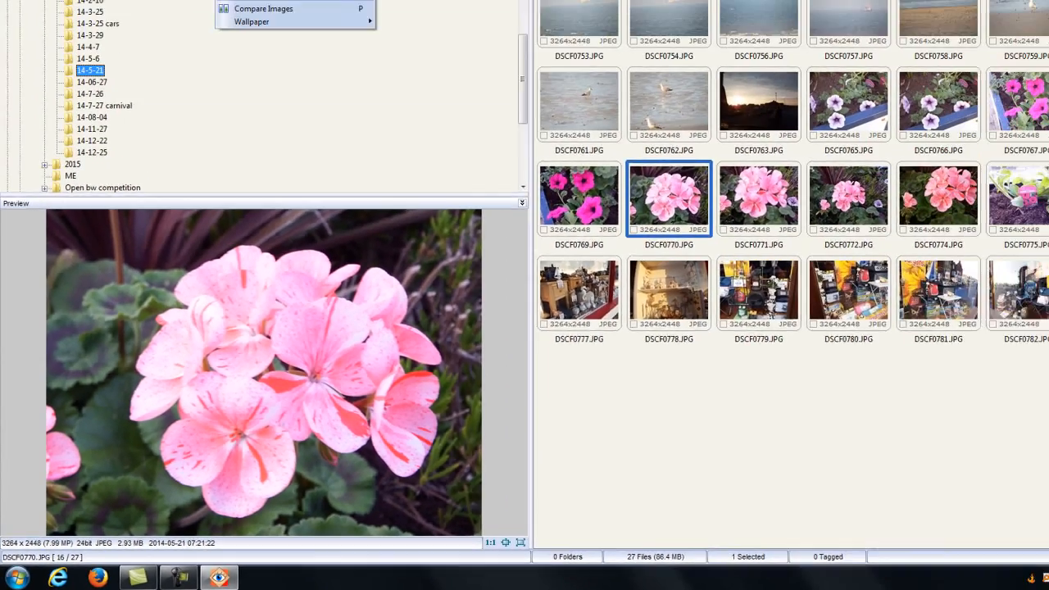
click(191, 18)
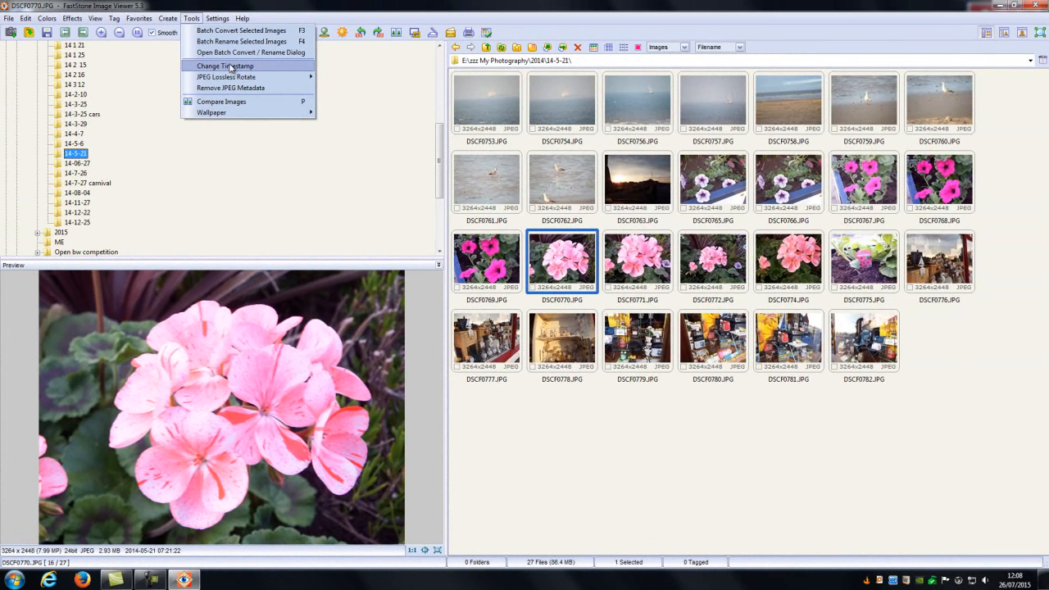
mouse_move(262, 70)
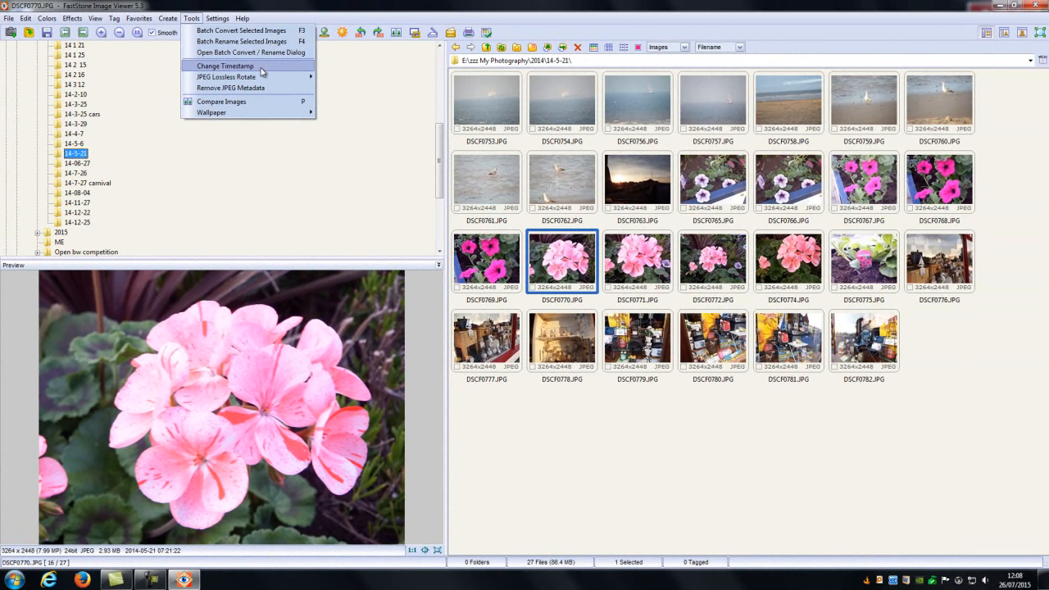
mouse_move(270, 71)
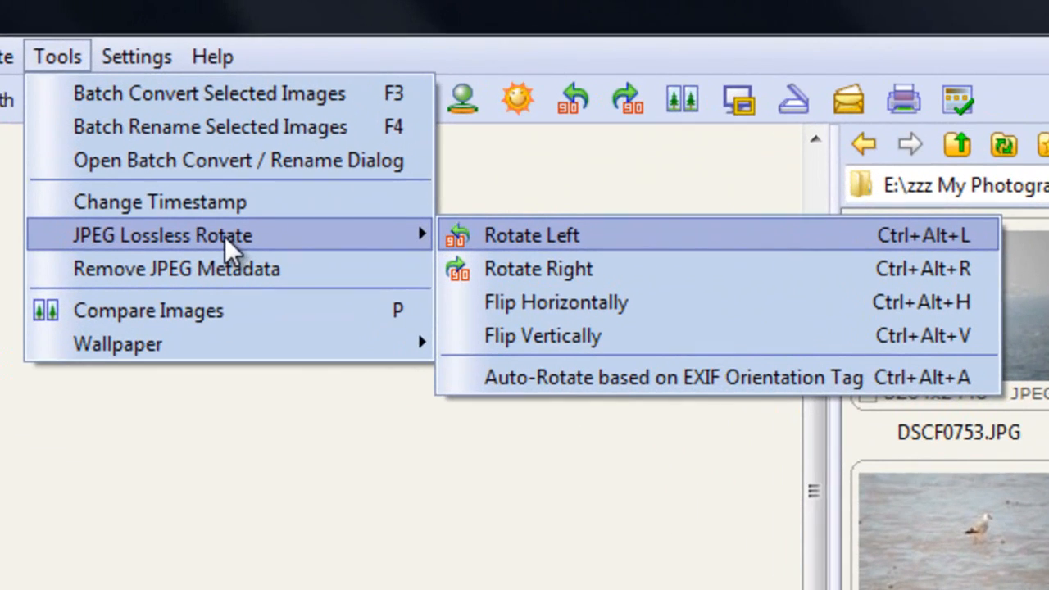
mouse_move(119, 241)
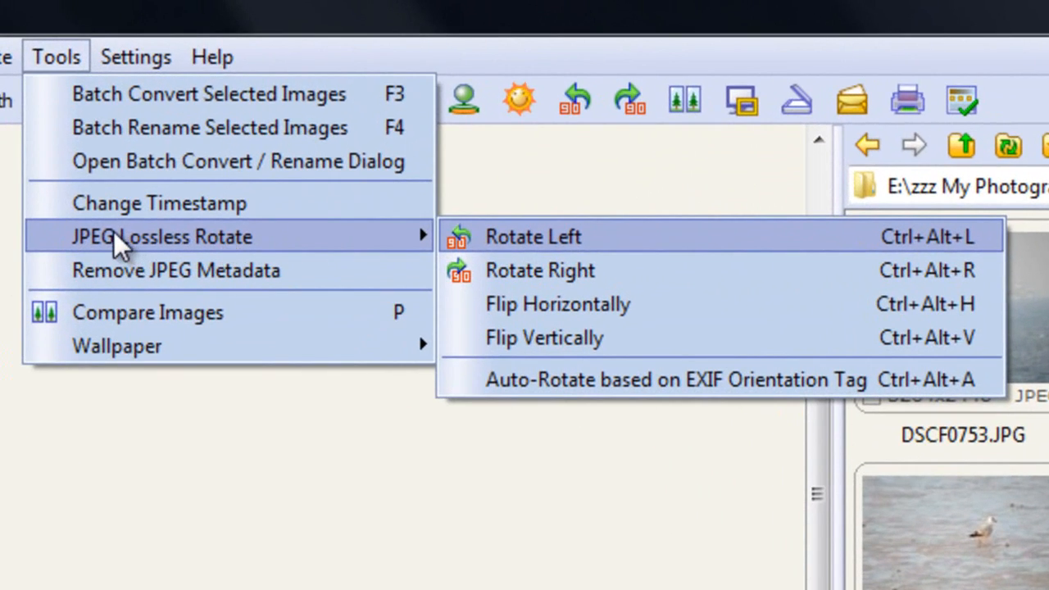
mouse_move(203, 243)
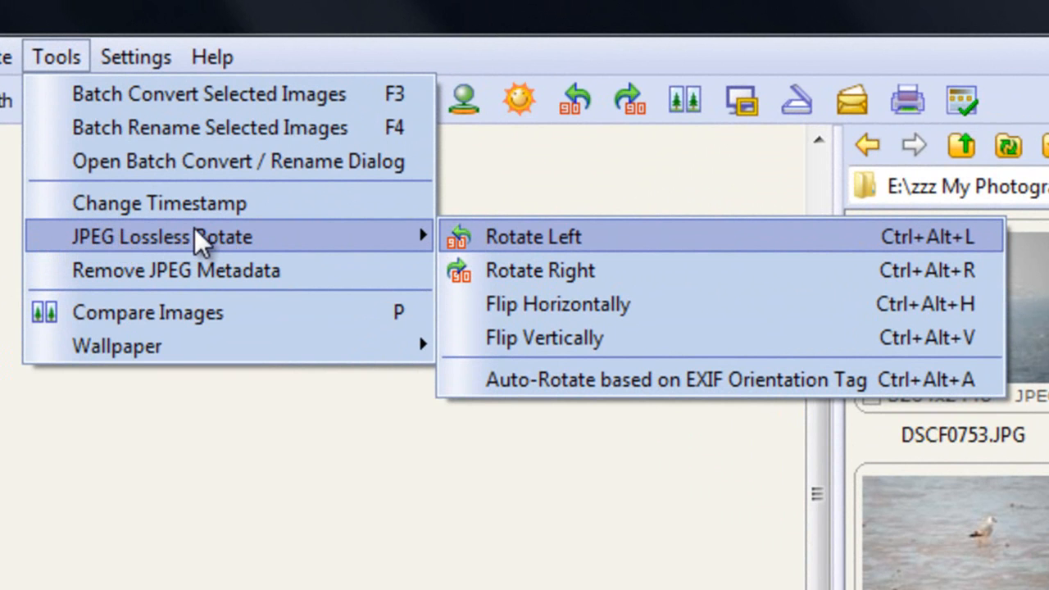
mouse_move(209, 258)
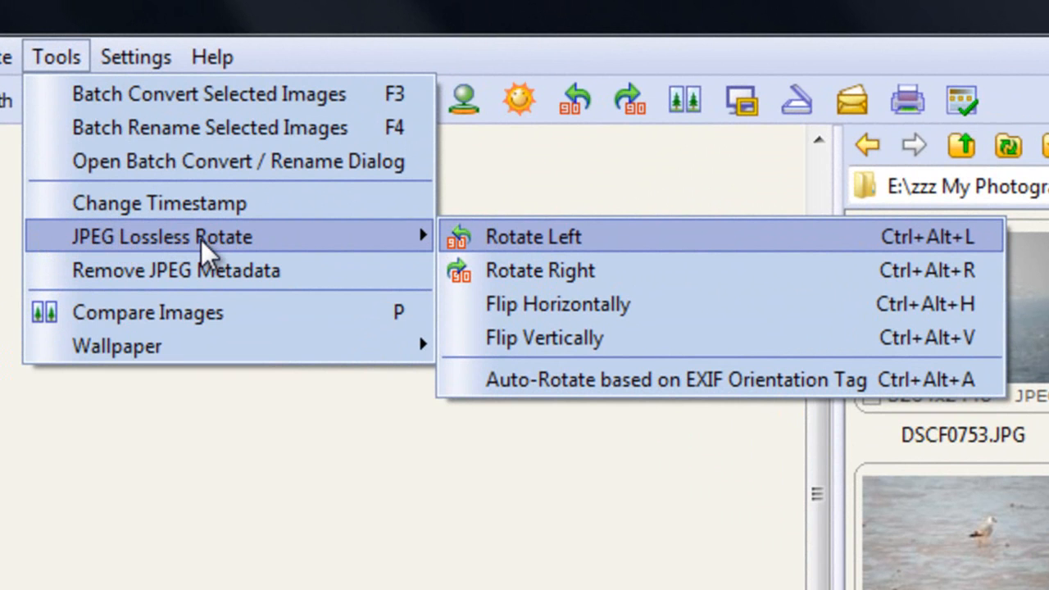
mouse_move(250, 258)
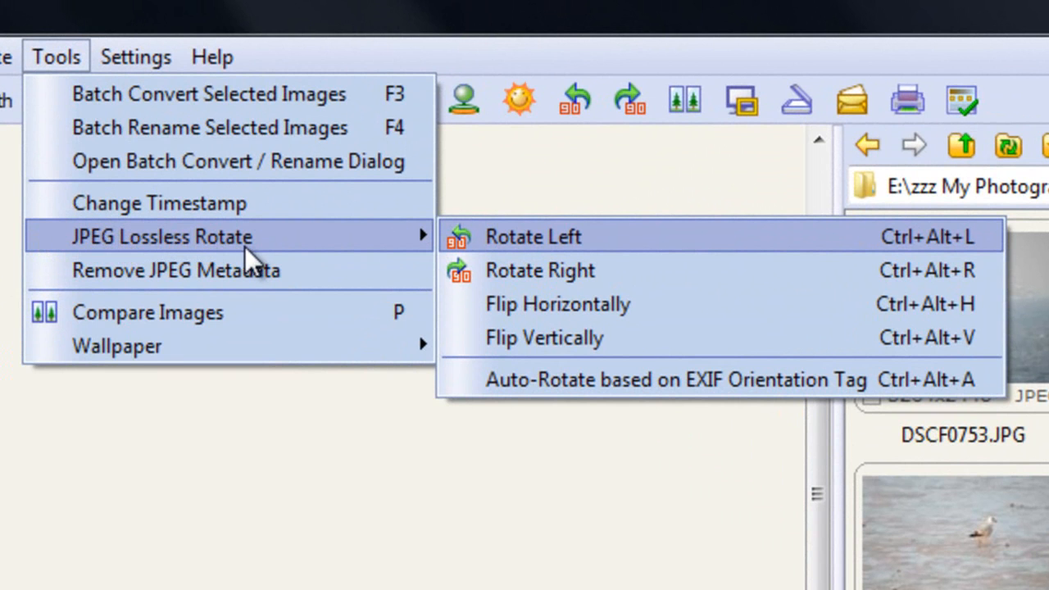
mouse_move(537, 262)
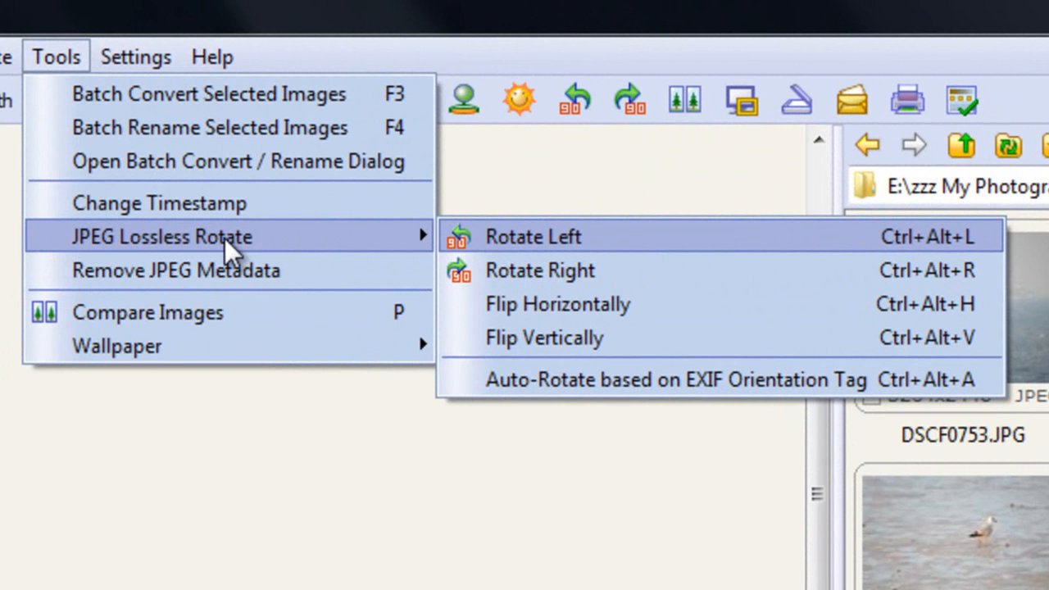
mouse_move(270, 250)
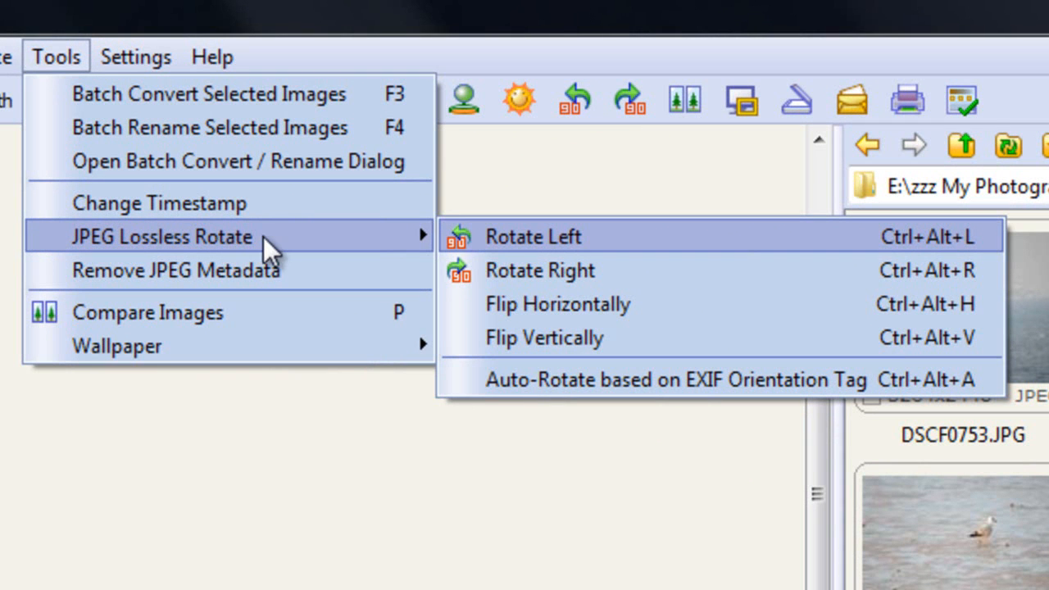
mouse_move(250, 299)
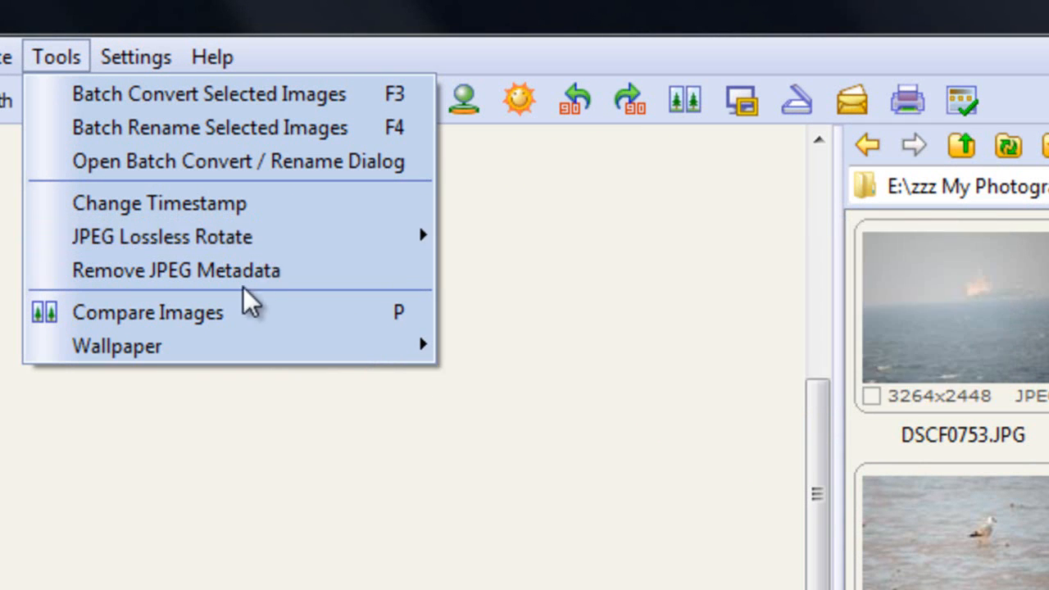
mouse_move(172, 270)
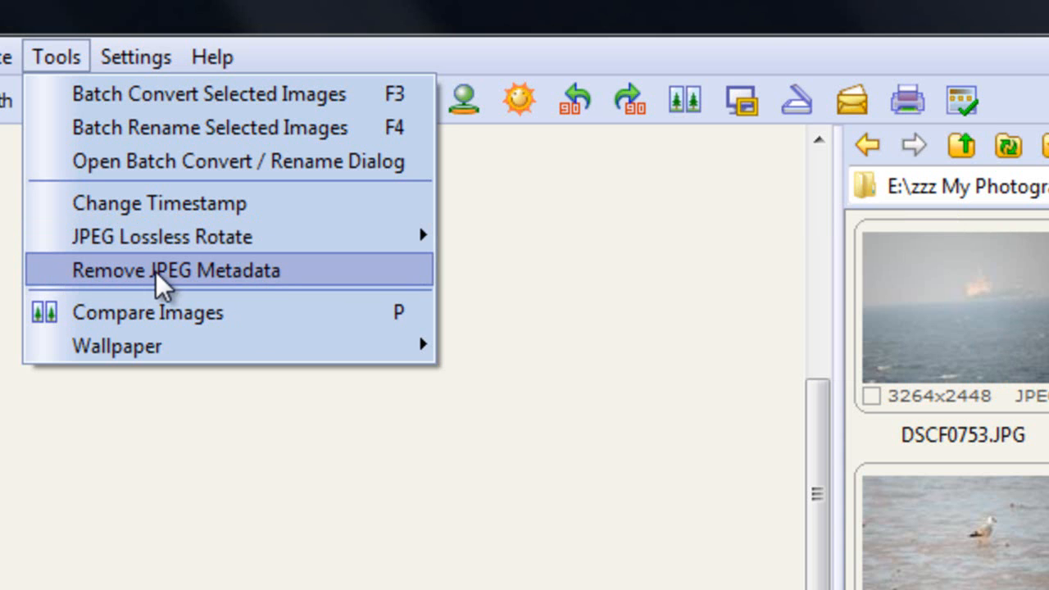
mouse_move(262, 295)
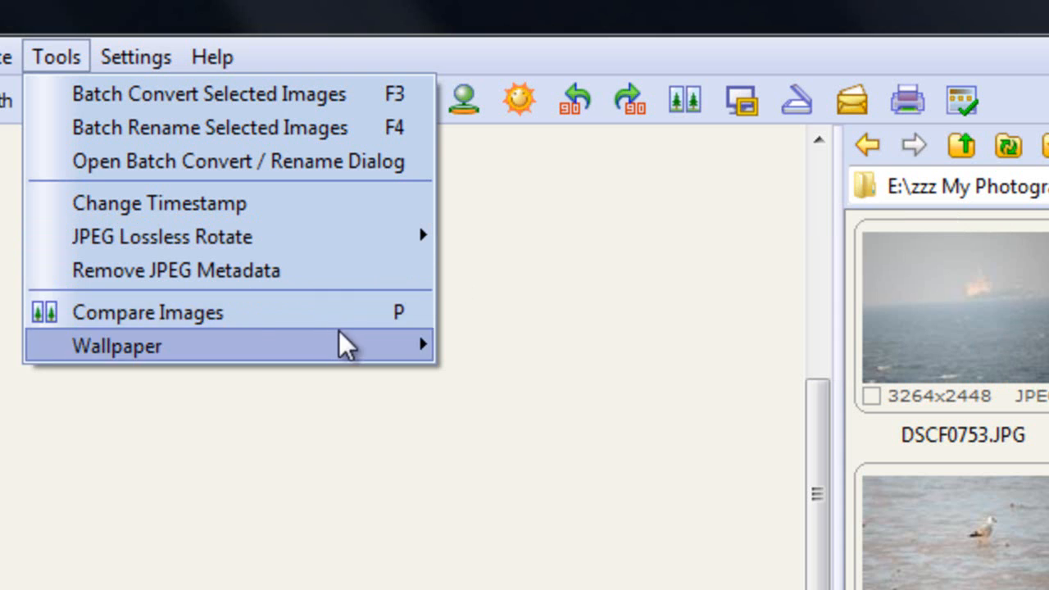
mouse_move(181, 328)
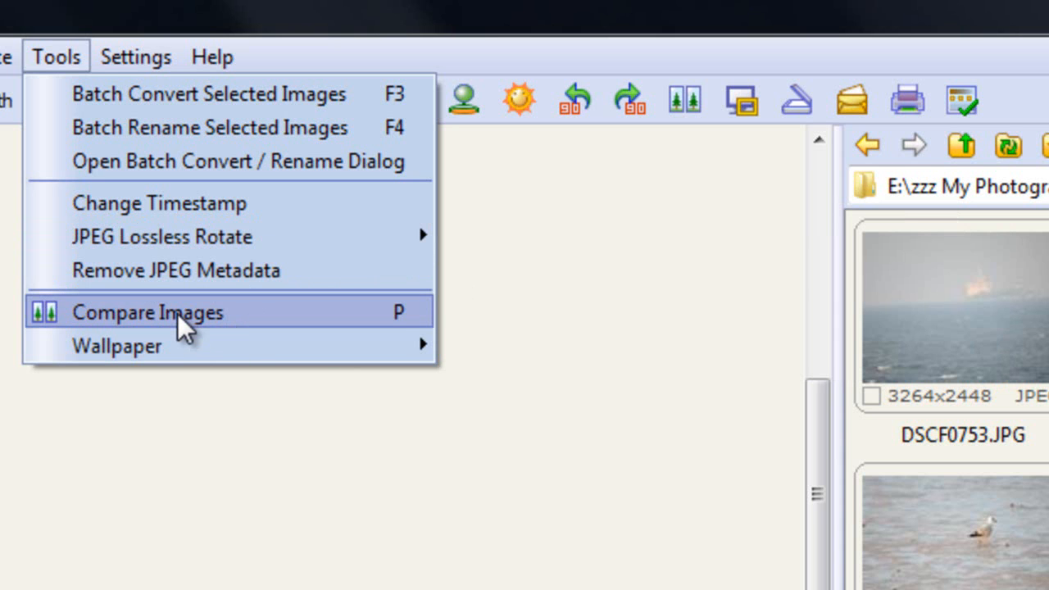
mouse_move(287, 361)
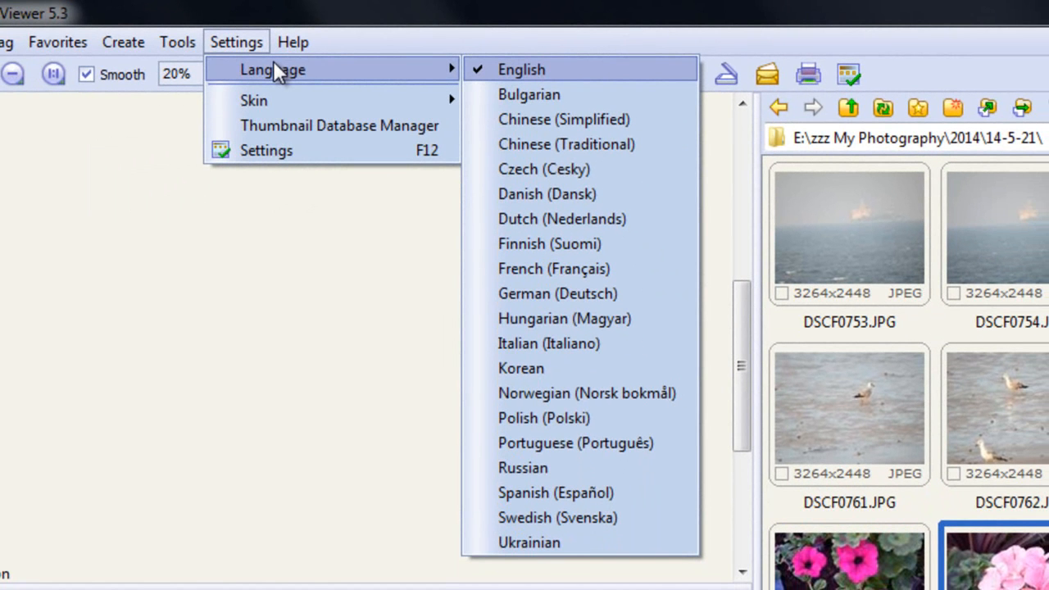
mouse_move(287, 75)
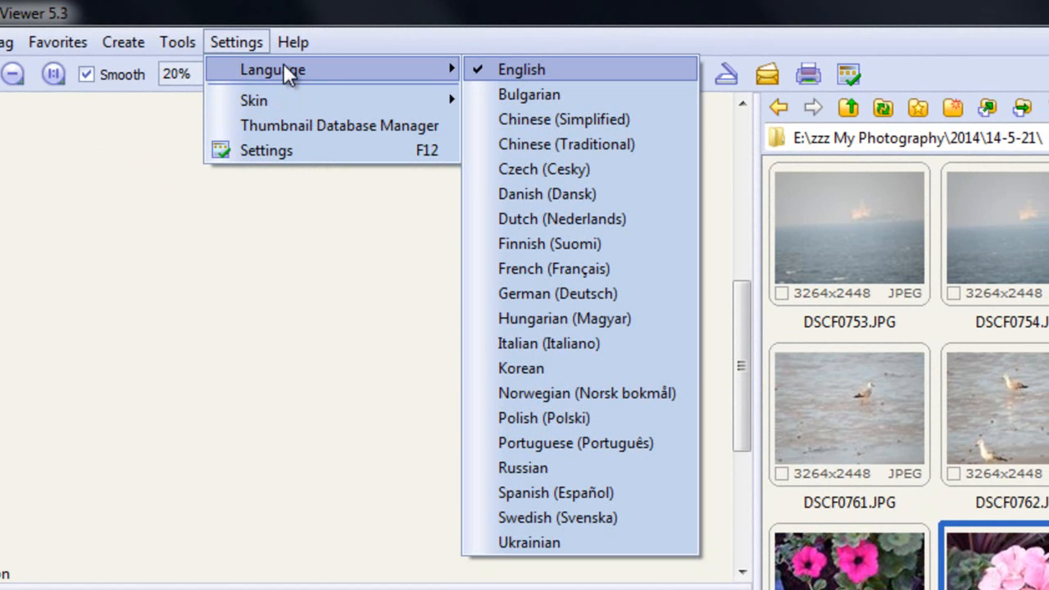
mouse_move(320, 75)
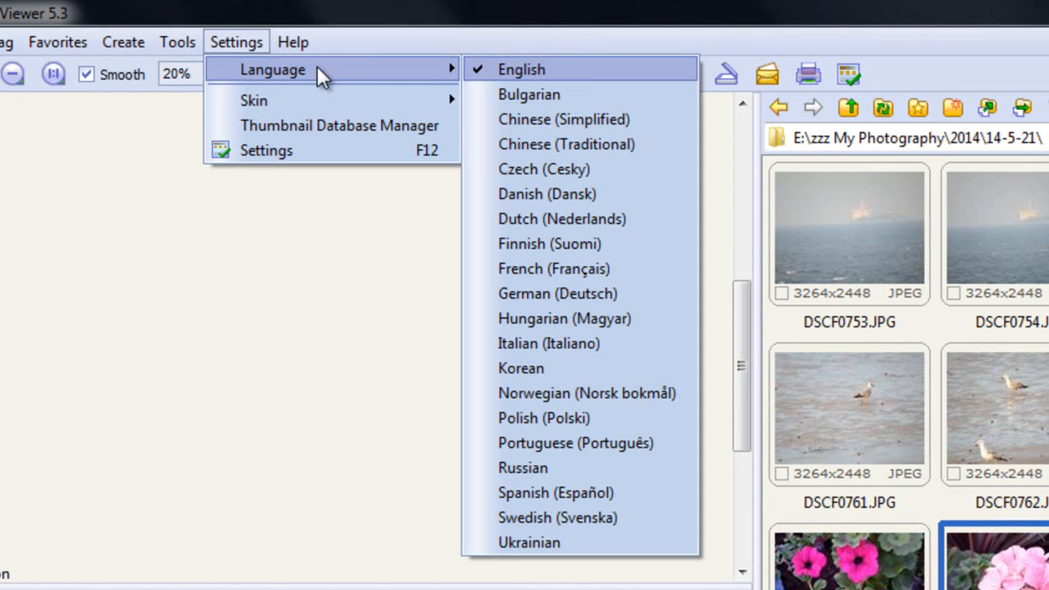
mouse_move(303, 75)
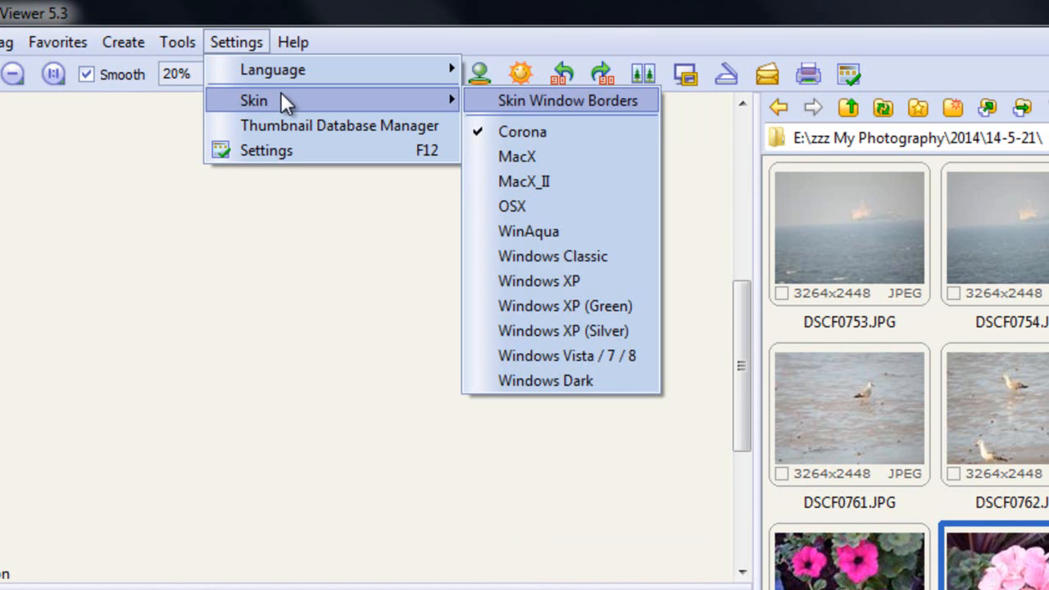
mouse_move(286, 110)
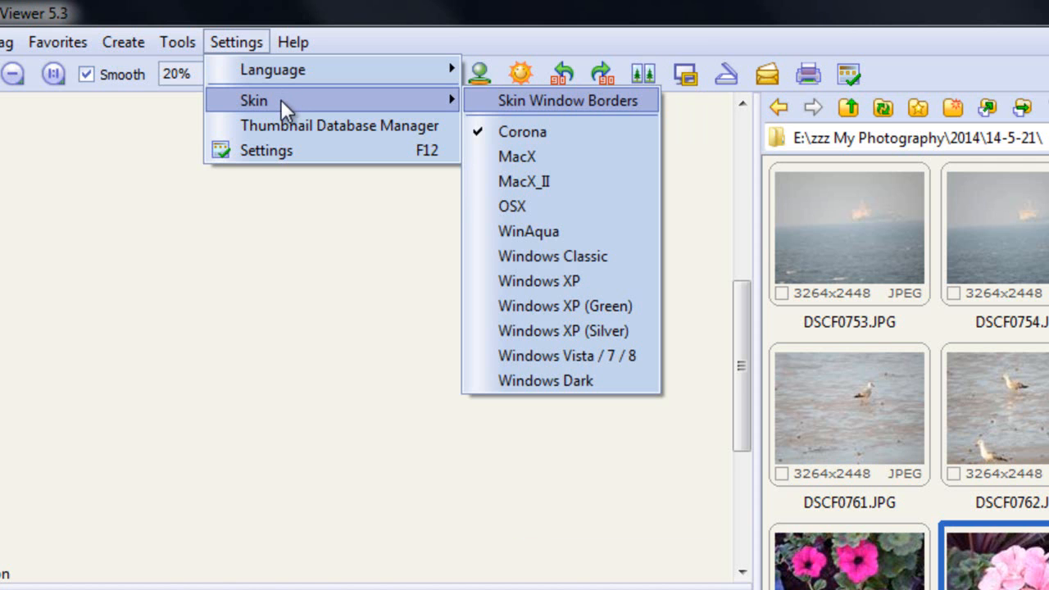
mouse_move(336, 110)
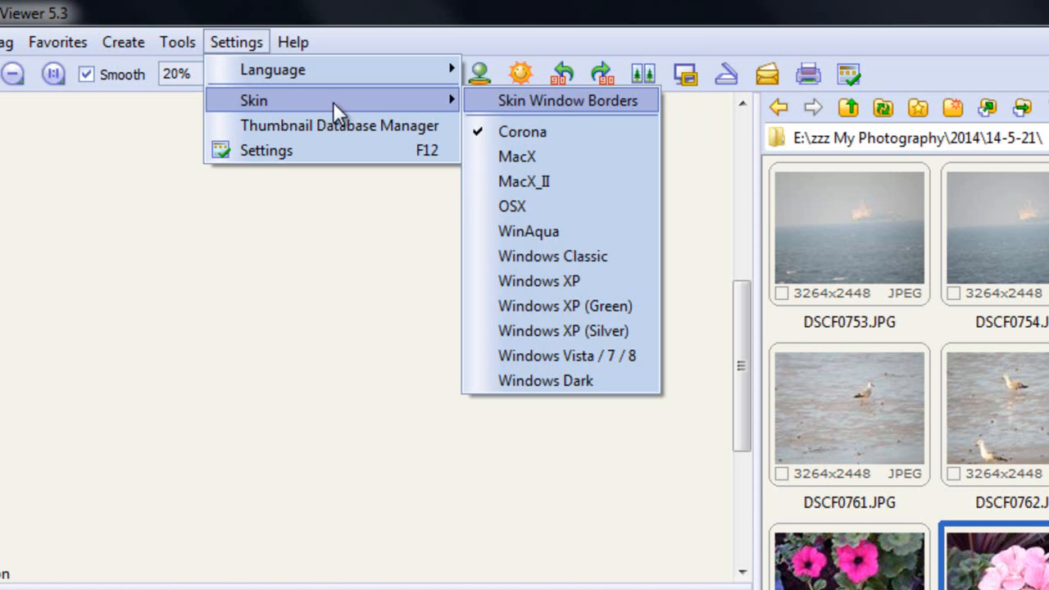
mouse_move(282, 110)
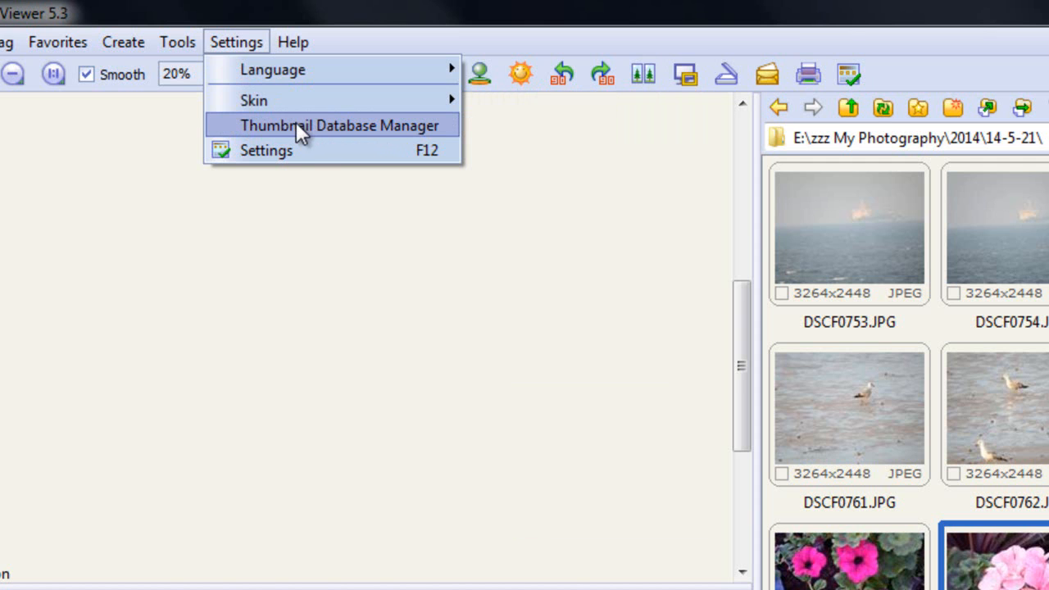
mouse_move(331, 137)
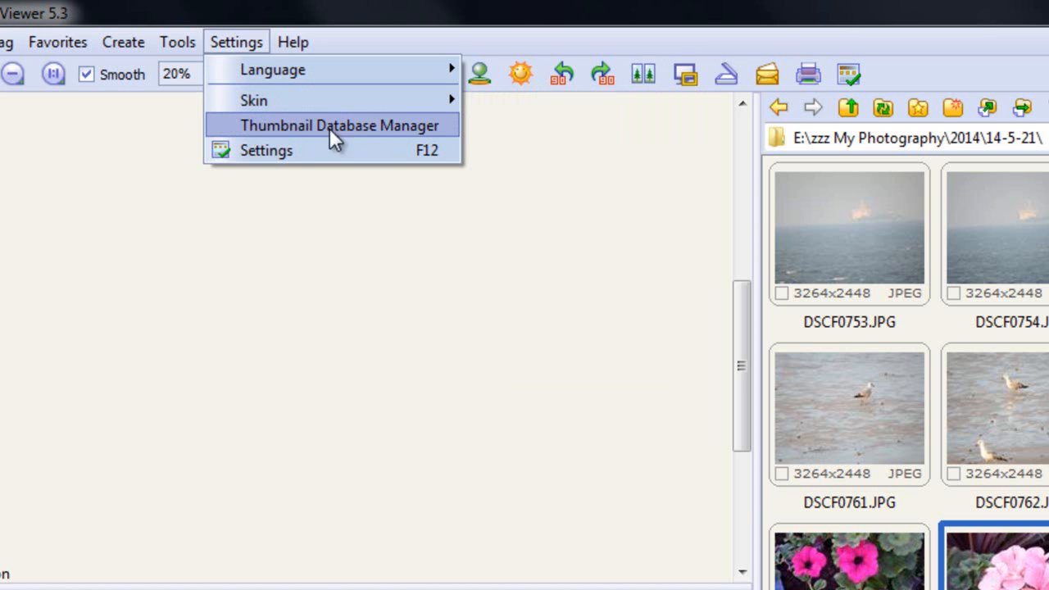
mouse_move(291, 156)
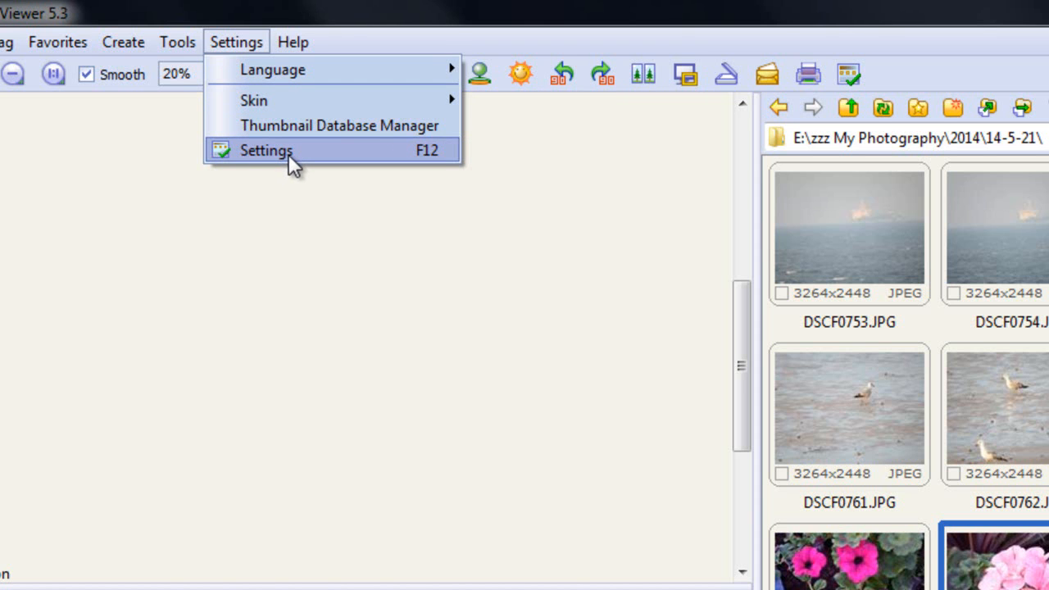
mouse_move(385, 38)
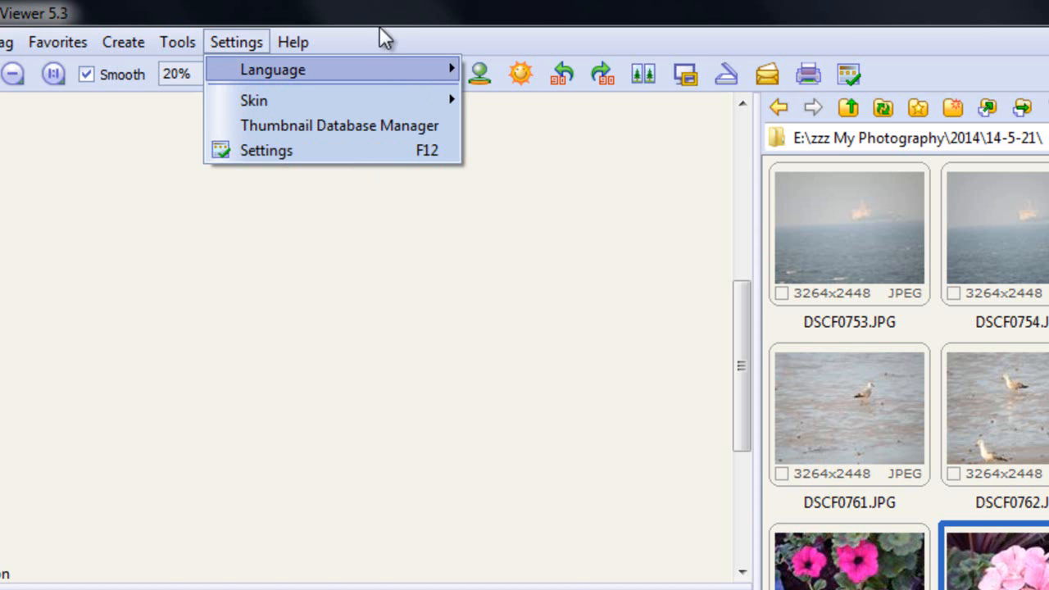
Show the Help list with tutorial download, licence agreement and registration code
click(292, 41)
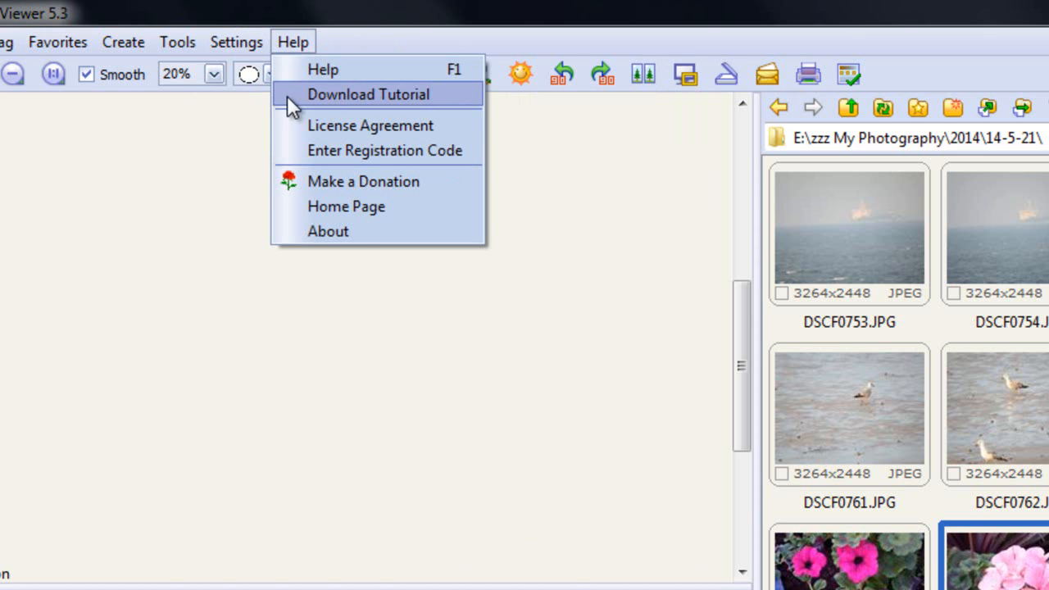
mouse_move(356, 109)
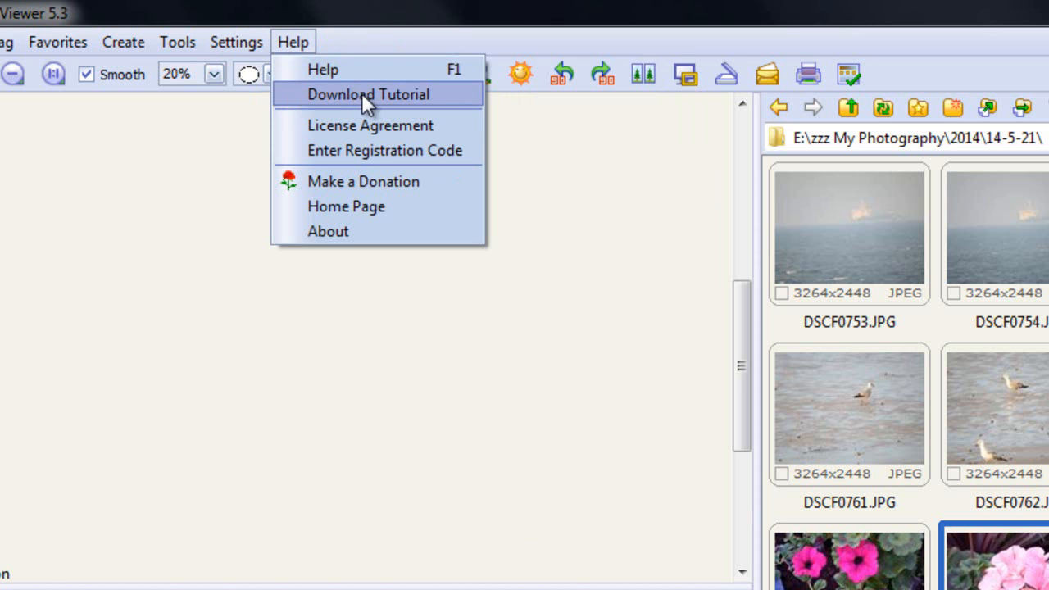
mouse_move(361, 107)
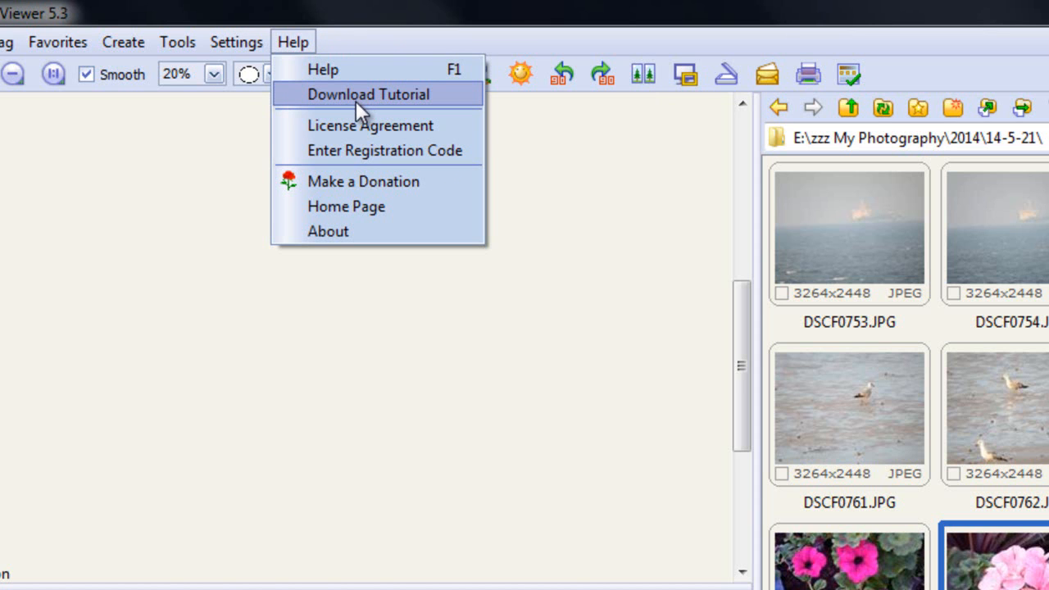
mouse_move(368, 115)
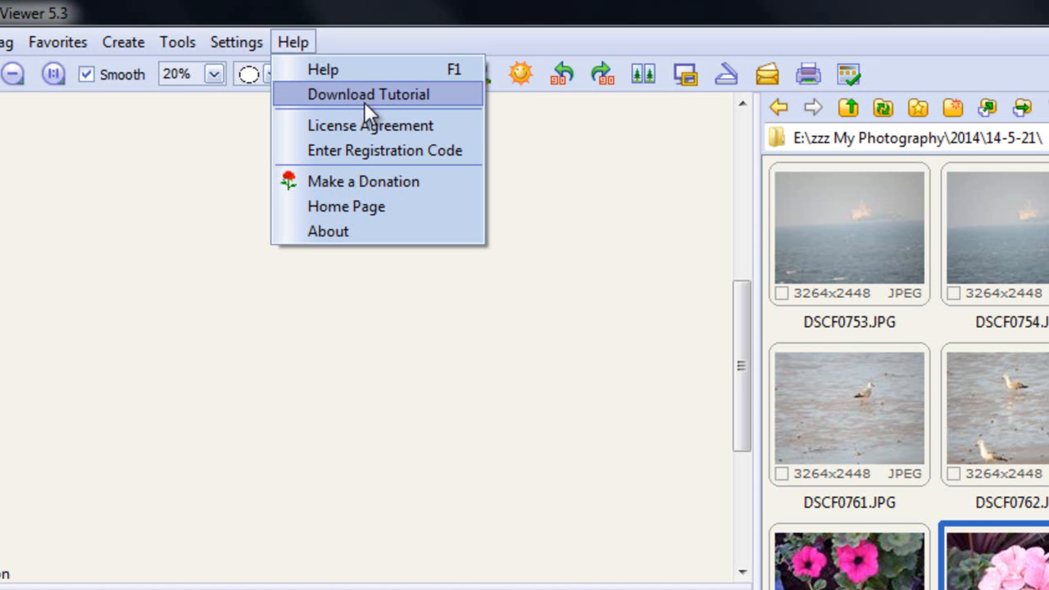
mouse_move(351, 111)
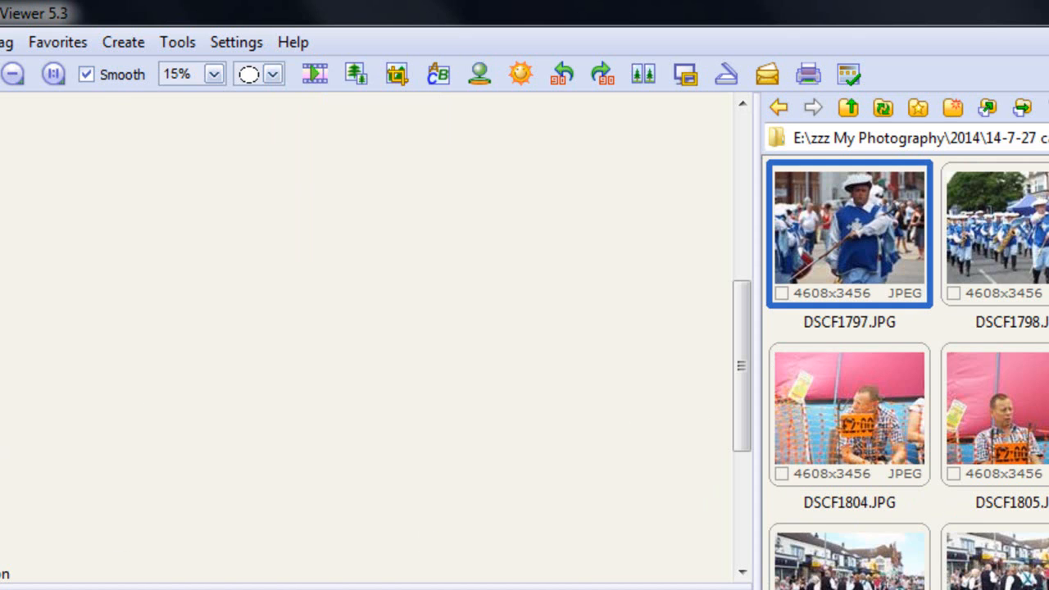
mouse_move(15, 179)
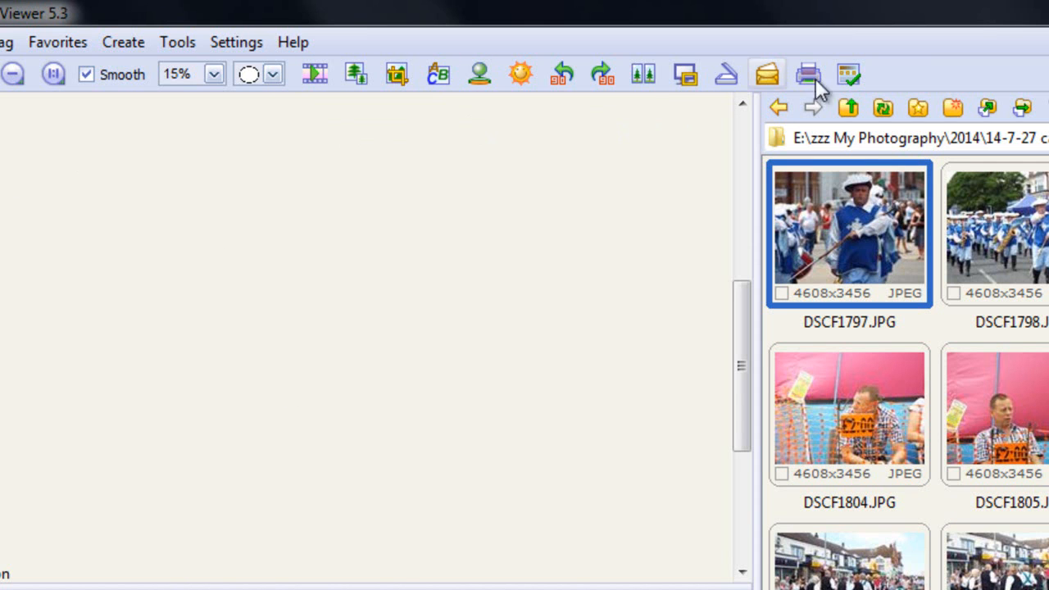
mouse_move(272, 78)
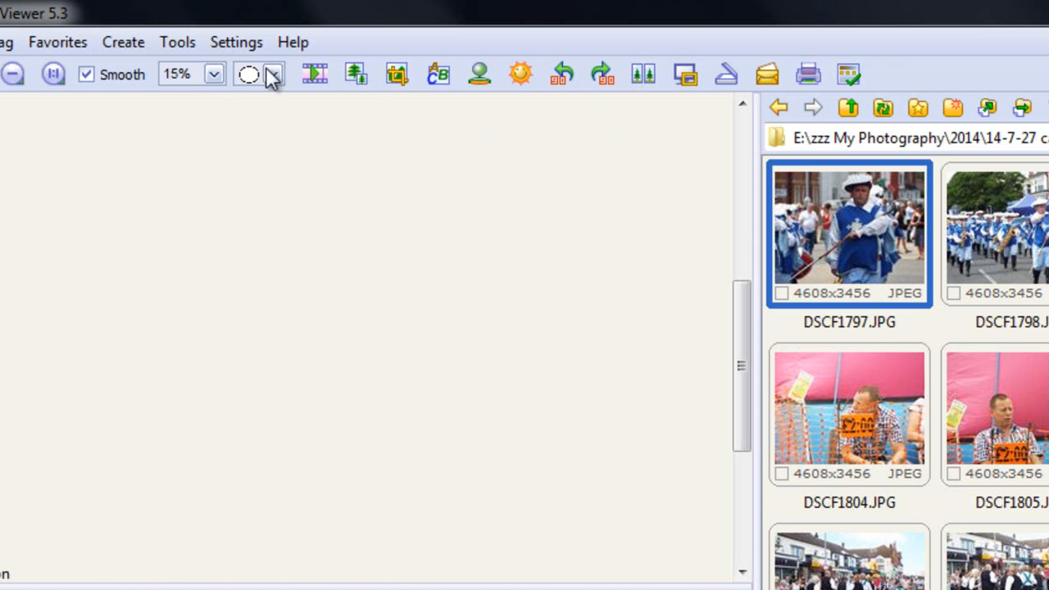
mouse_move(676, 66)
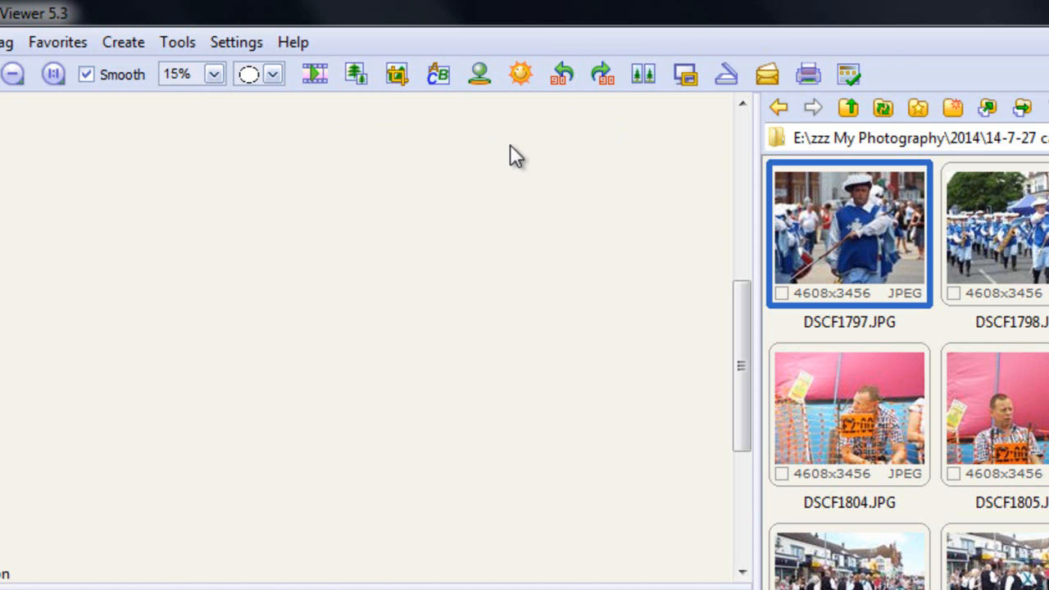
mouse_move(332, 258)
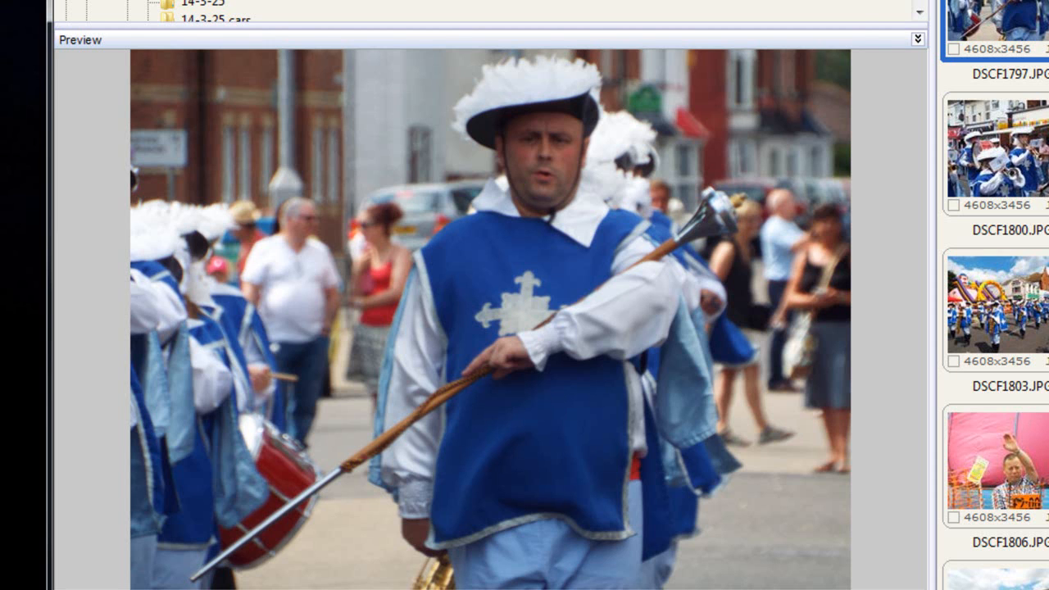
mouse_move(175, 213)
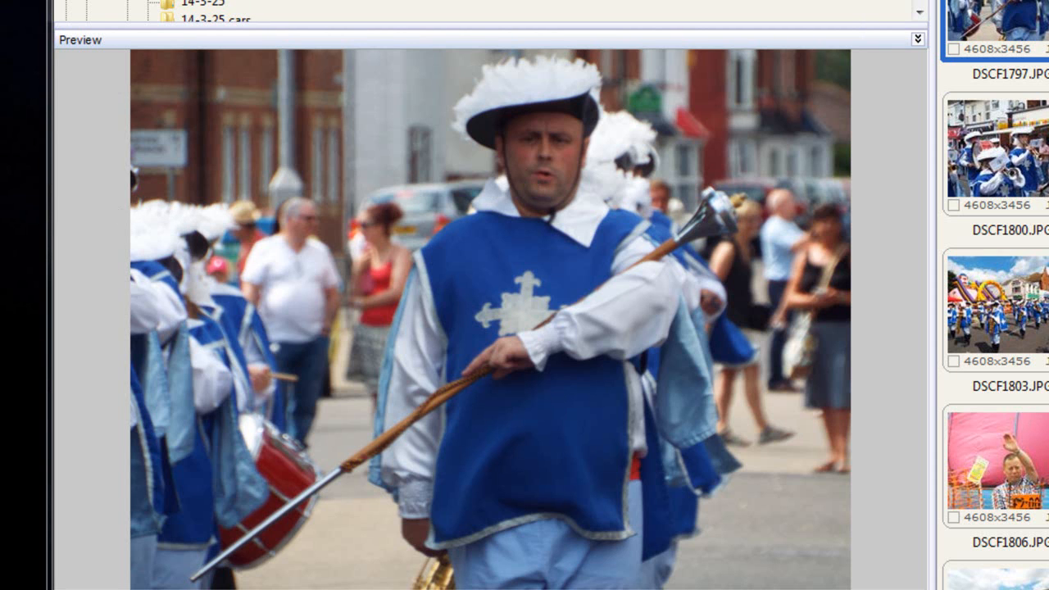
Show Paint Shop Pro's File menu with New, Open, Browse and recent files, then dismiss it
click(17, 33)
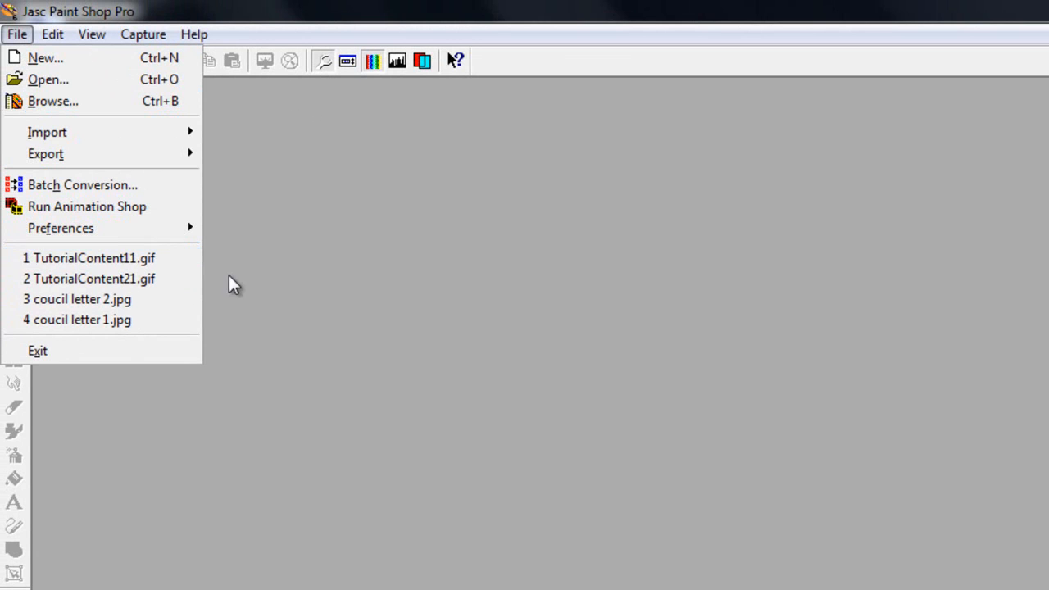
mouse_move(9, 135)
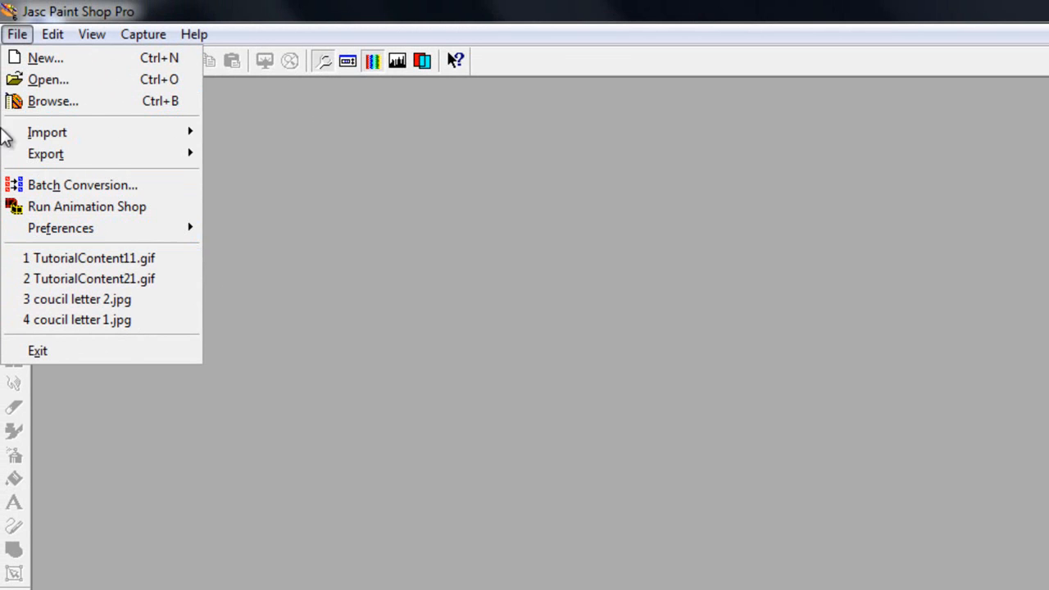
click(194, 33)
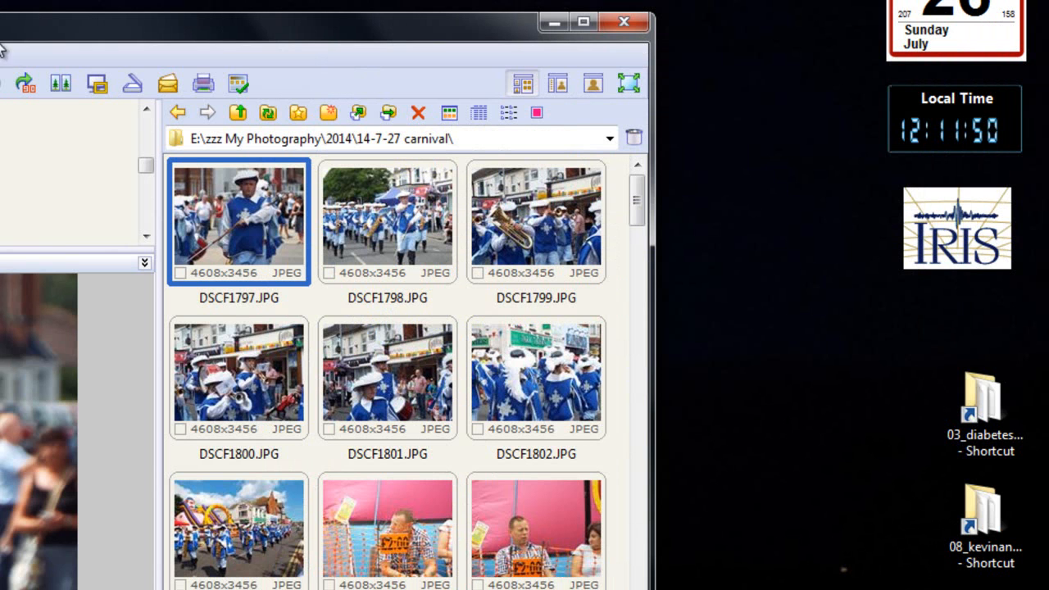
Enlarge the 14-7-27 carnival thumbnails to view the marching band shots DSCF1804–1805
double_click(239, 221)
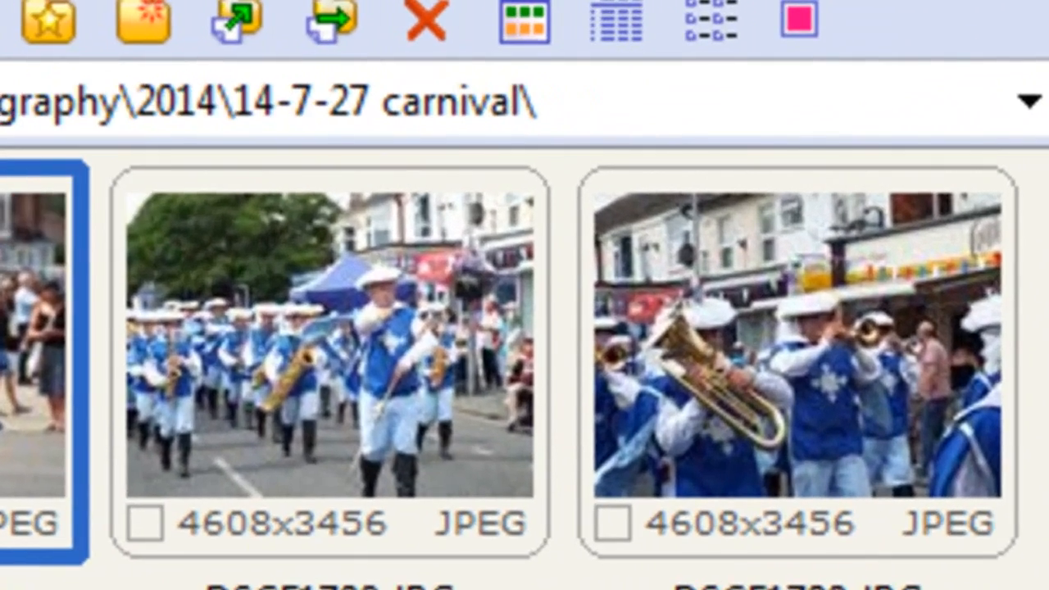
scroll(down, 3)
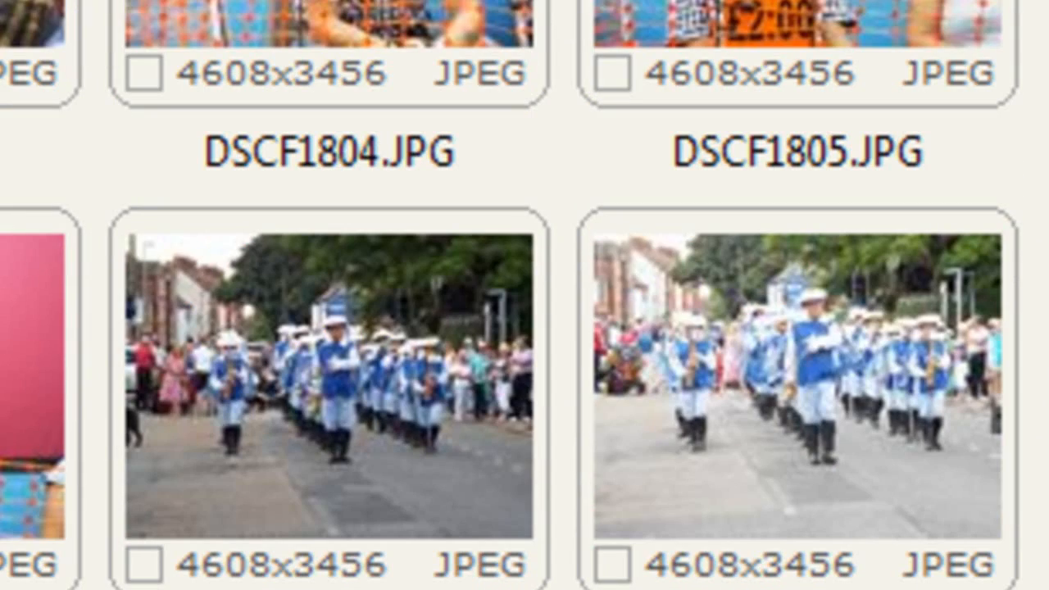